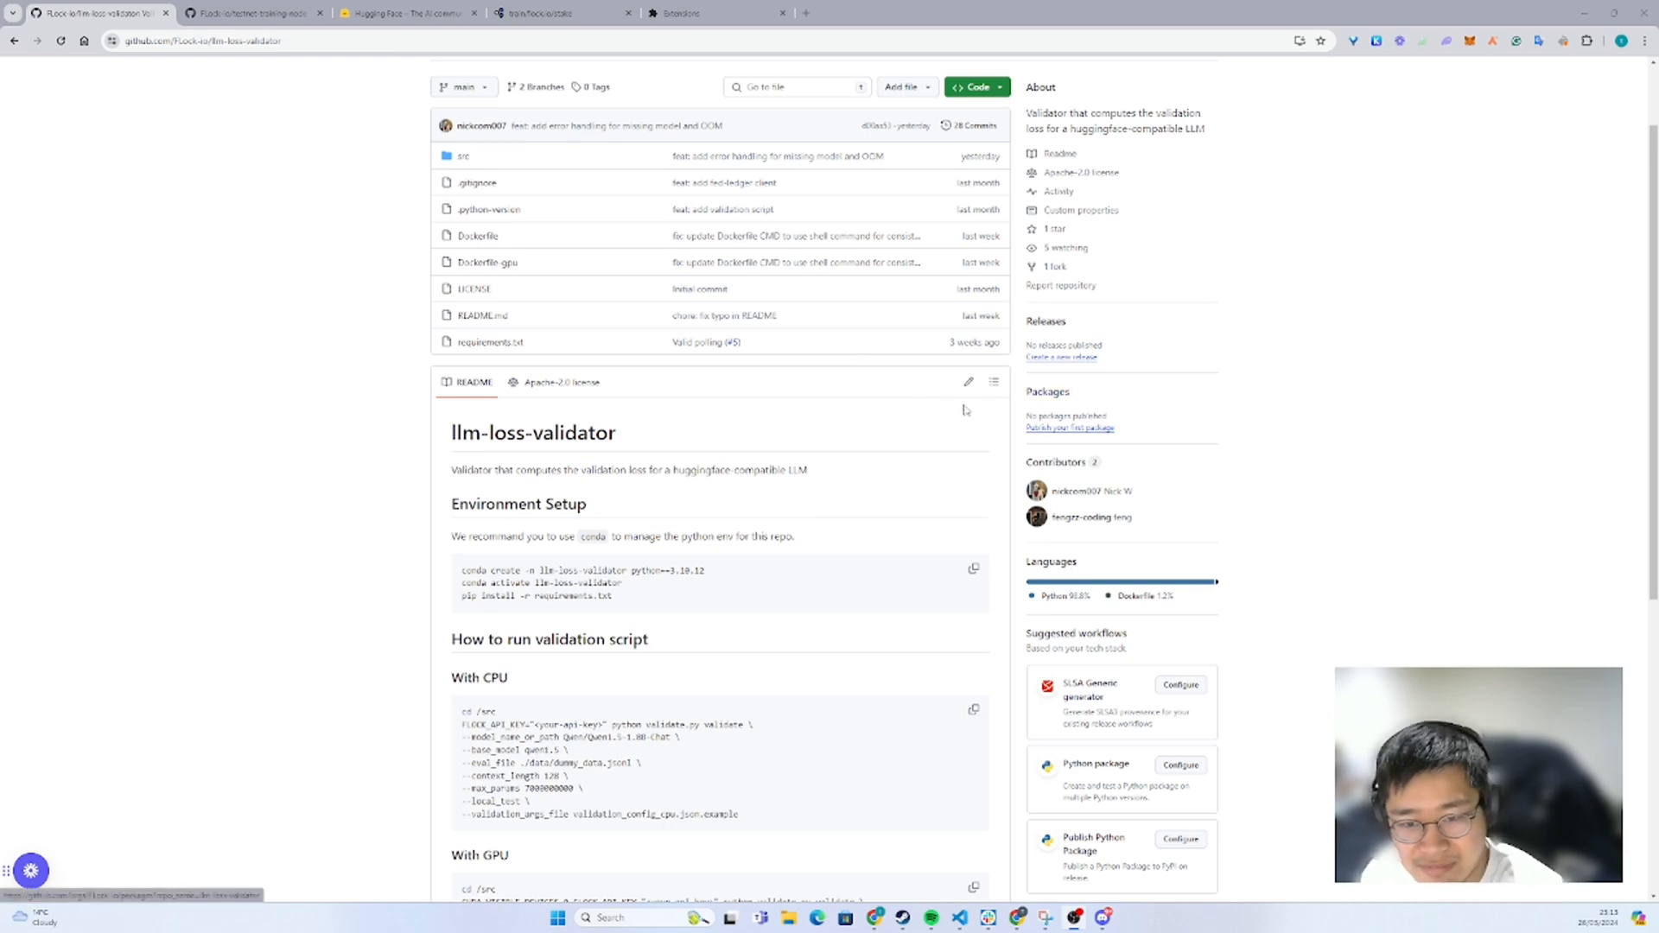
pyautogui.moveTo(858, 420)
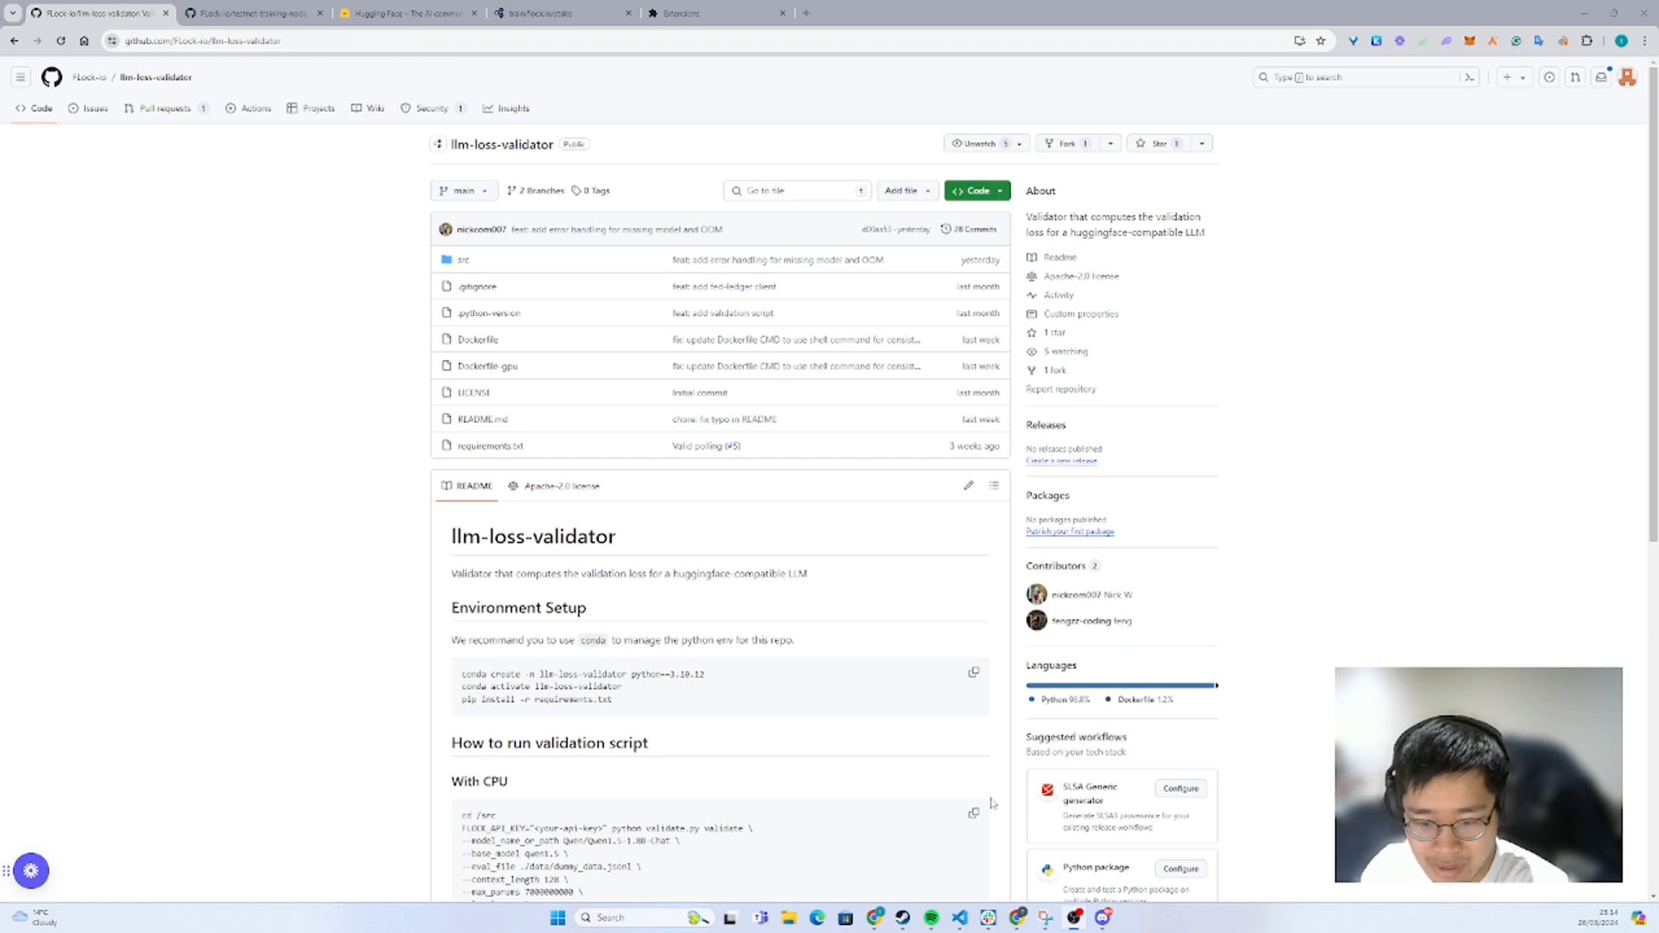
# - Choose AI Friend - Hutao (Task ID 4) from the validator task dropdown
pyautogui.scroll(-3)
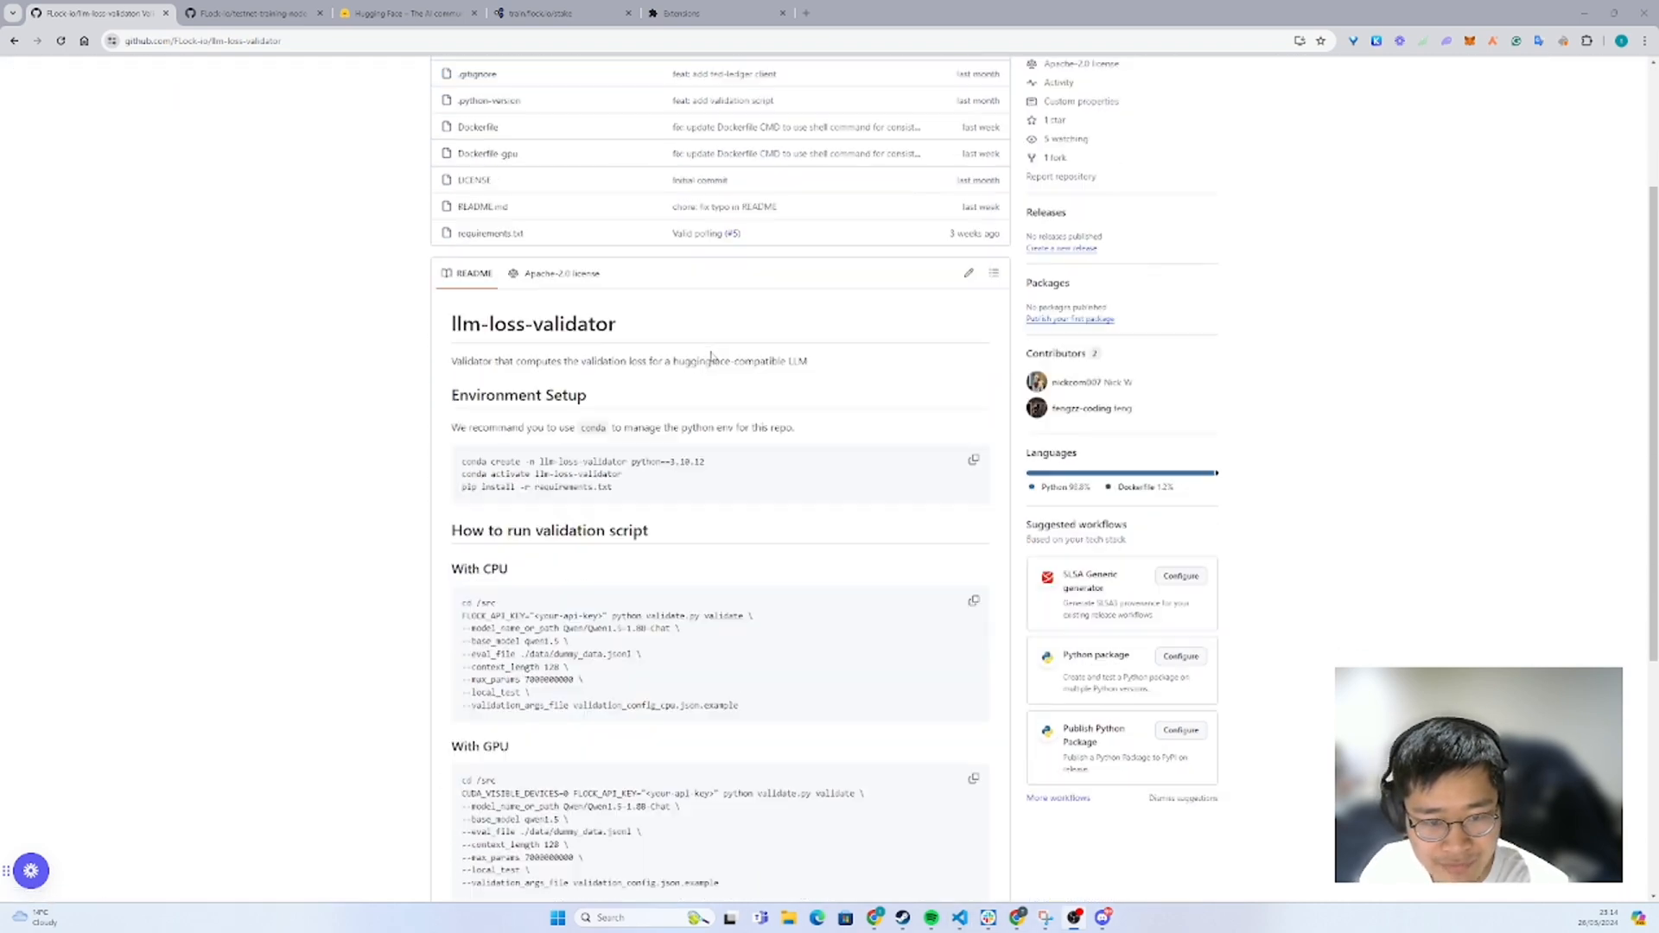
pyautogui.scroll(-3)
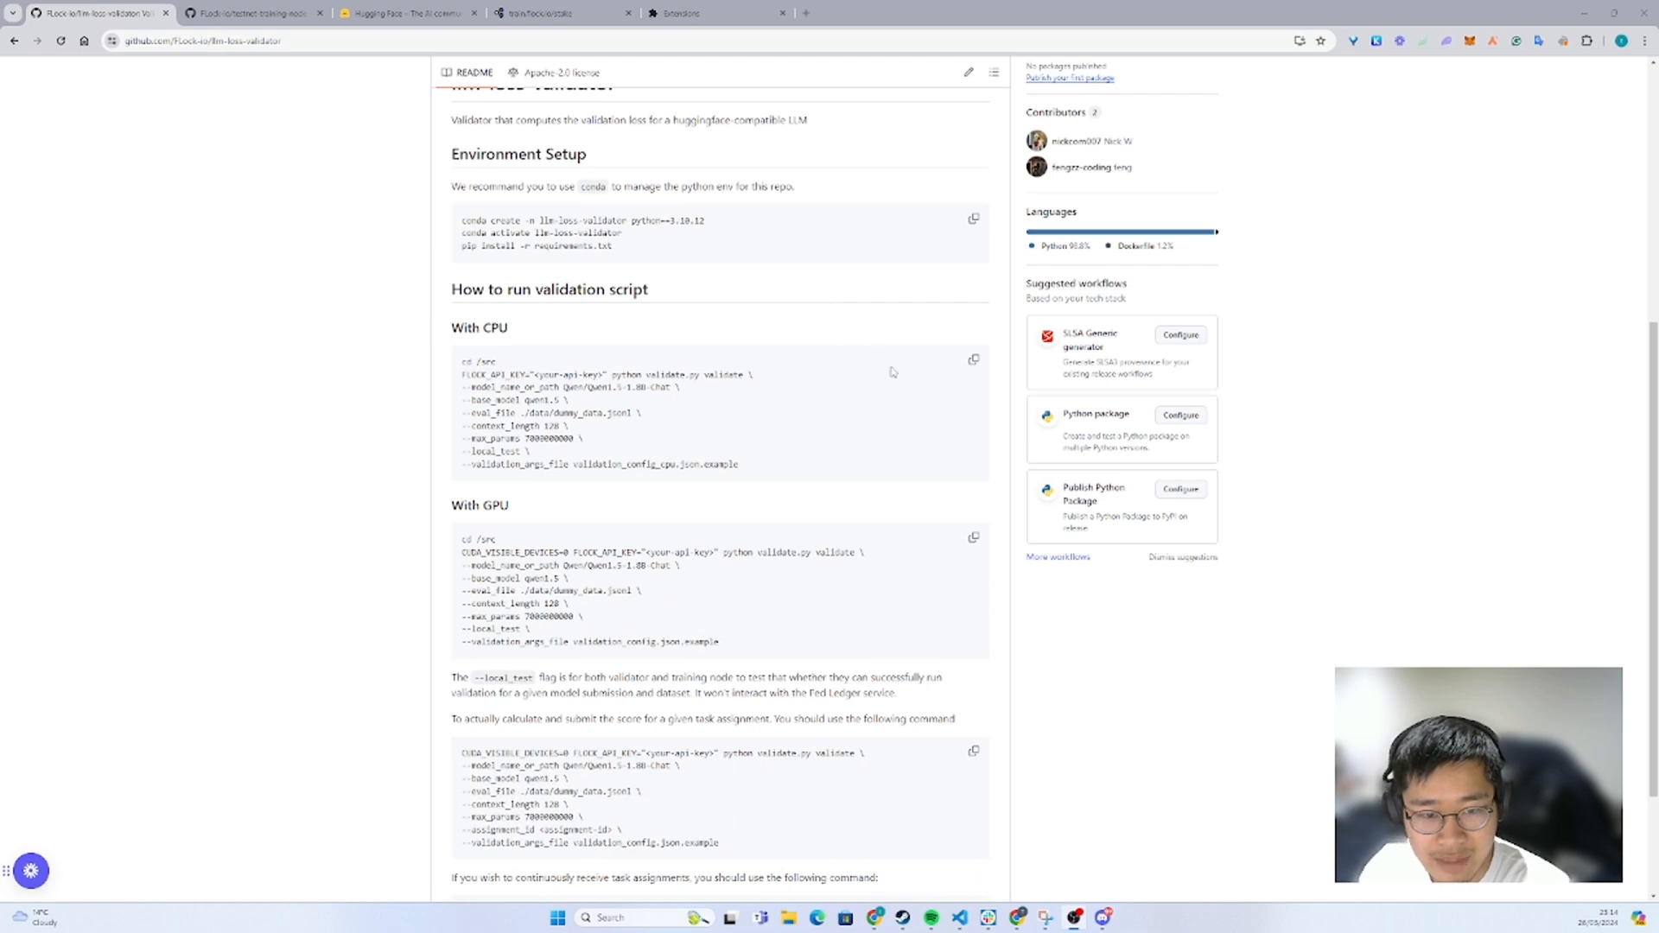
pyautogui.scroll(-3)
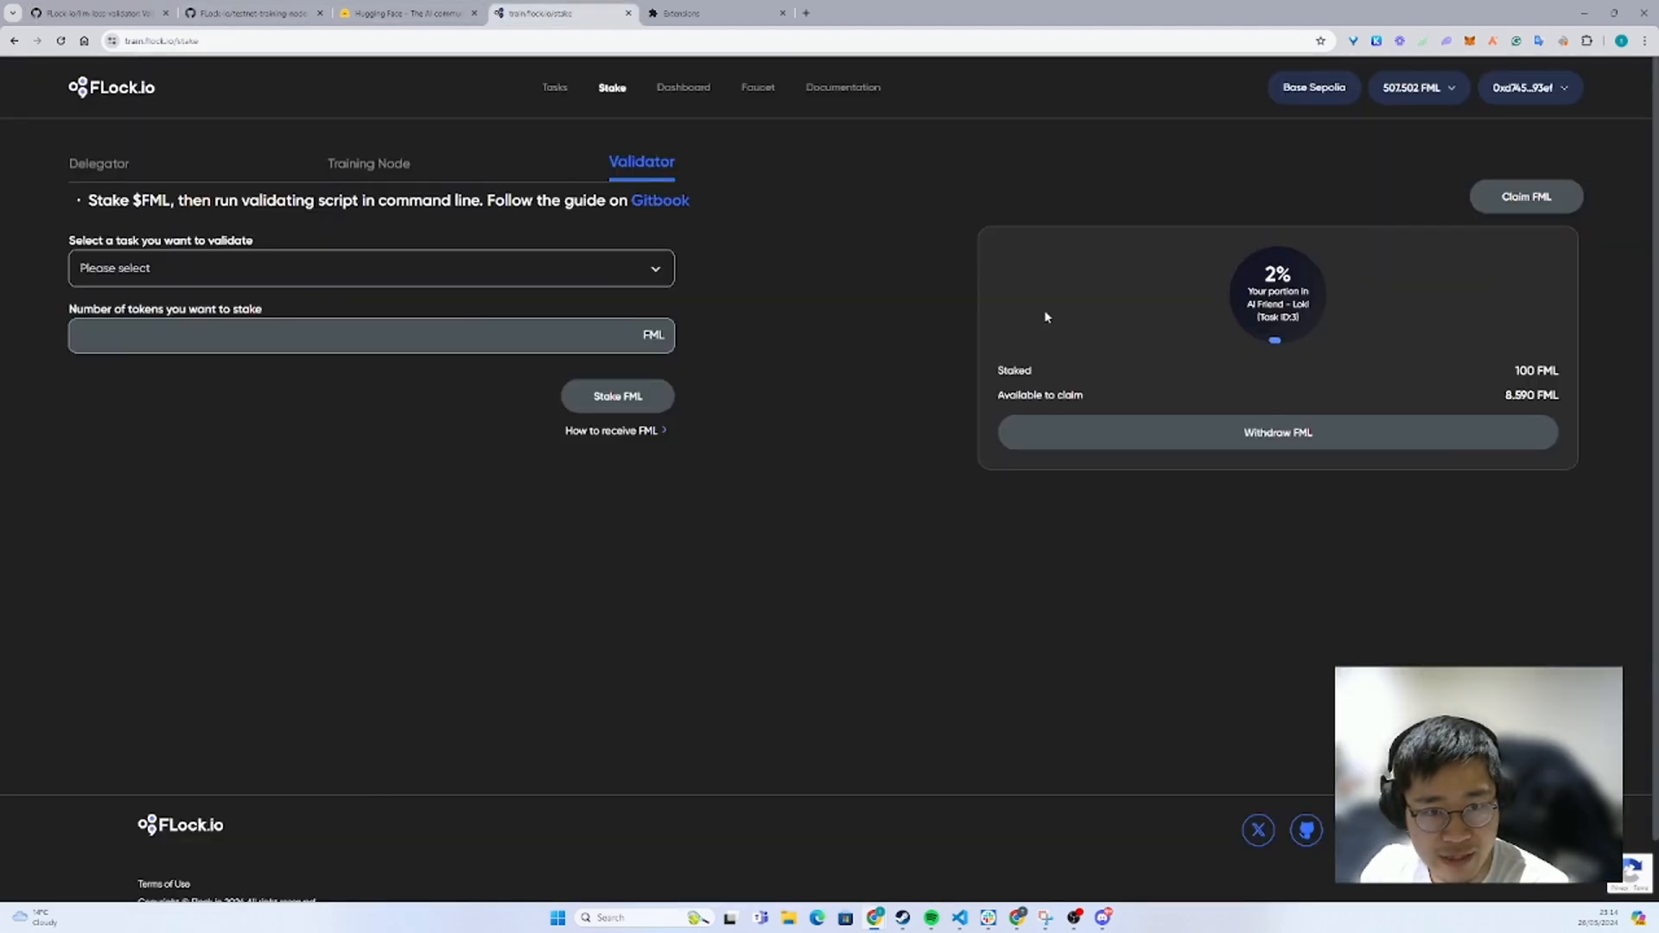
pyautogui.click(370, 268)
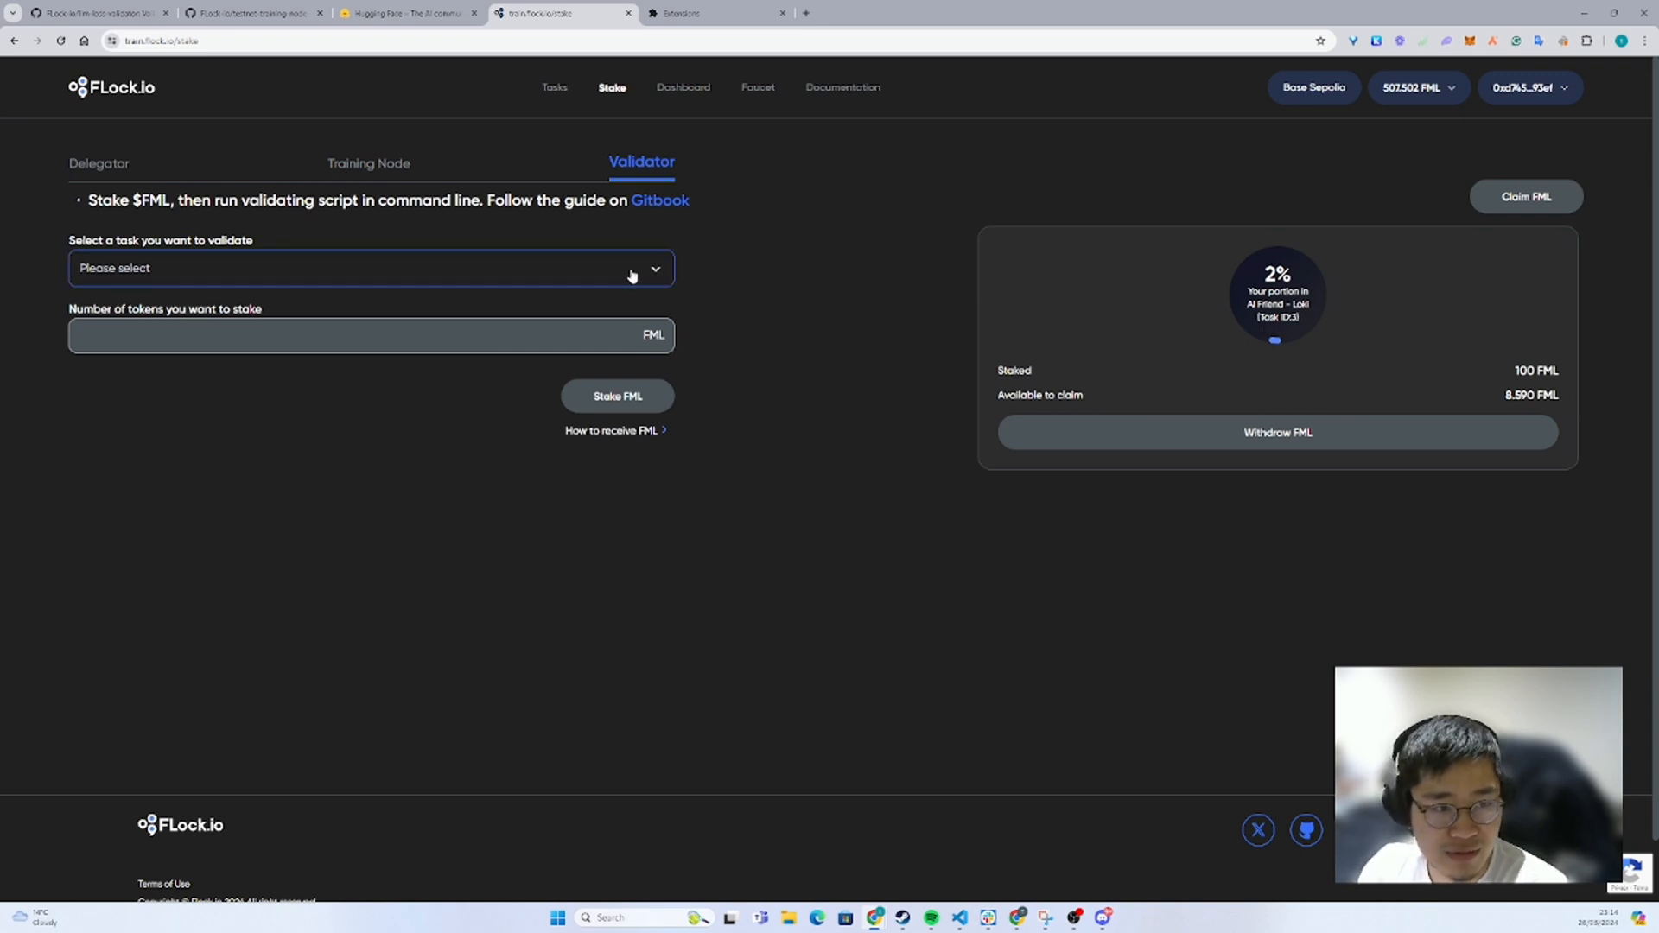
pyautogui.click(369, 268)
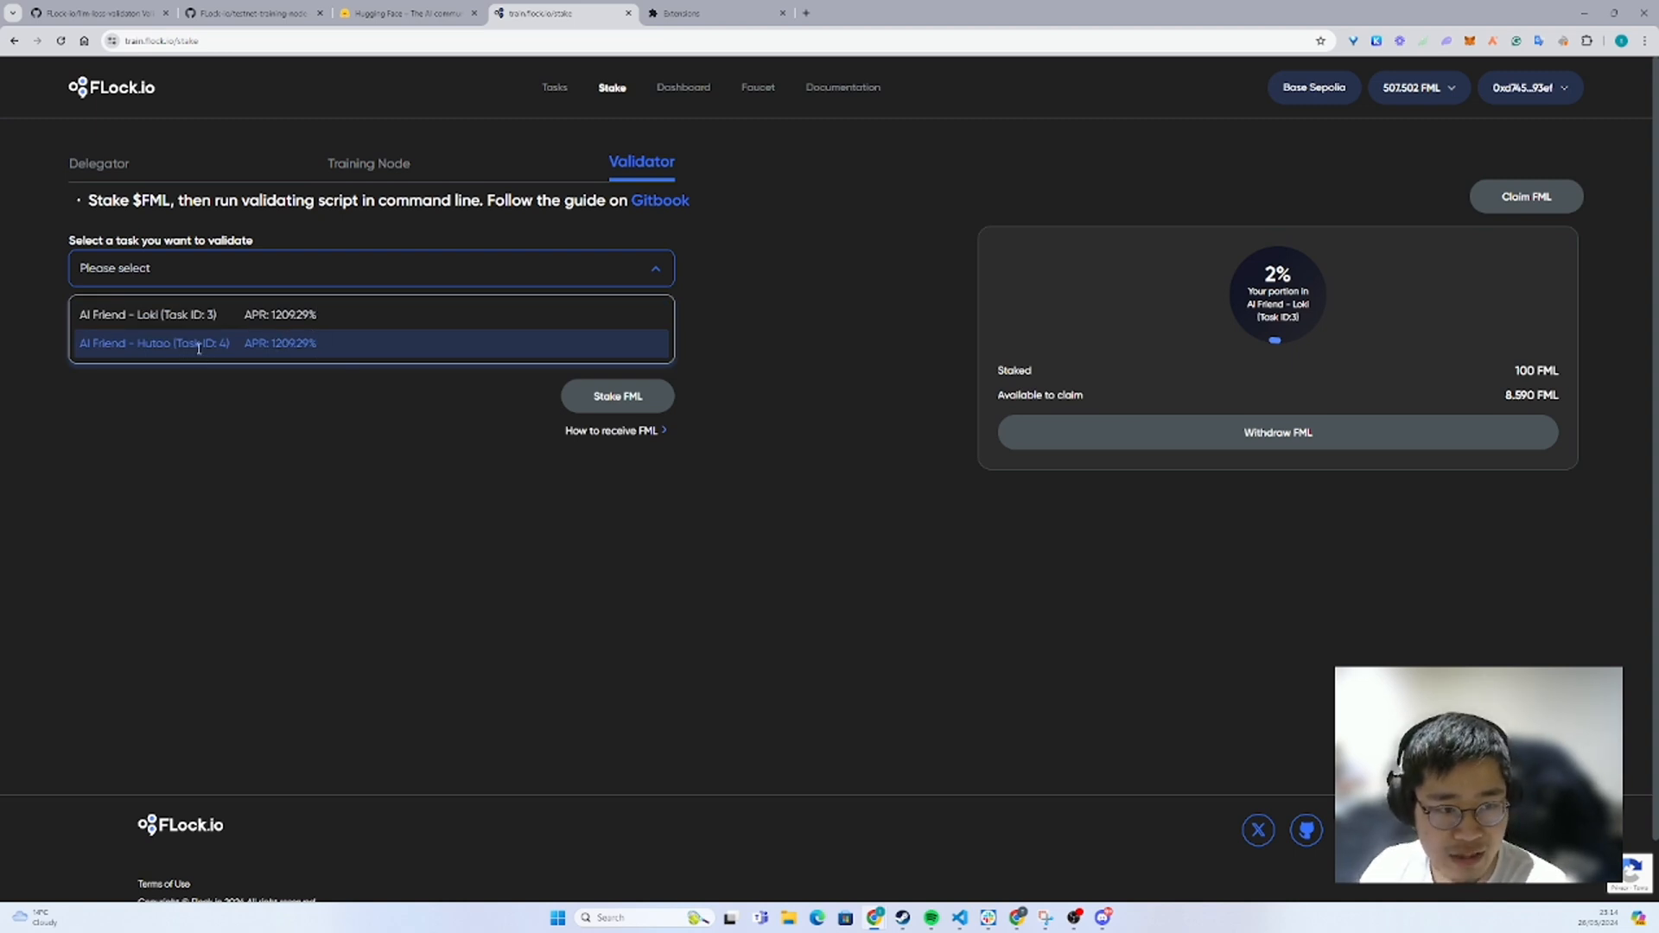
pyautogui.click(155, 343)
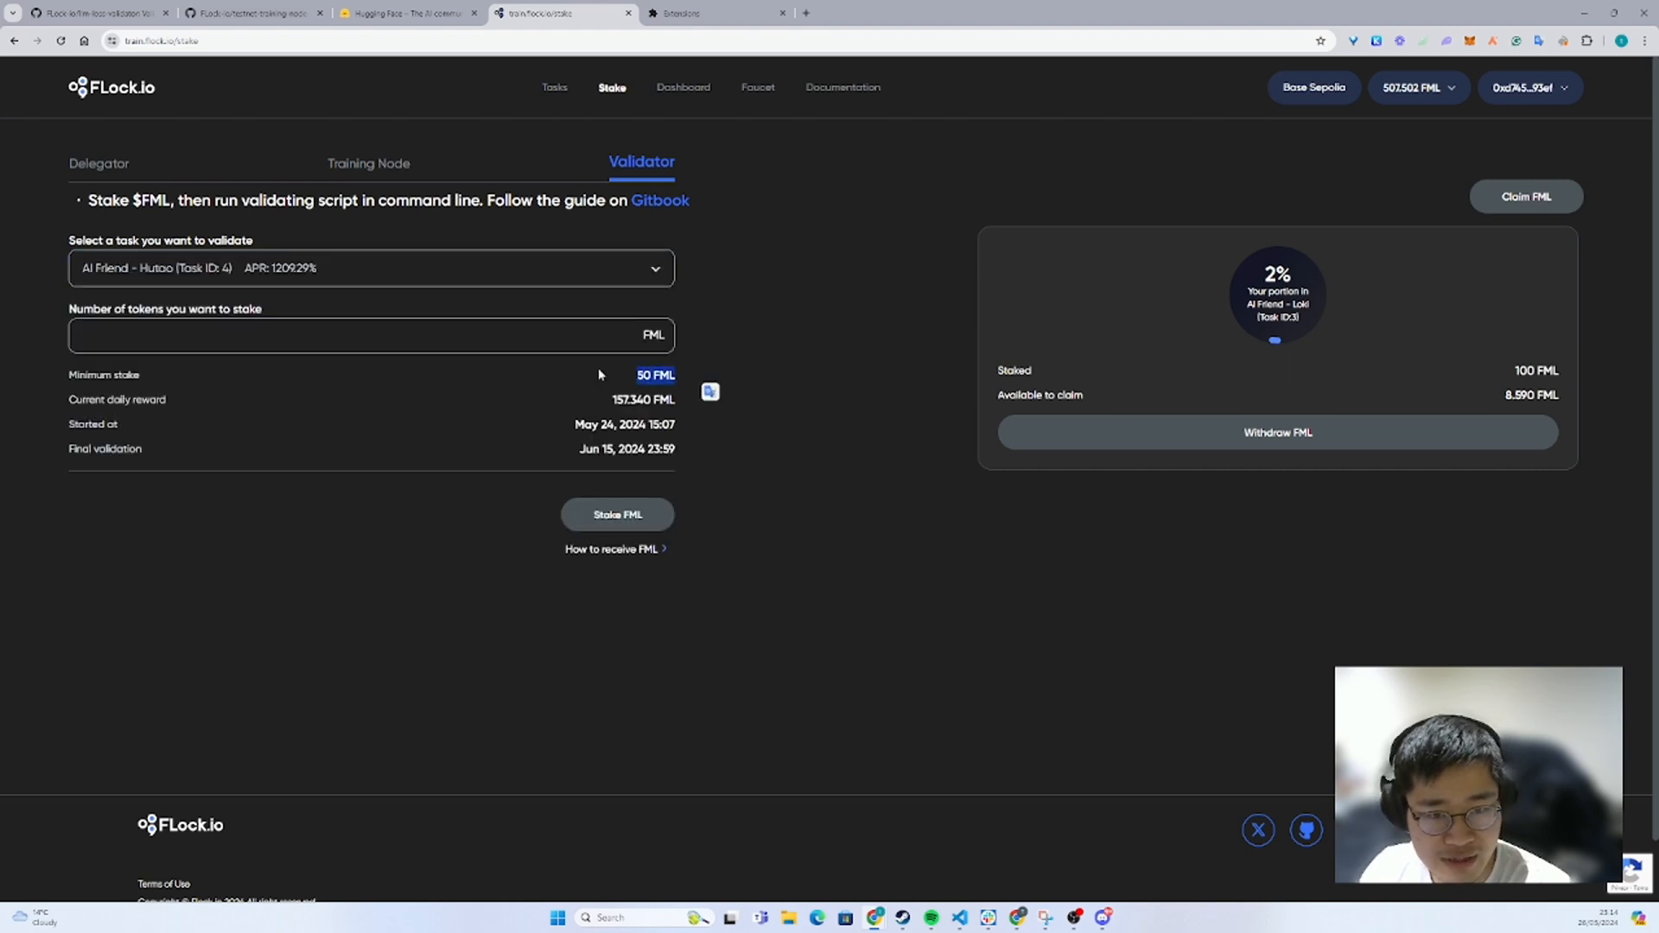
# - Enter a 50 FML stake and submit it with Stake FML
pyautogui.click(370, 335)
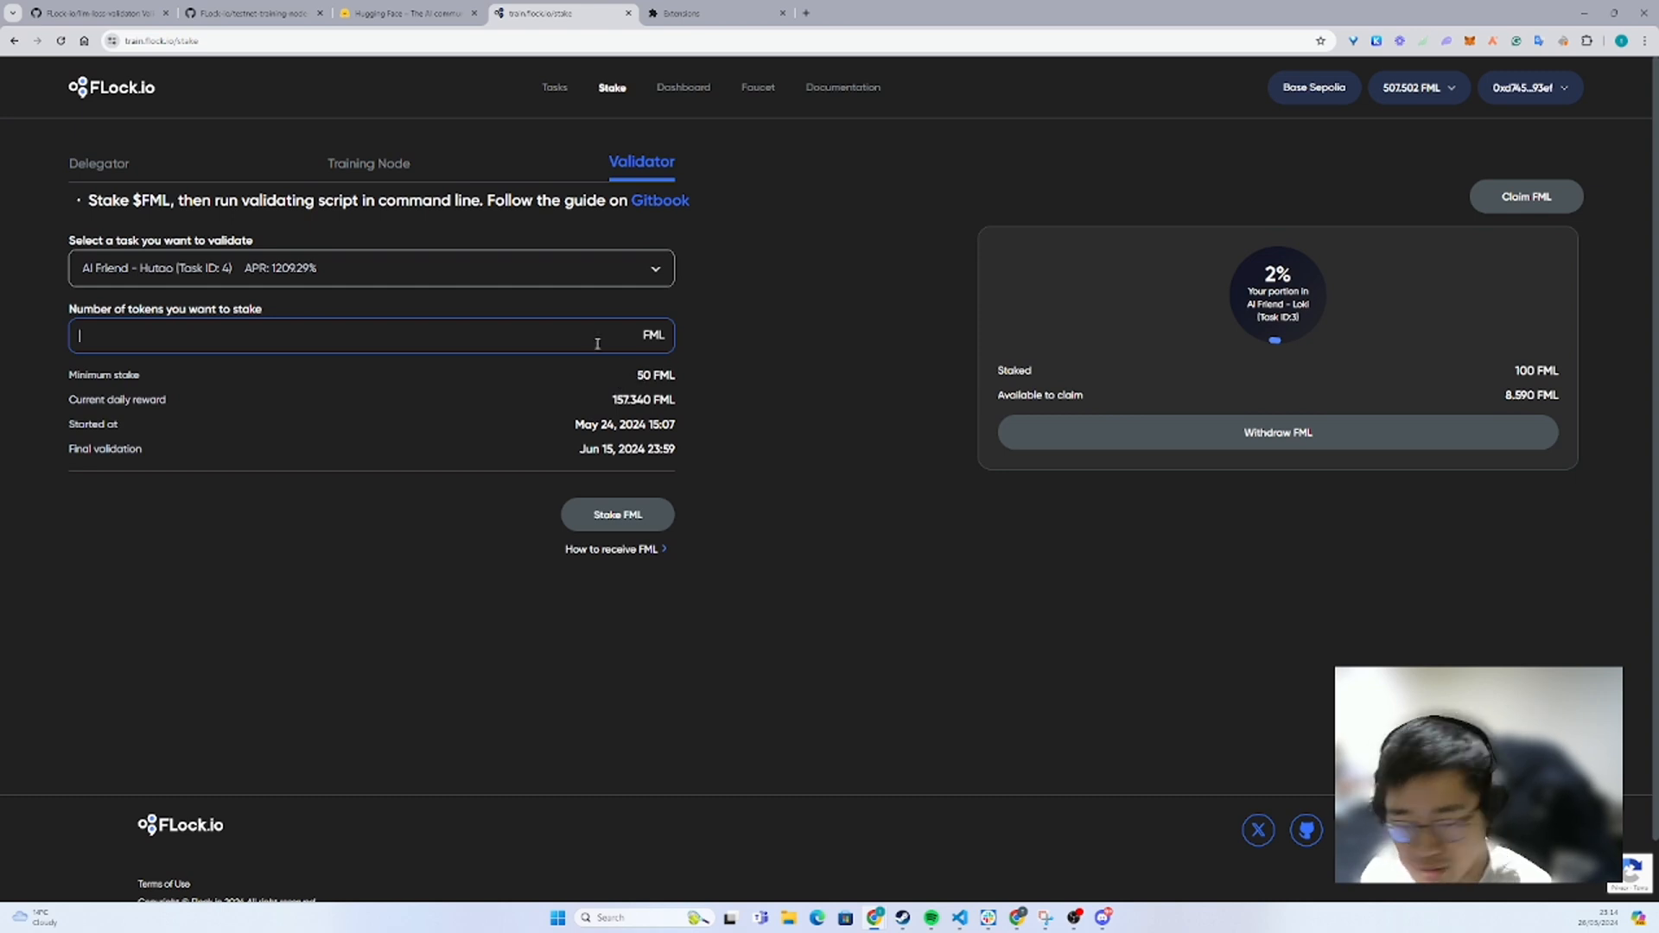
pyautogui.write('50')
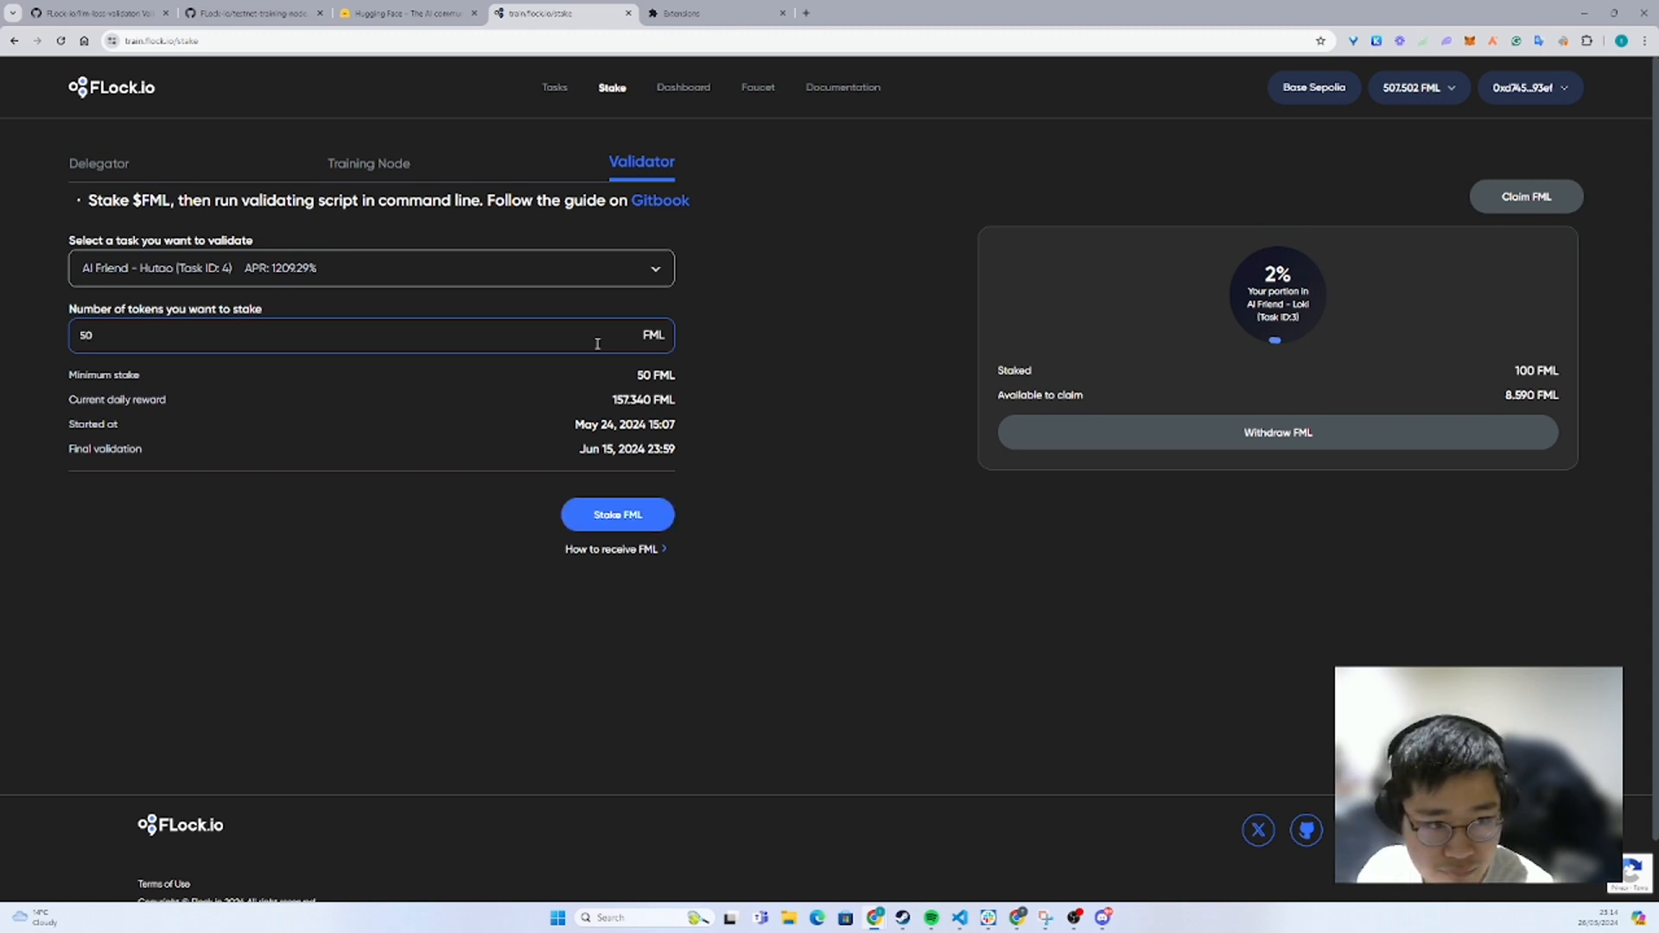
pyautogui.click(616, 514)
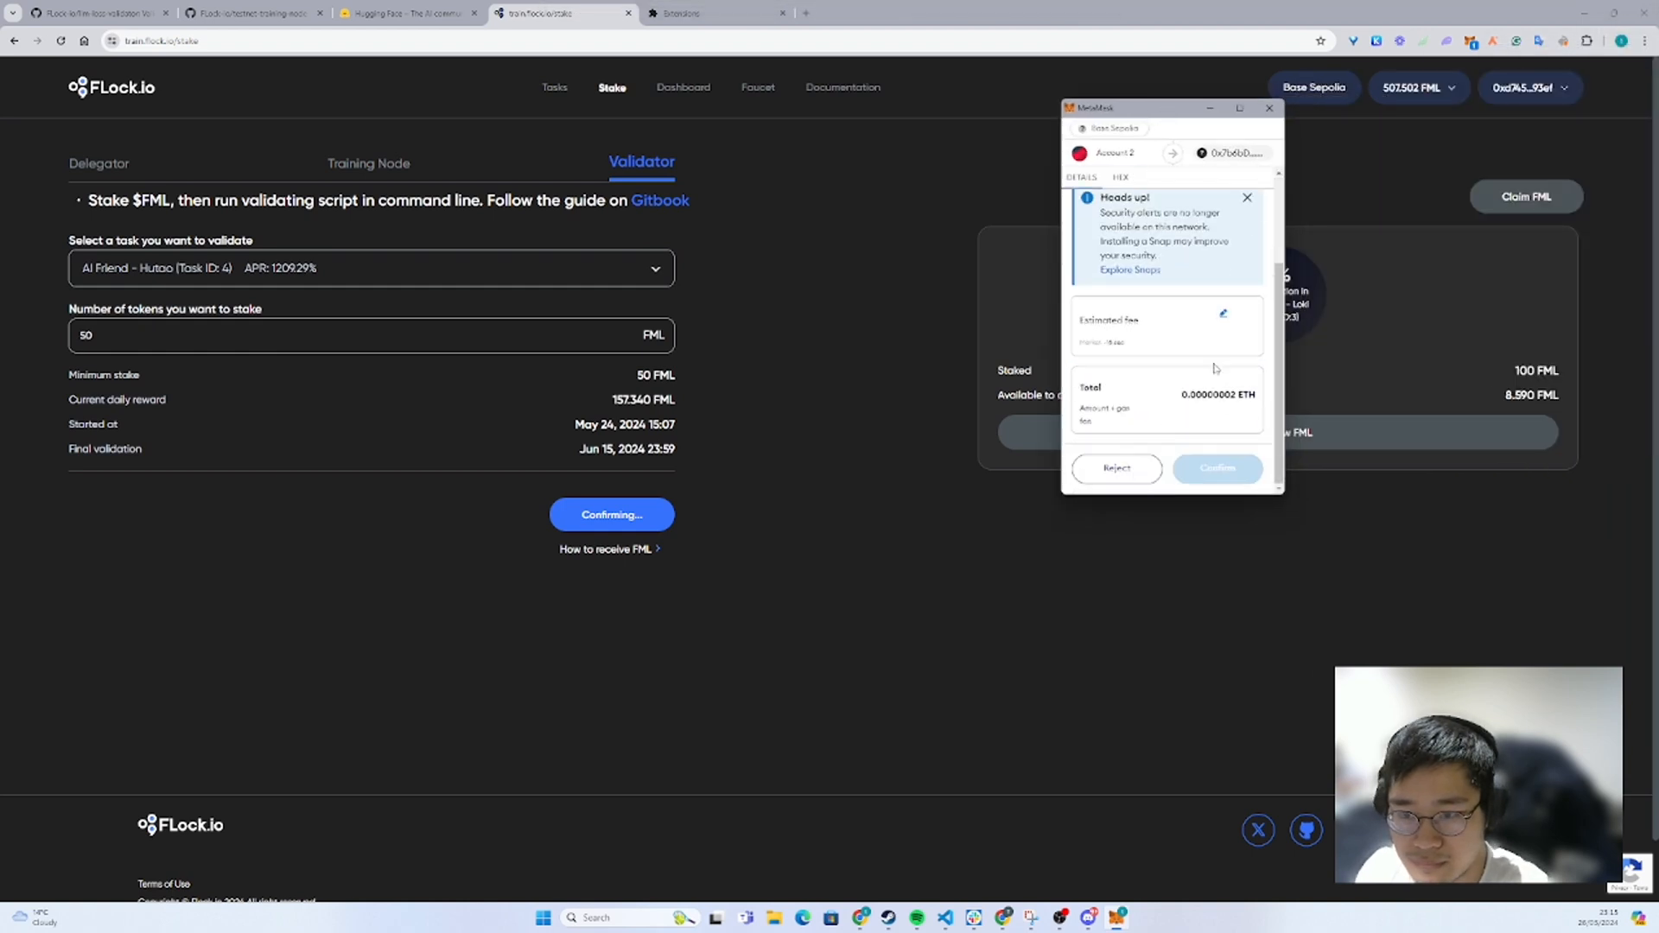
# - Confirm the 50 FML staking transaction in MetaMask and go to the API Keys page
pyautogui.click(1217, 468)
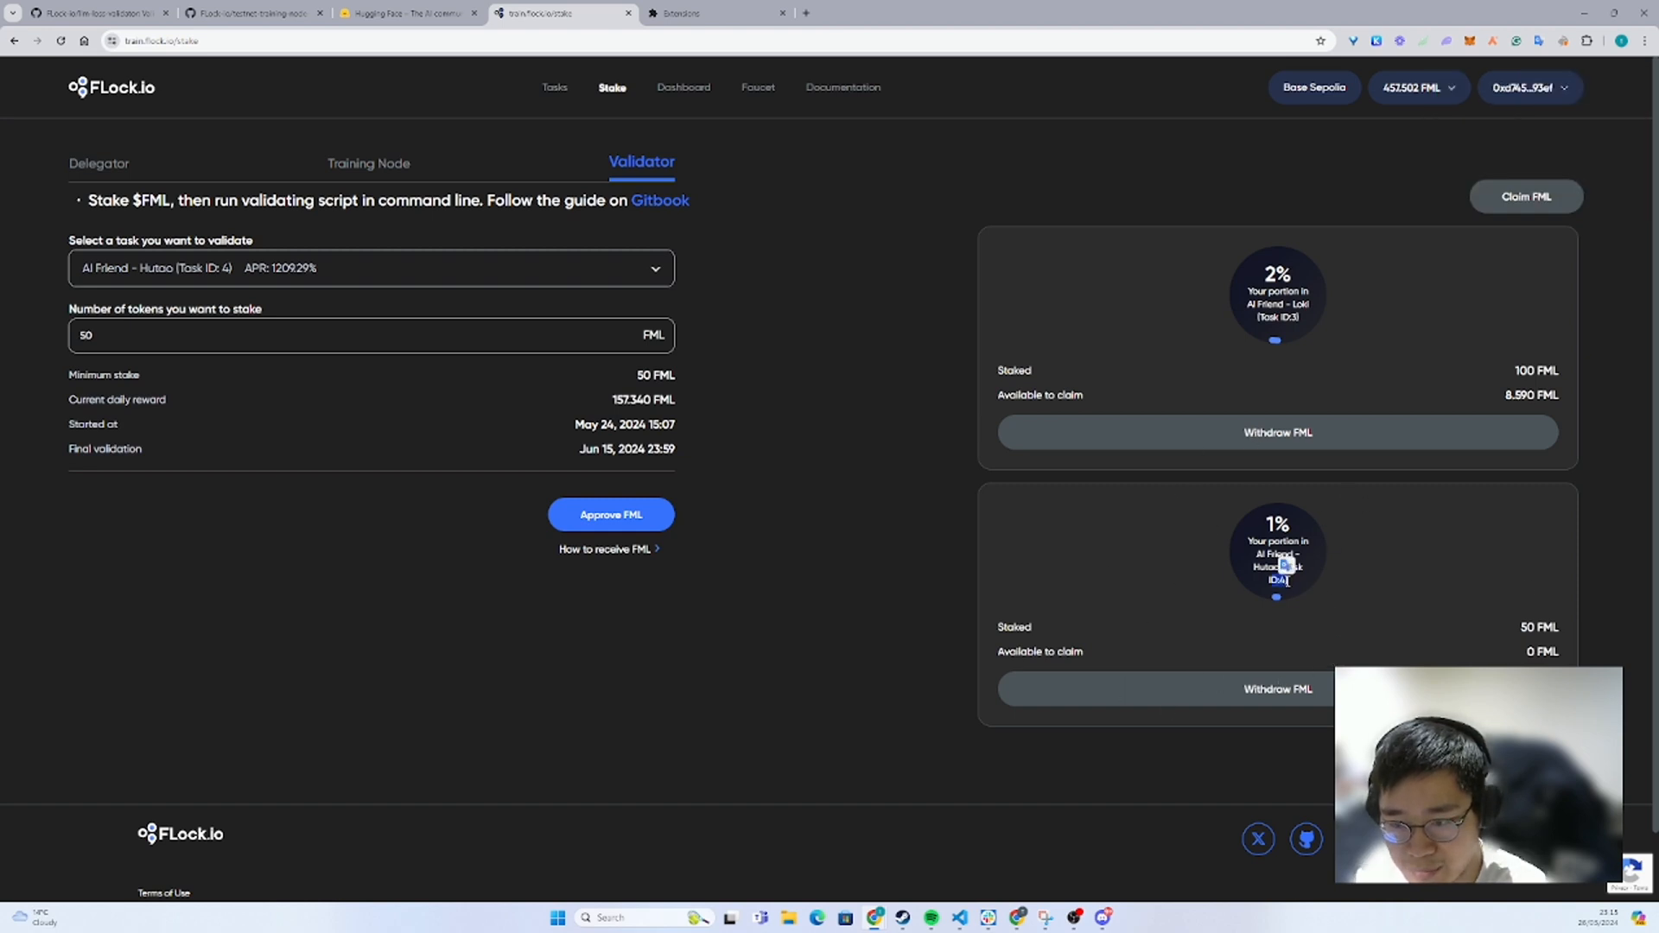
pyautogui.click(1522, 86)
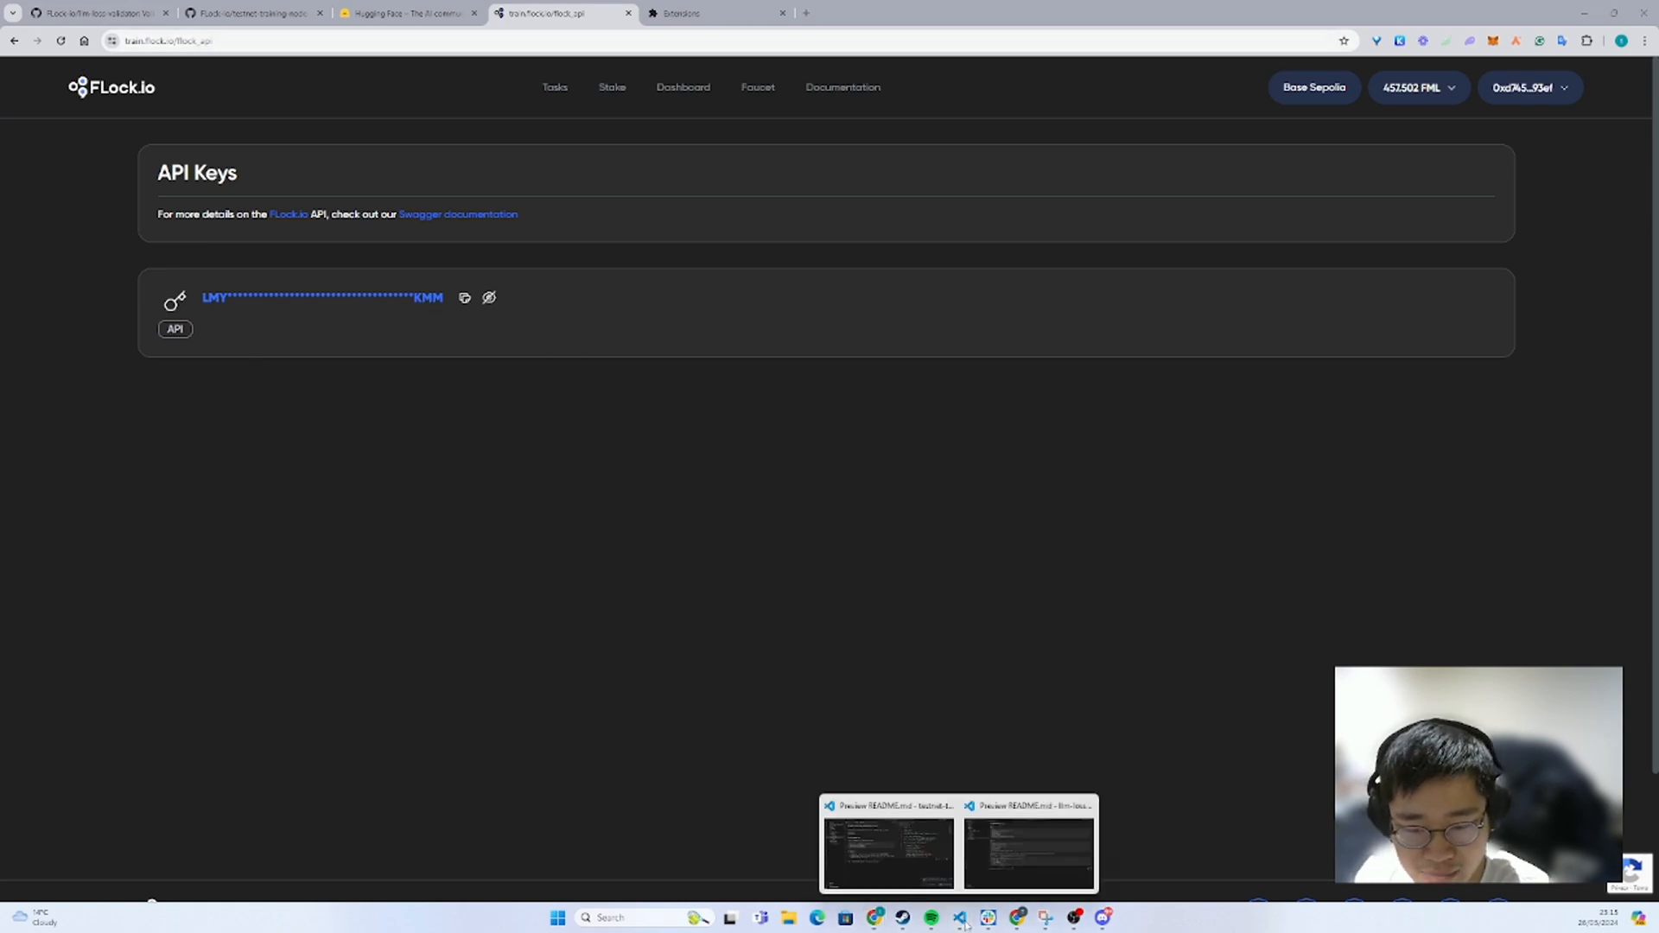
# - Switch to the VS Code window showing the llm-loss-validator project
pyautogui.click(887, 847)
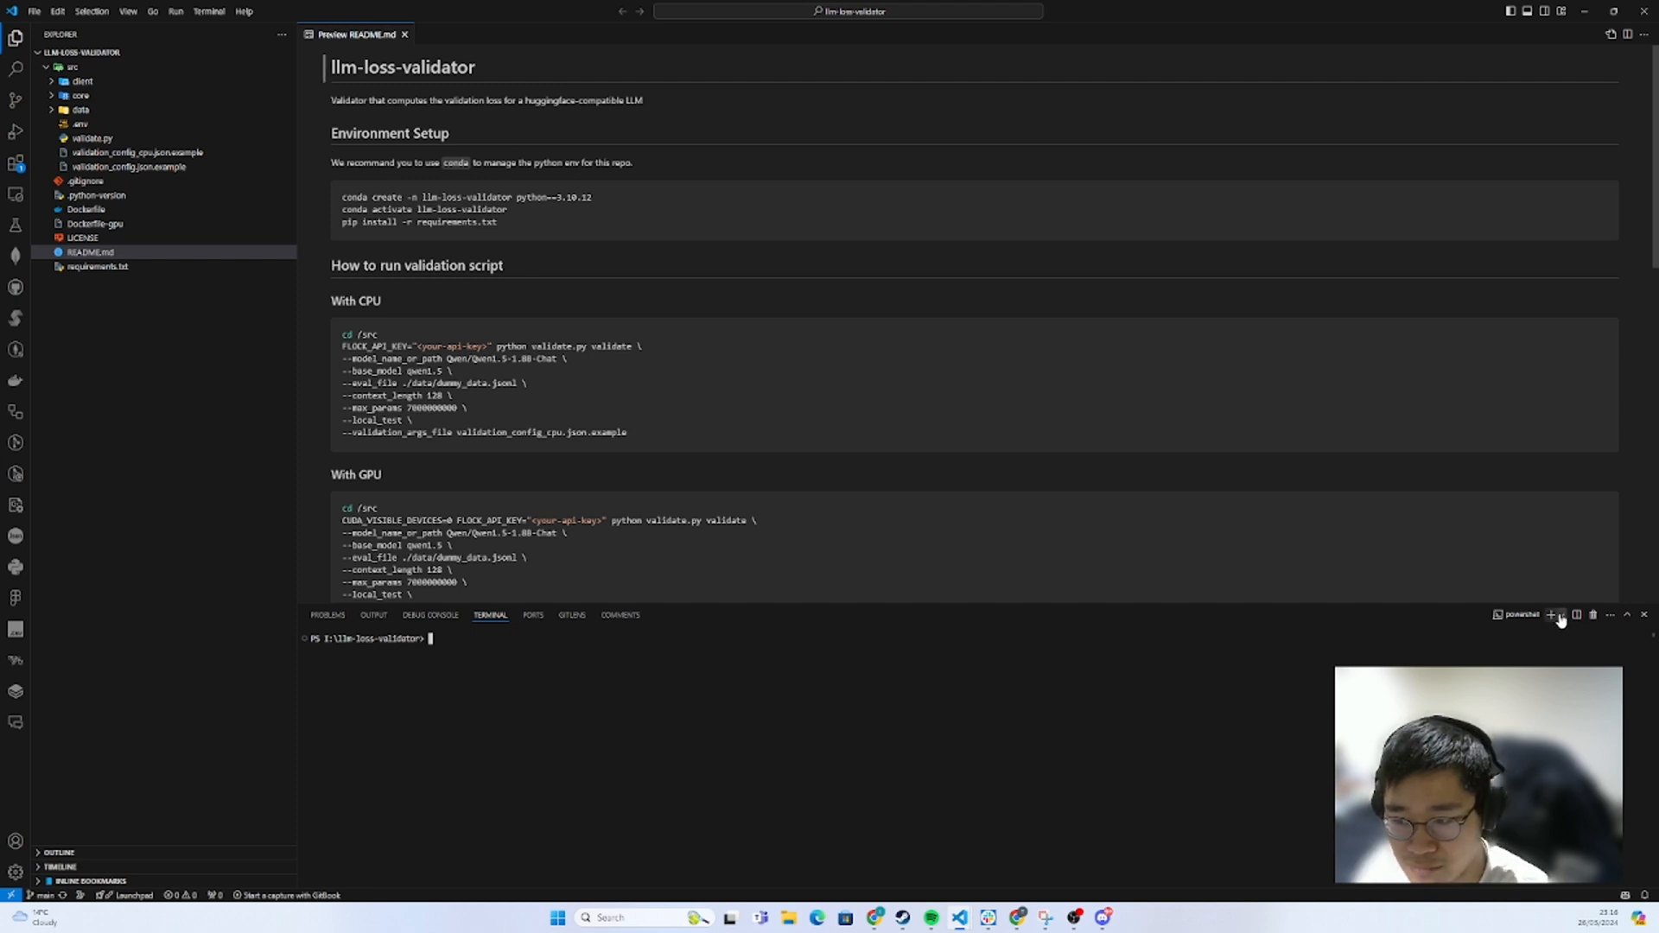
# - Add a PowerShell terminal, then start a new WSL terminal session
pyautogui.click(1560, 614)
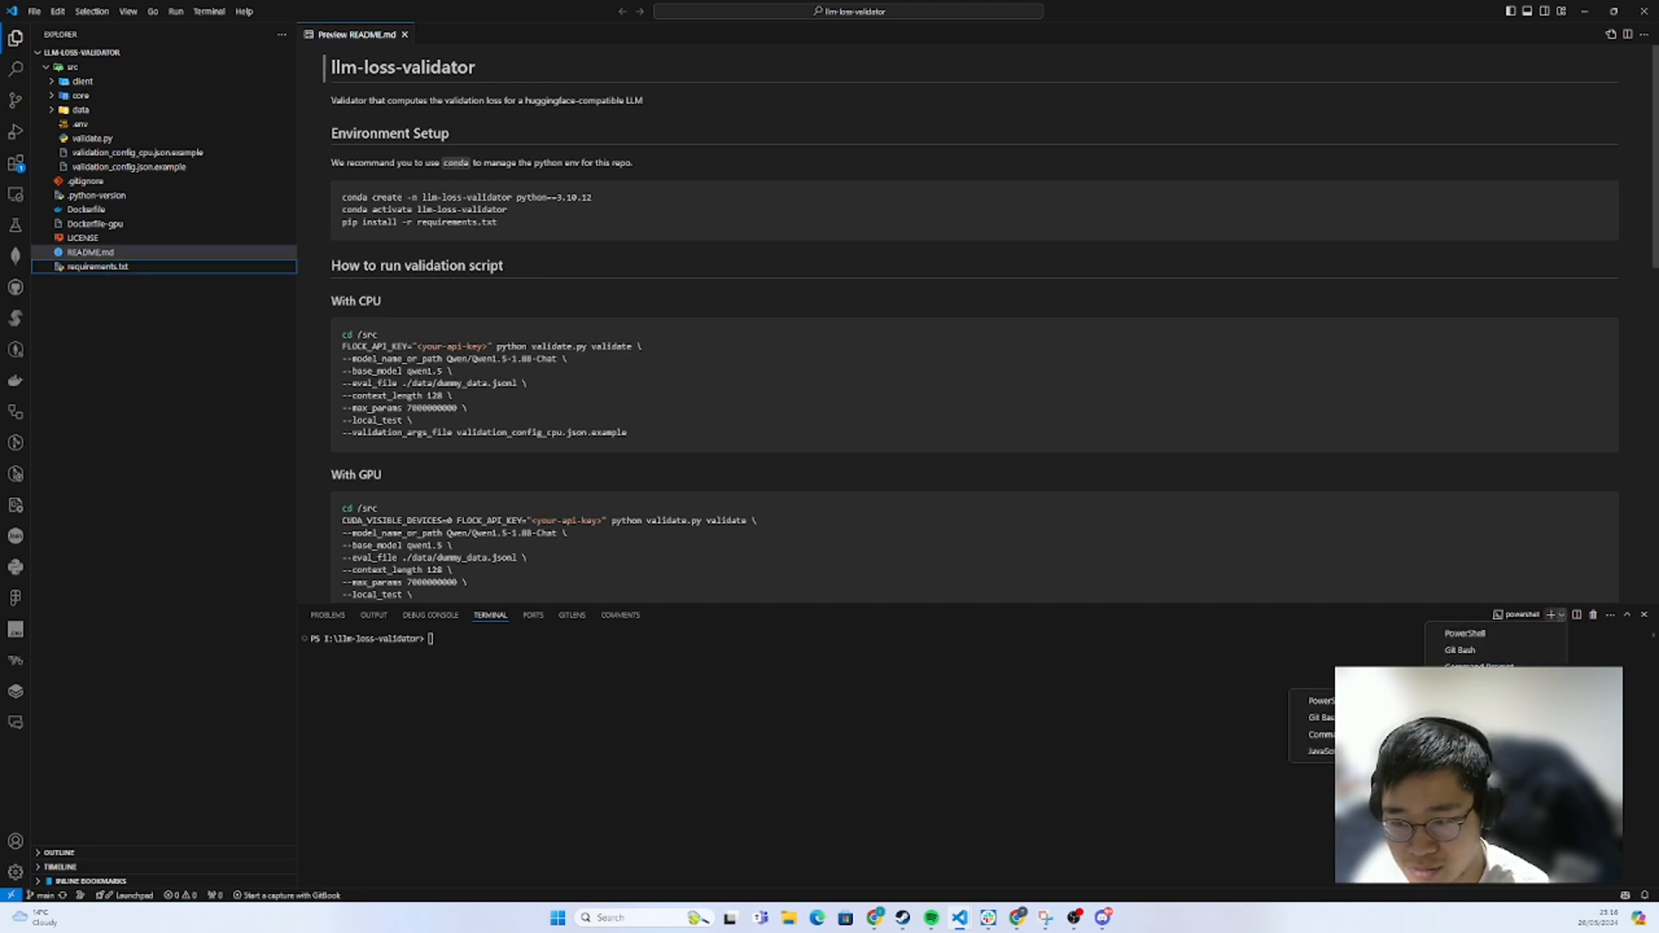
pyautogui.click(1574, 614)
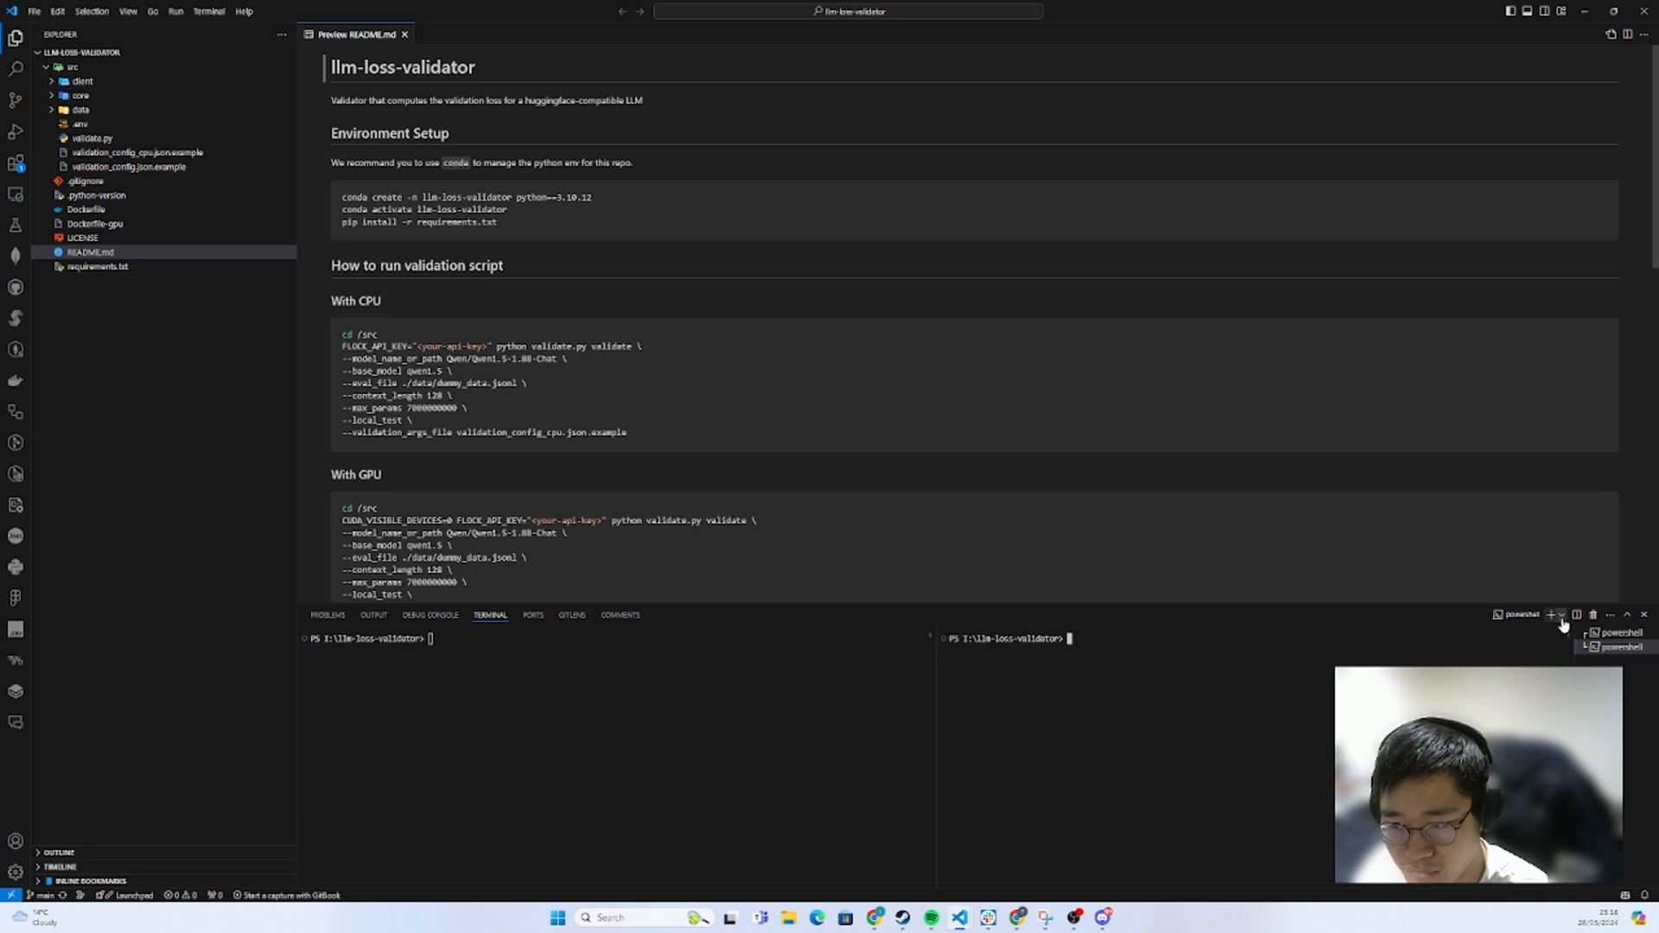
pyautogui.click(1559, 614)
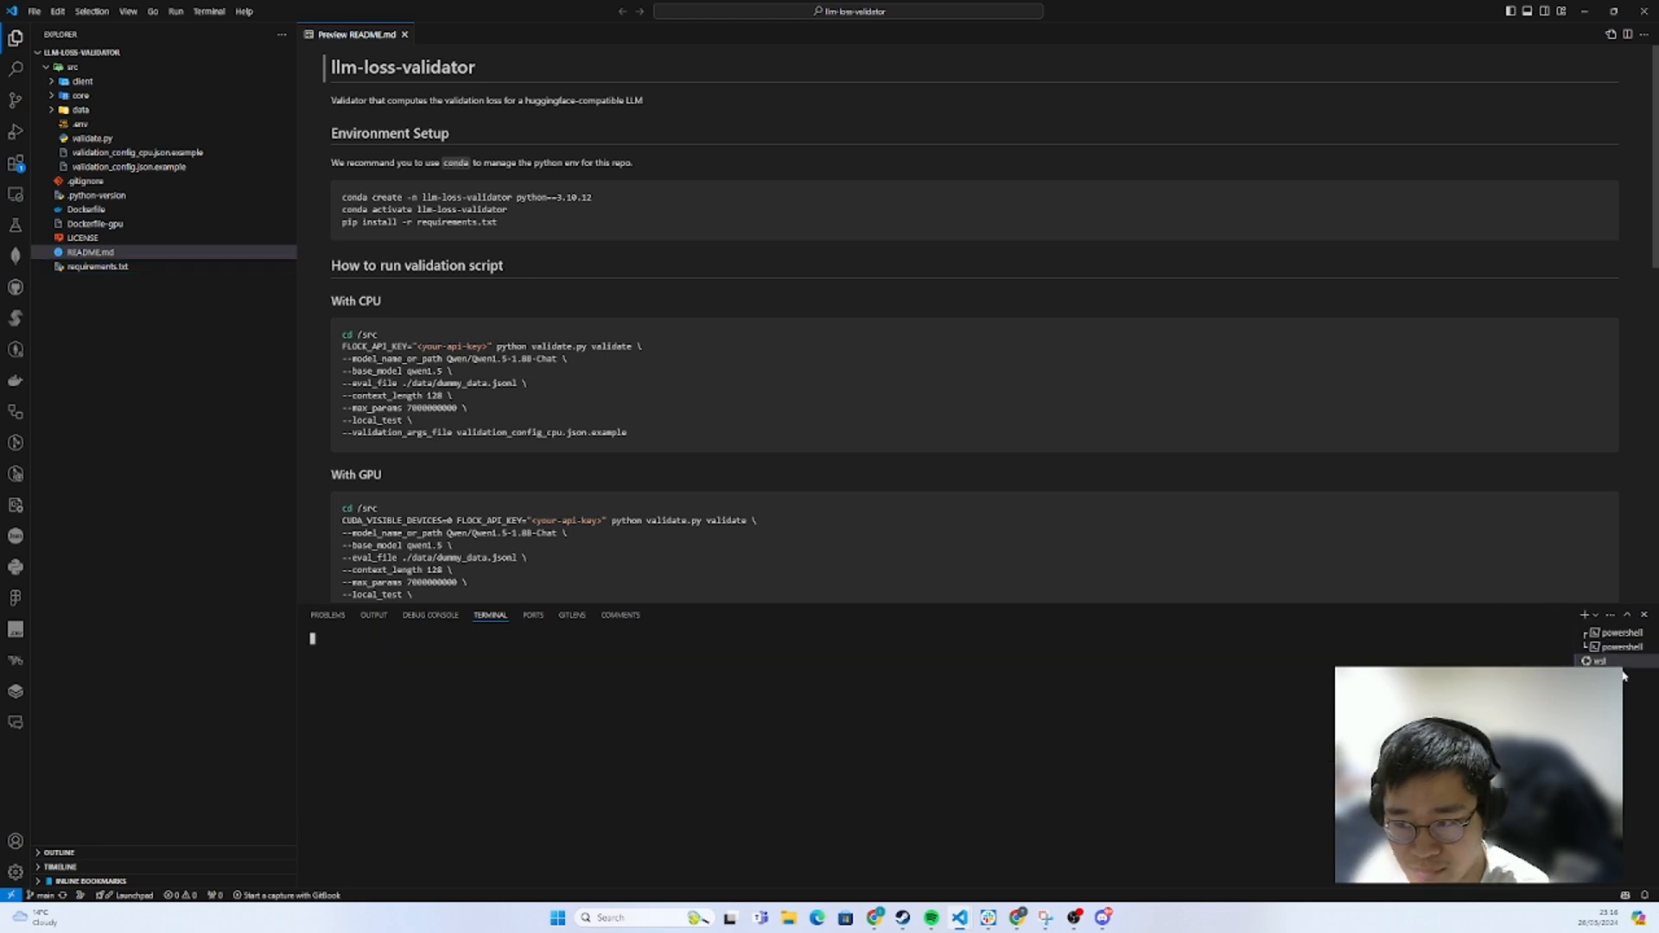
pyautogui.moveTo(513, 700)
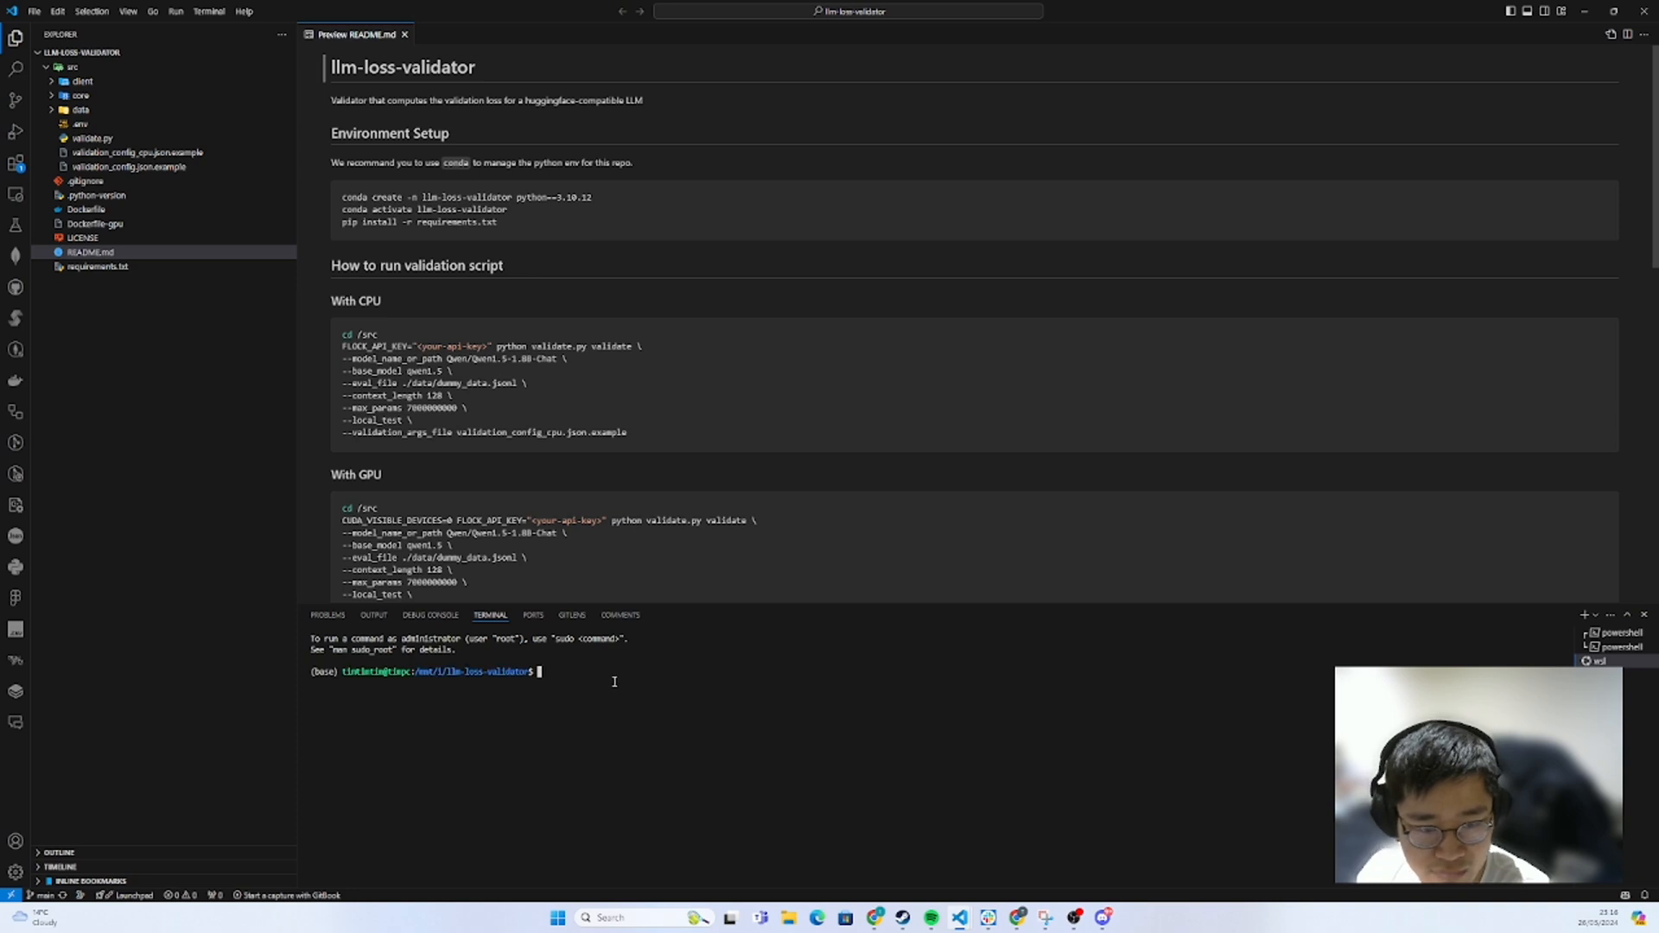
pyautogui.moveTo(564, 708)
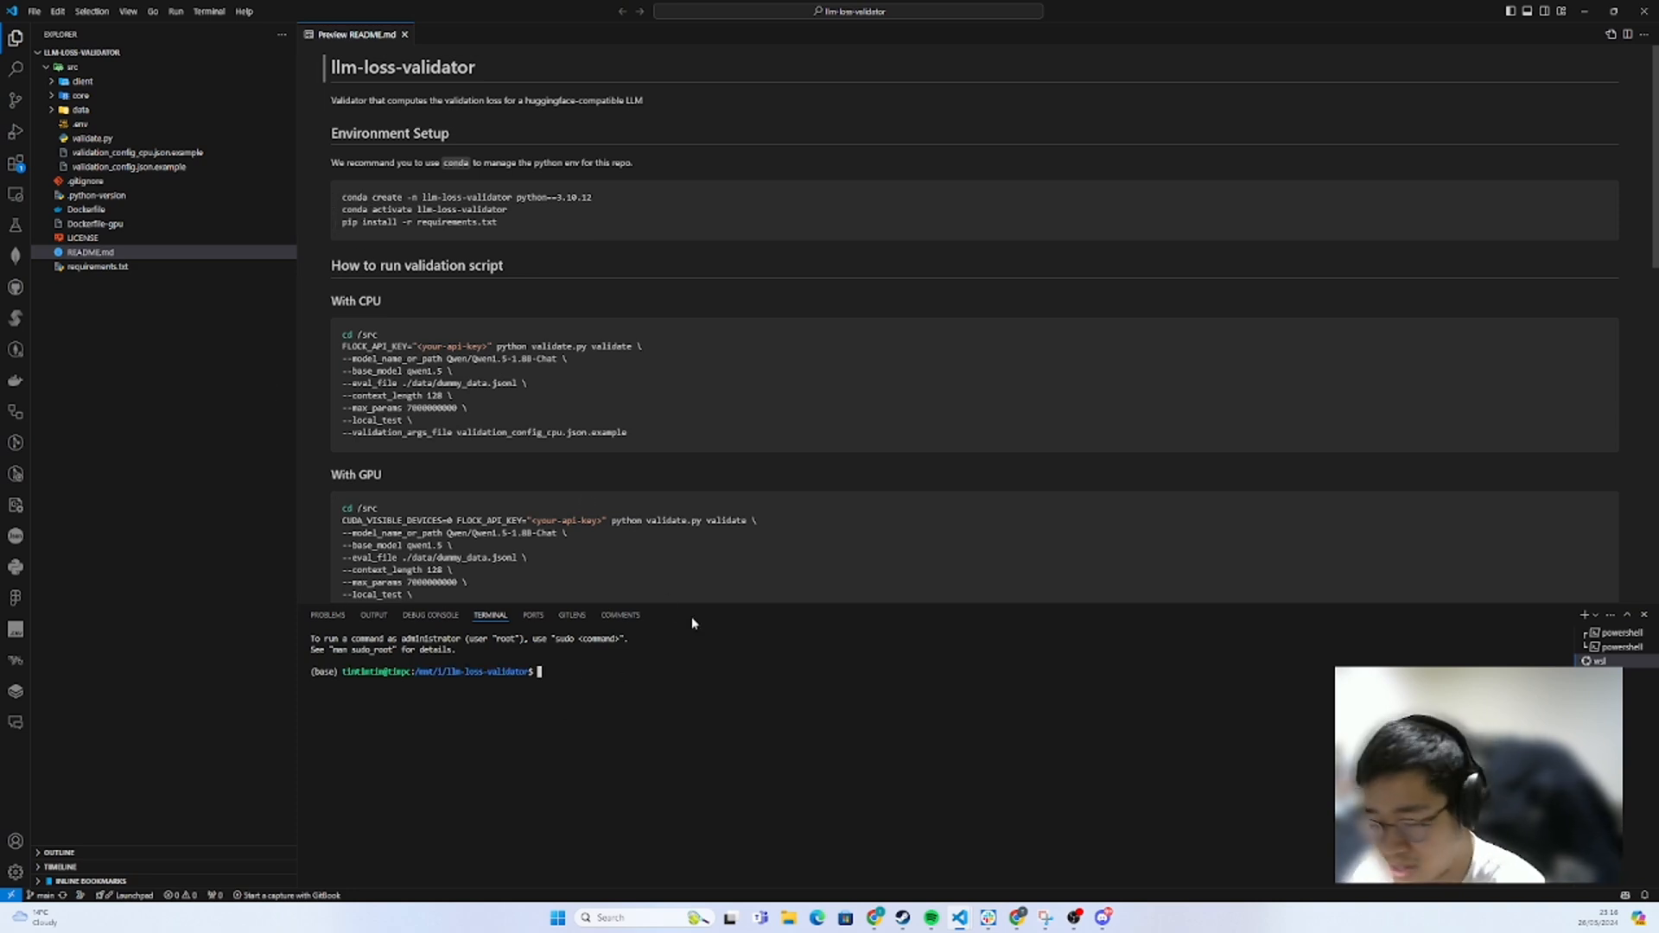
# - Run conda create for llm-loss-validator with python=3.10.12, answering y twice
pyautogui.write('conda create -n')
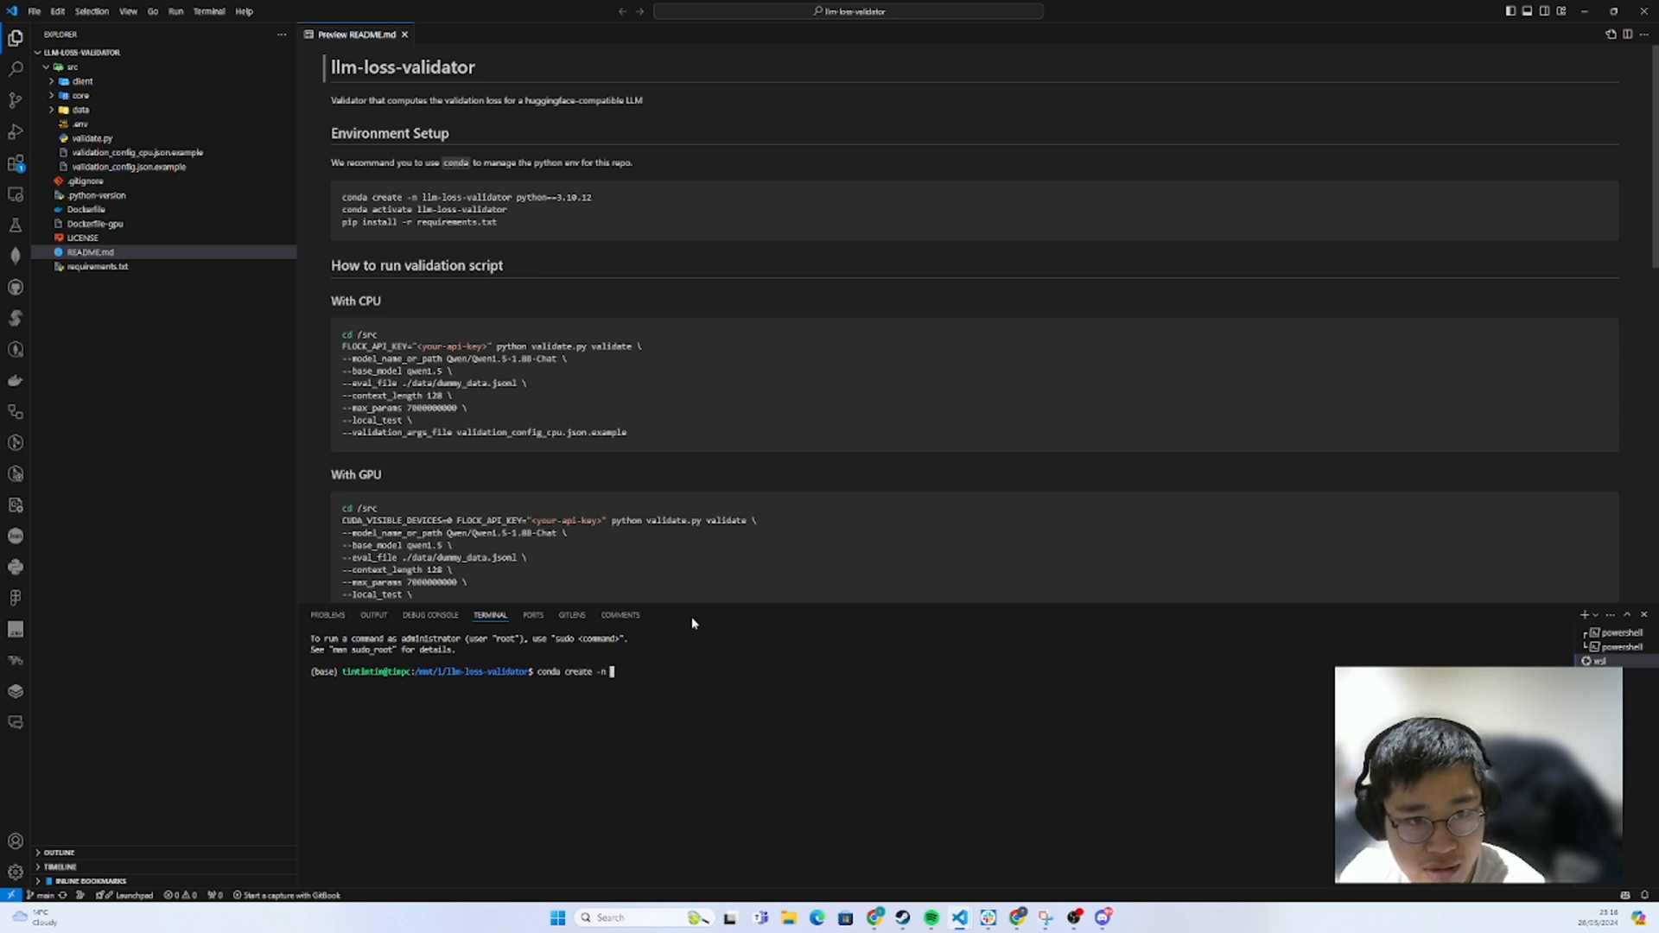
pyautogui.write('llm-loss-validator python')
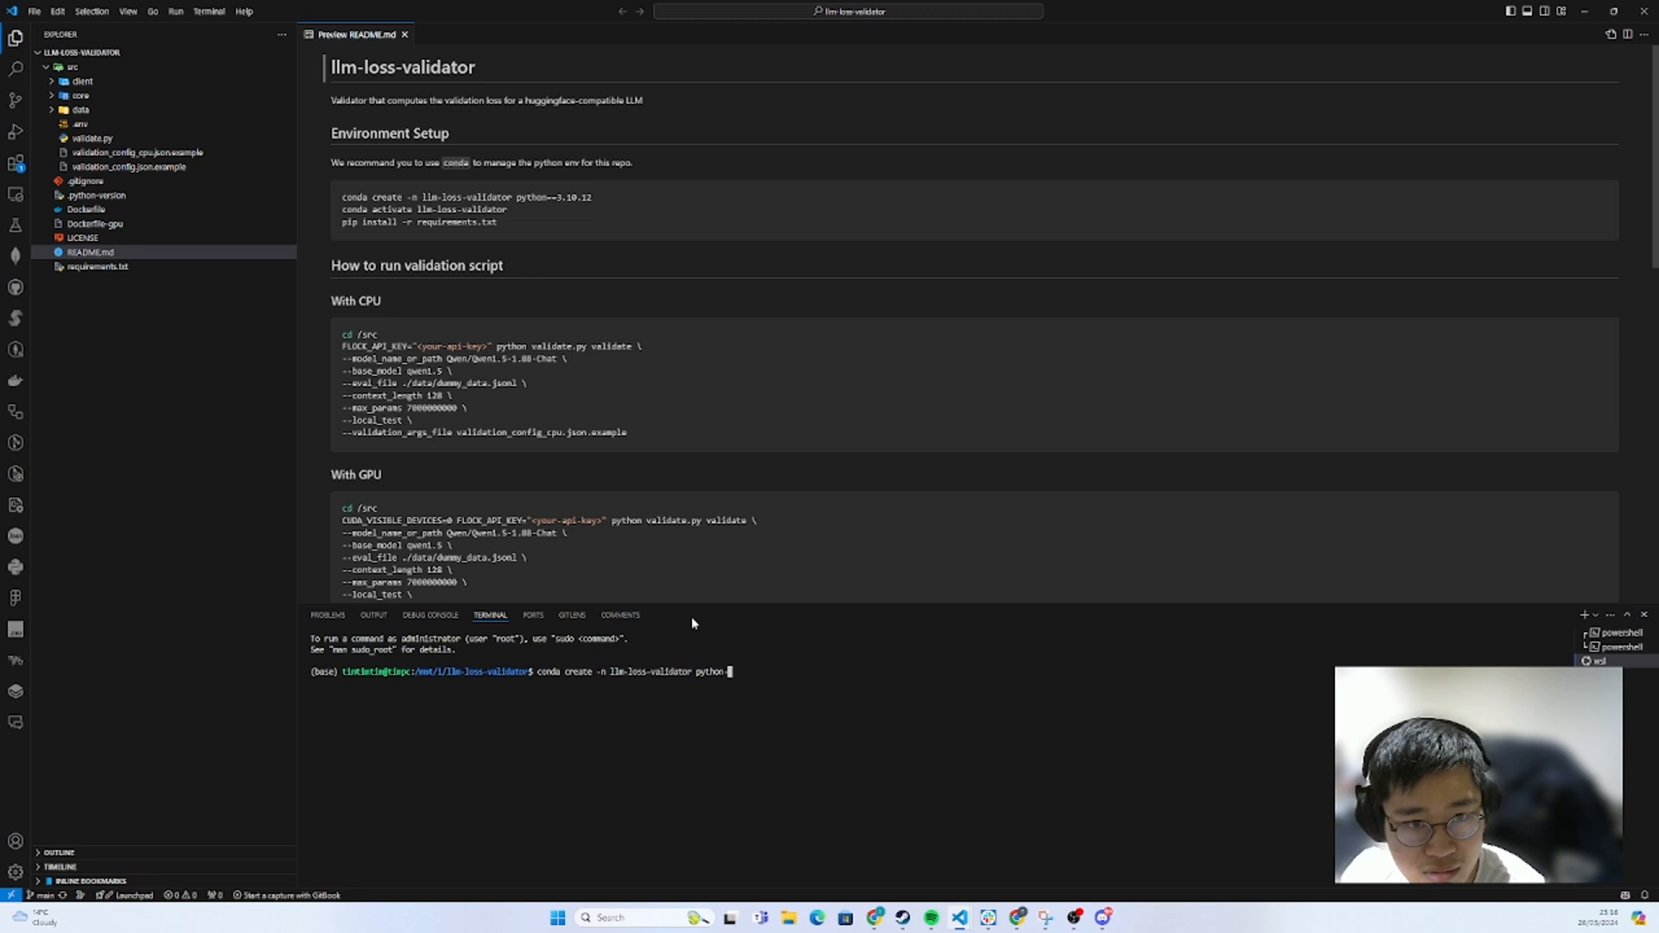
pyautogui.write('-')
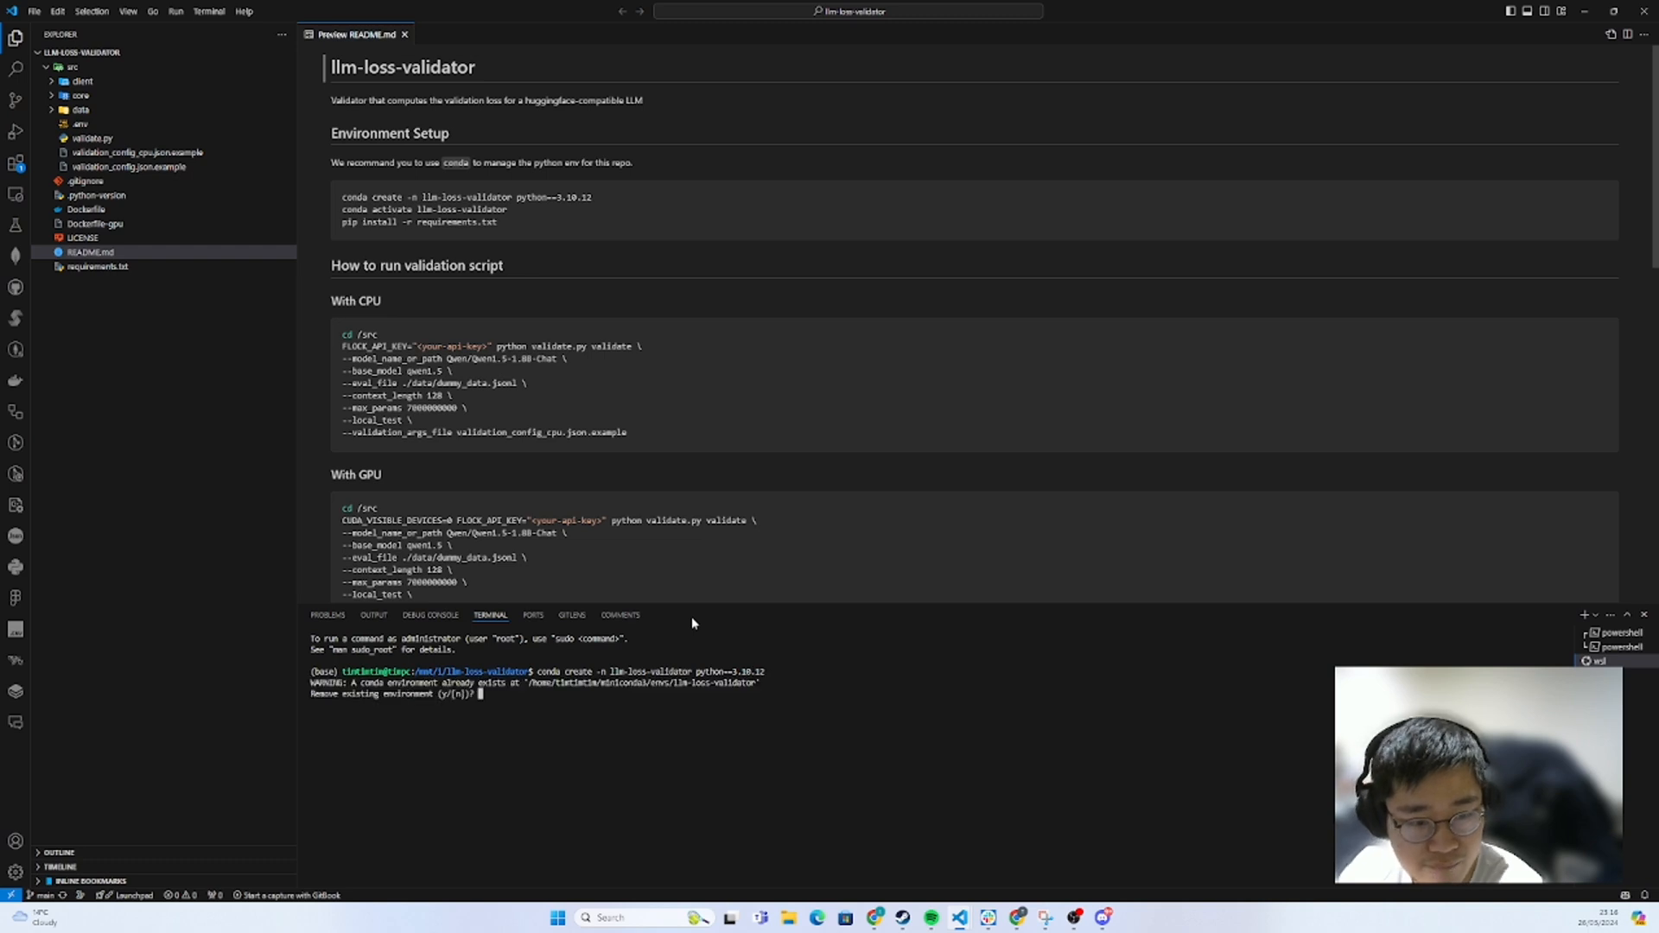
pyautogui.write('y]/n)?')
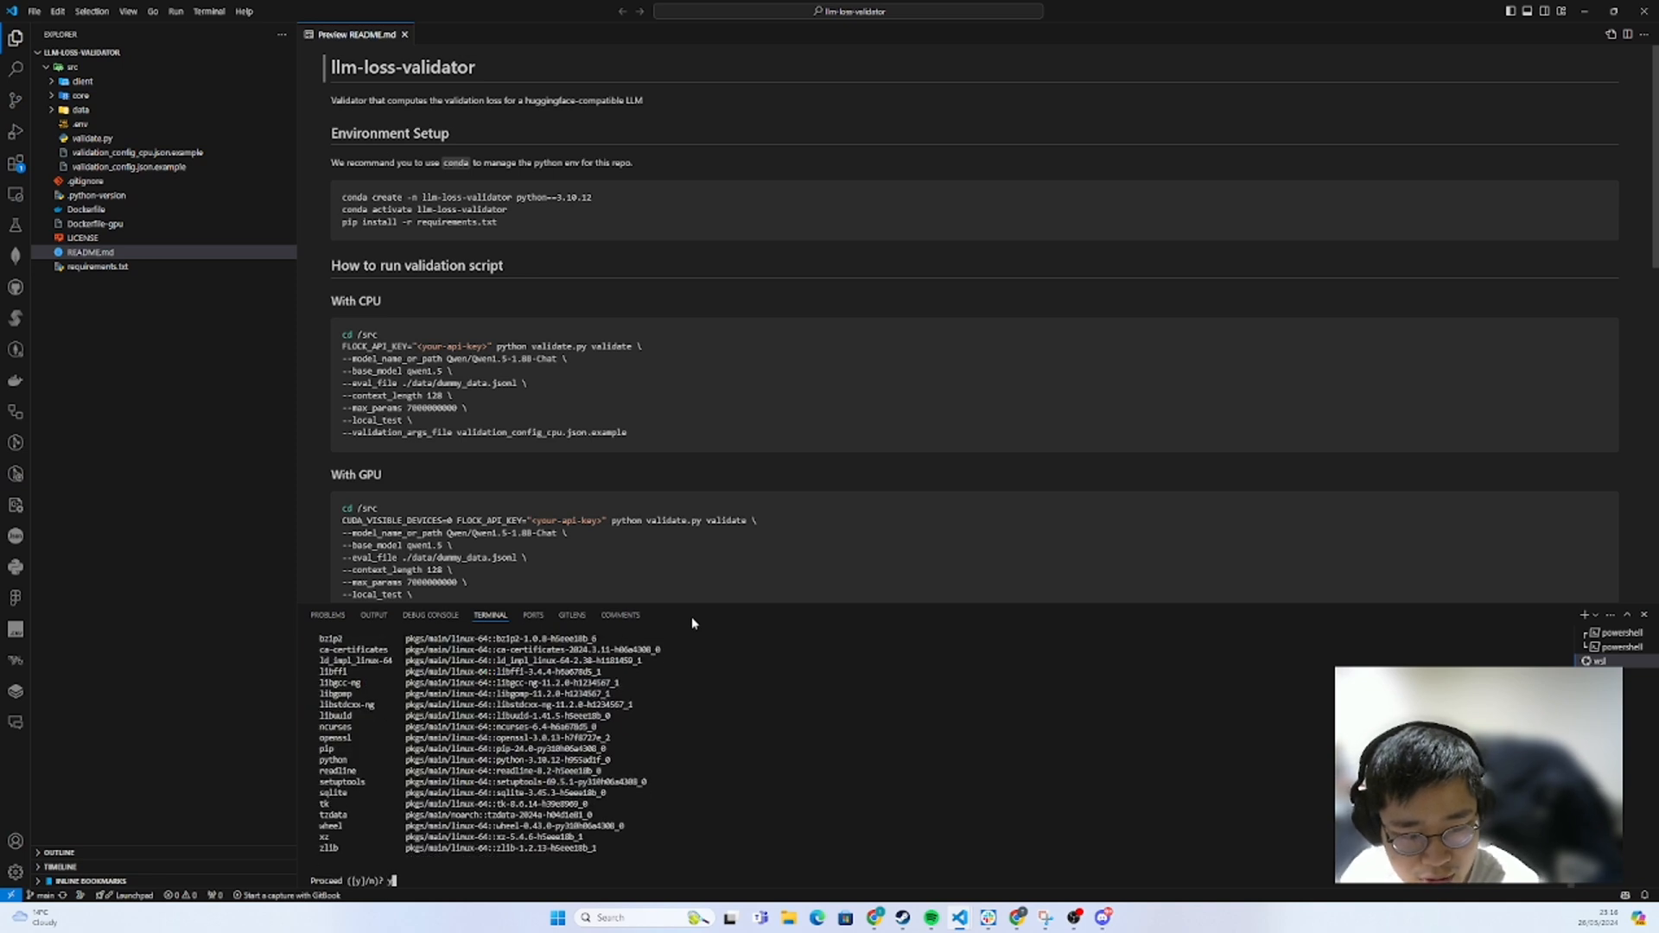
pyautogui.write('y')
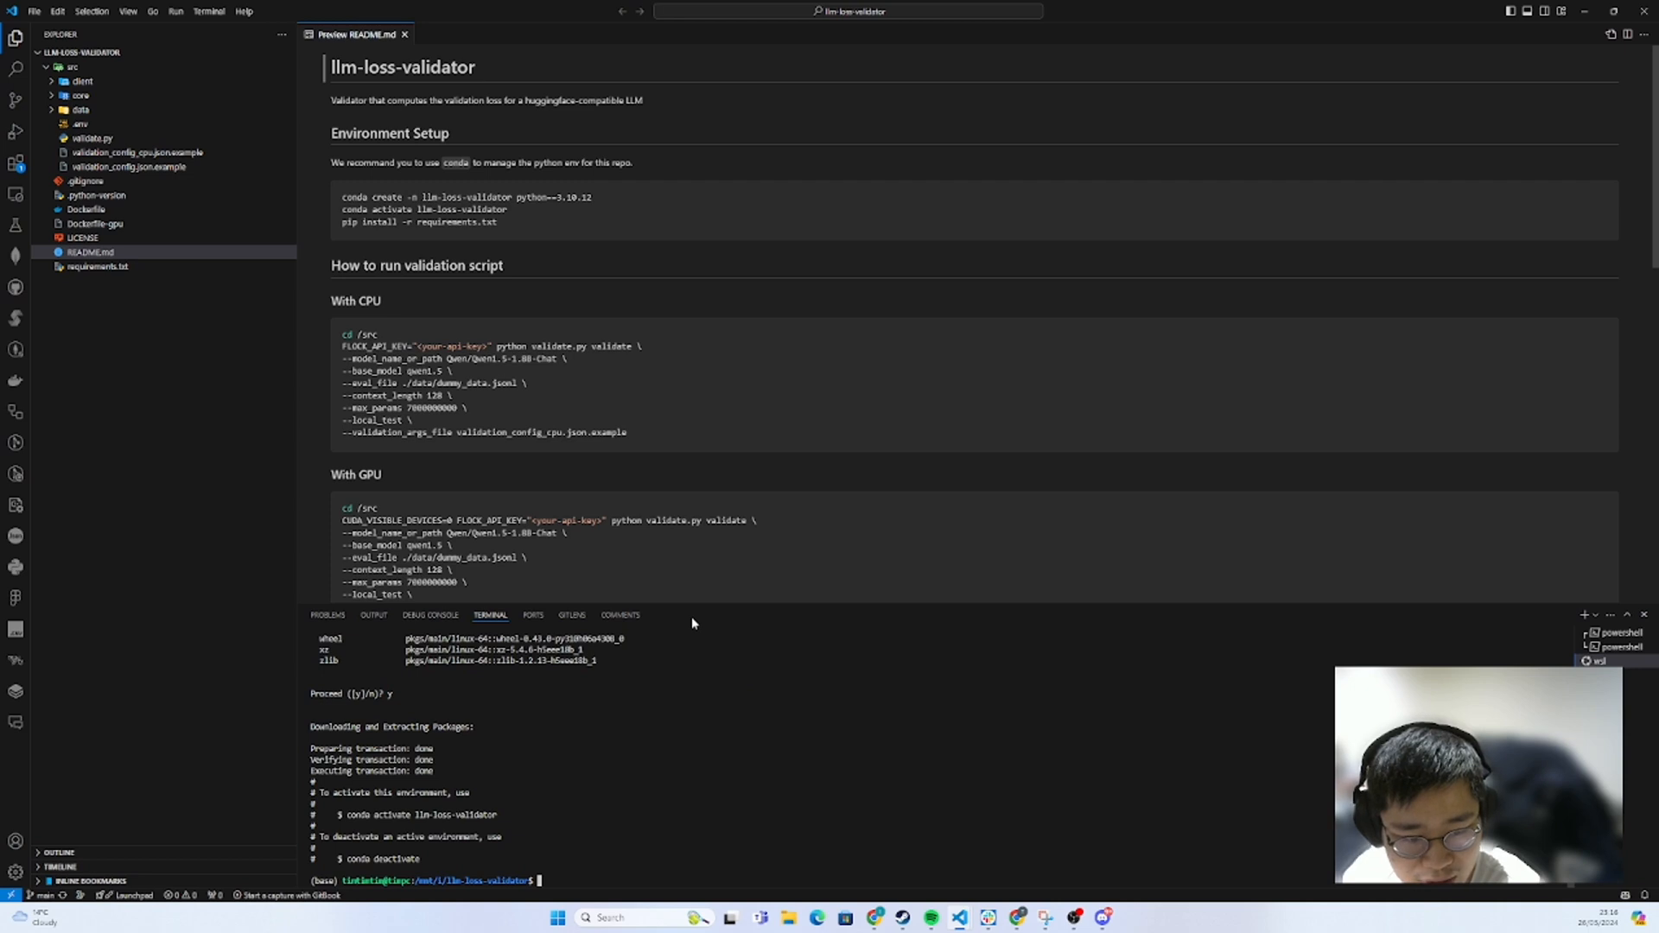
pyautogui.write('conda activate')
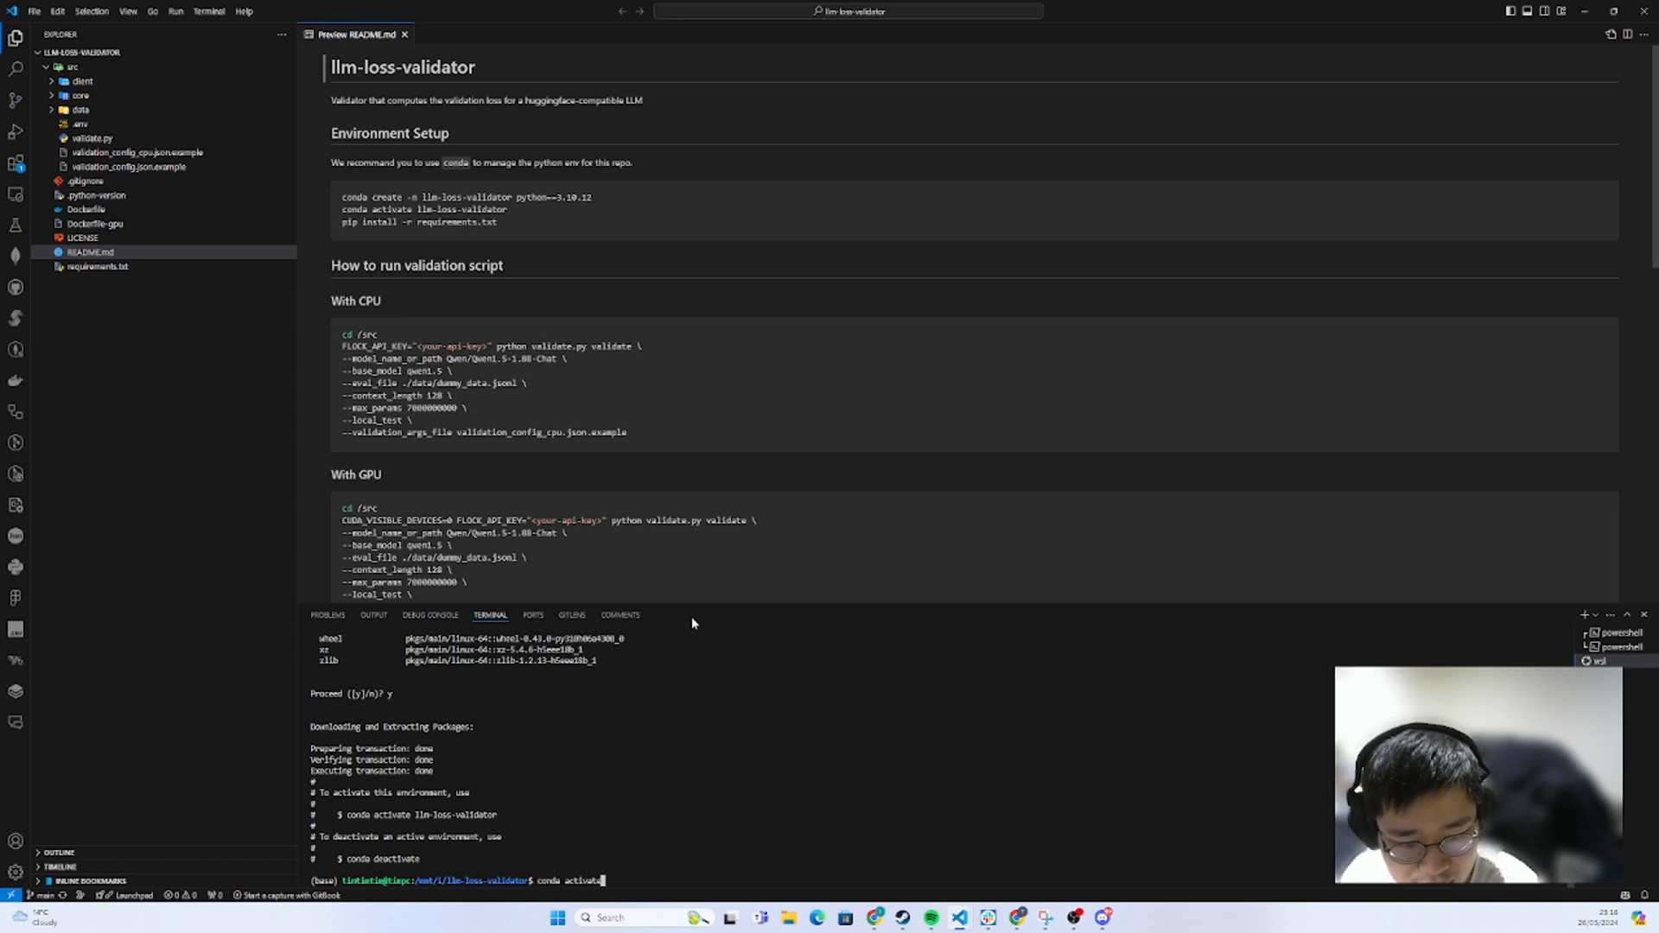
# - Run conda activate llm-loss-validator, then pip install -r requirements.txt
pyautogui.write('llm-loss-validator')
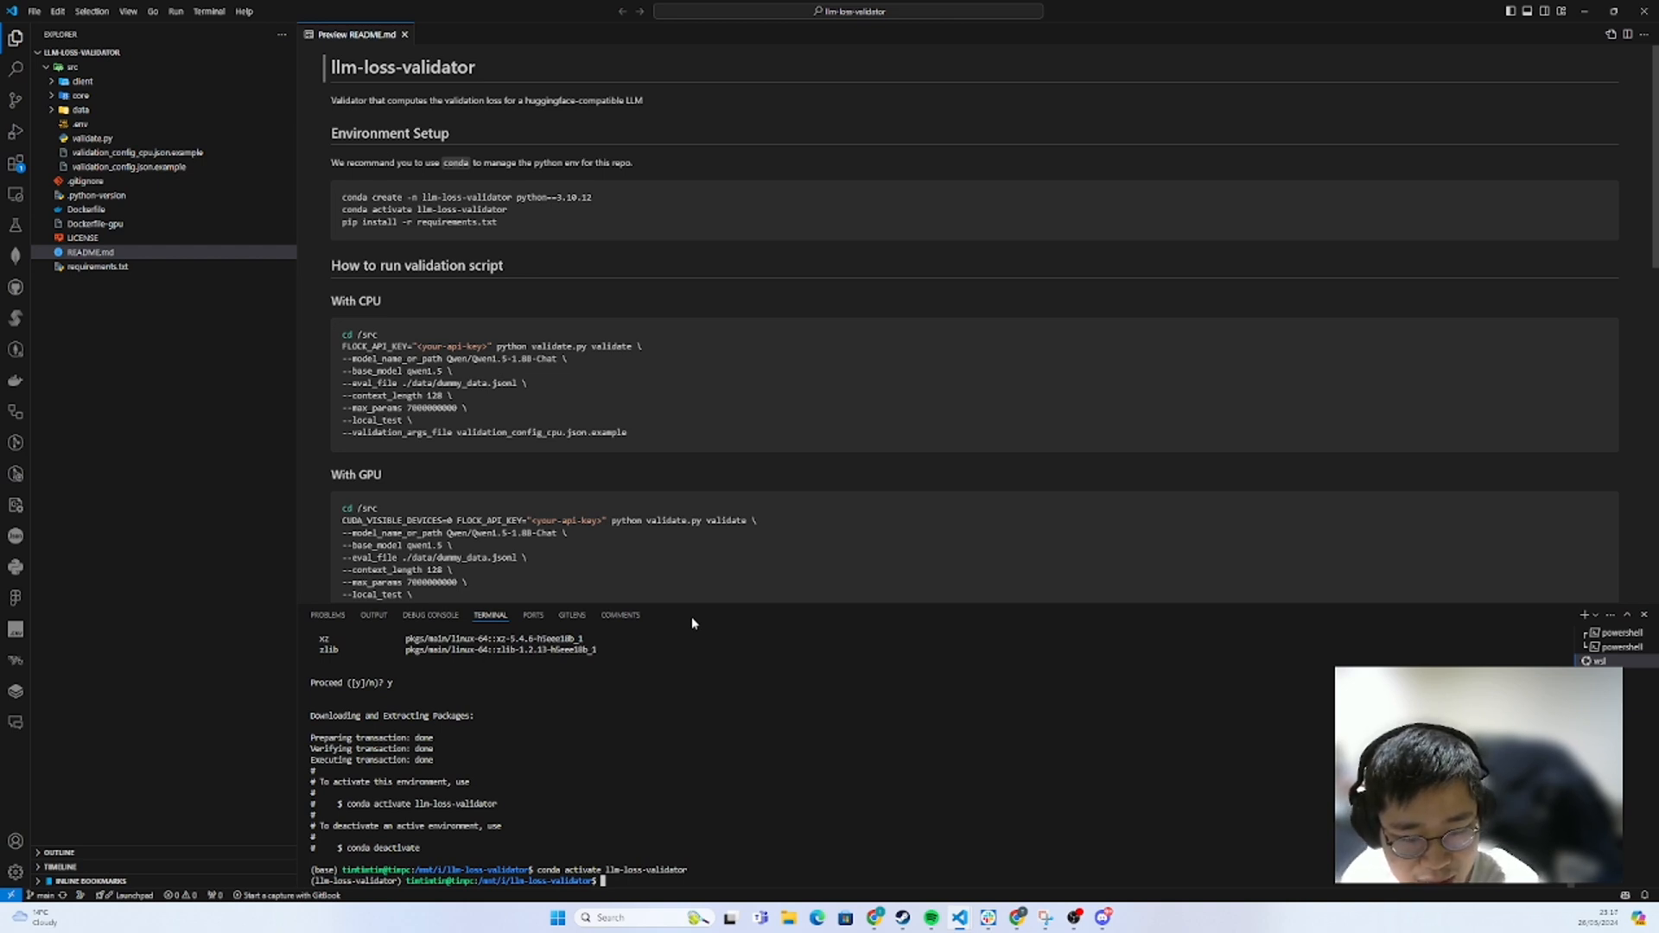
pyautogui.write('pip install')
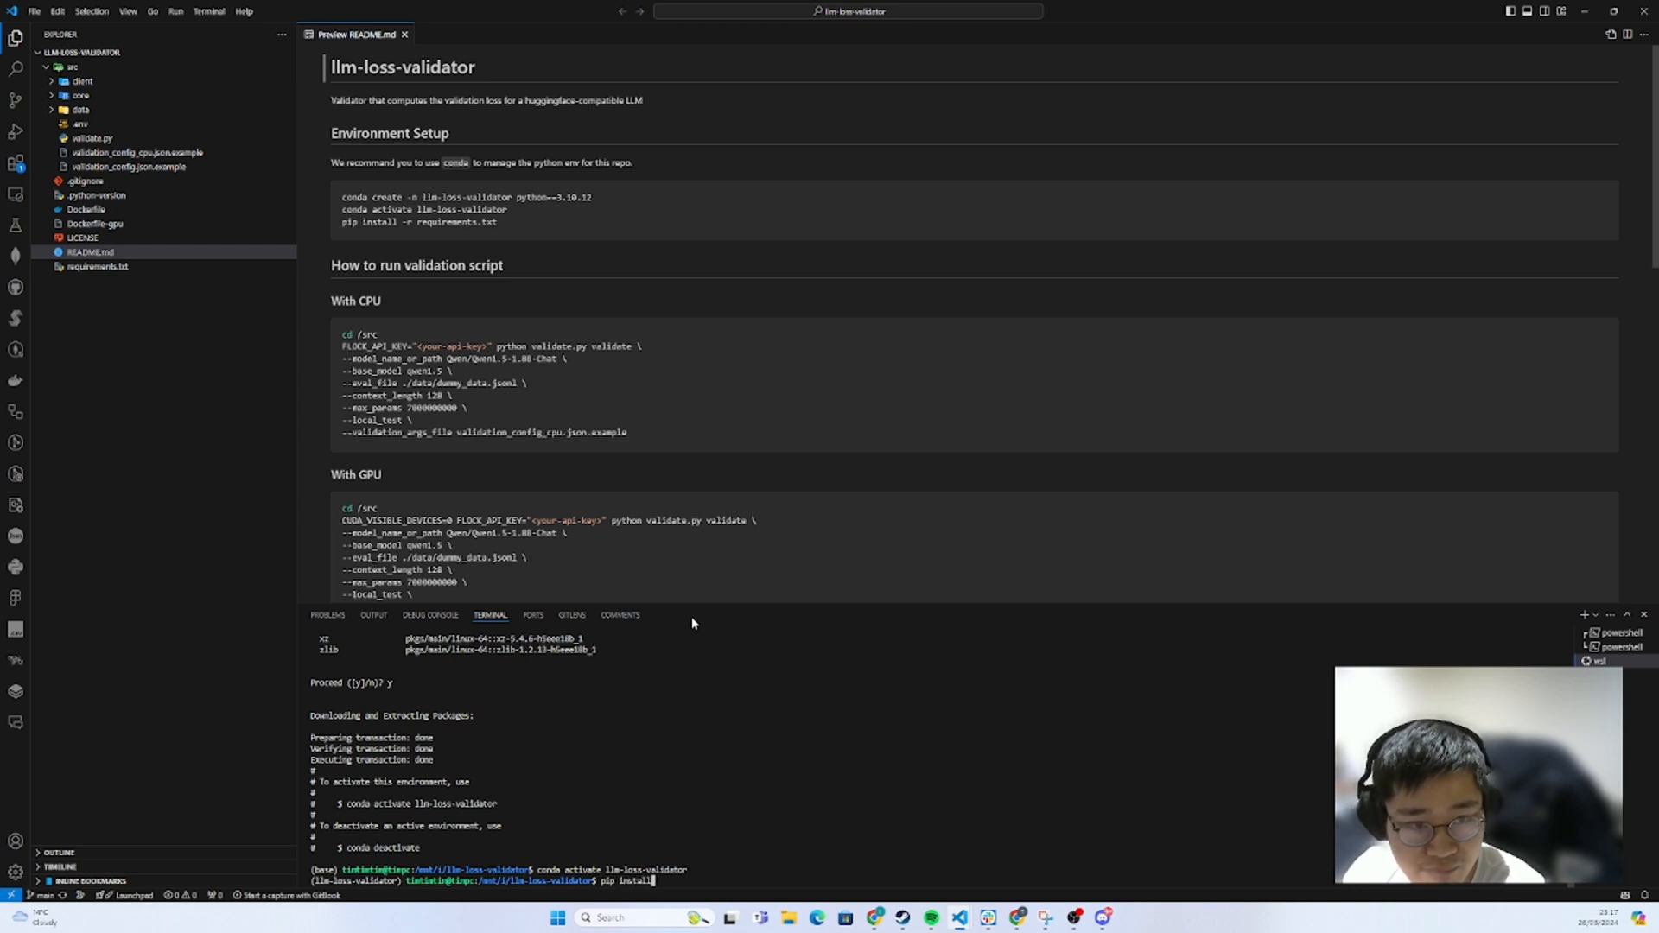
pyautogui.write('-r')
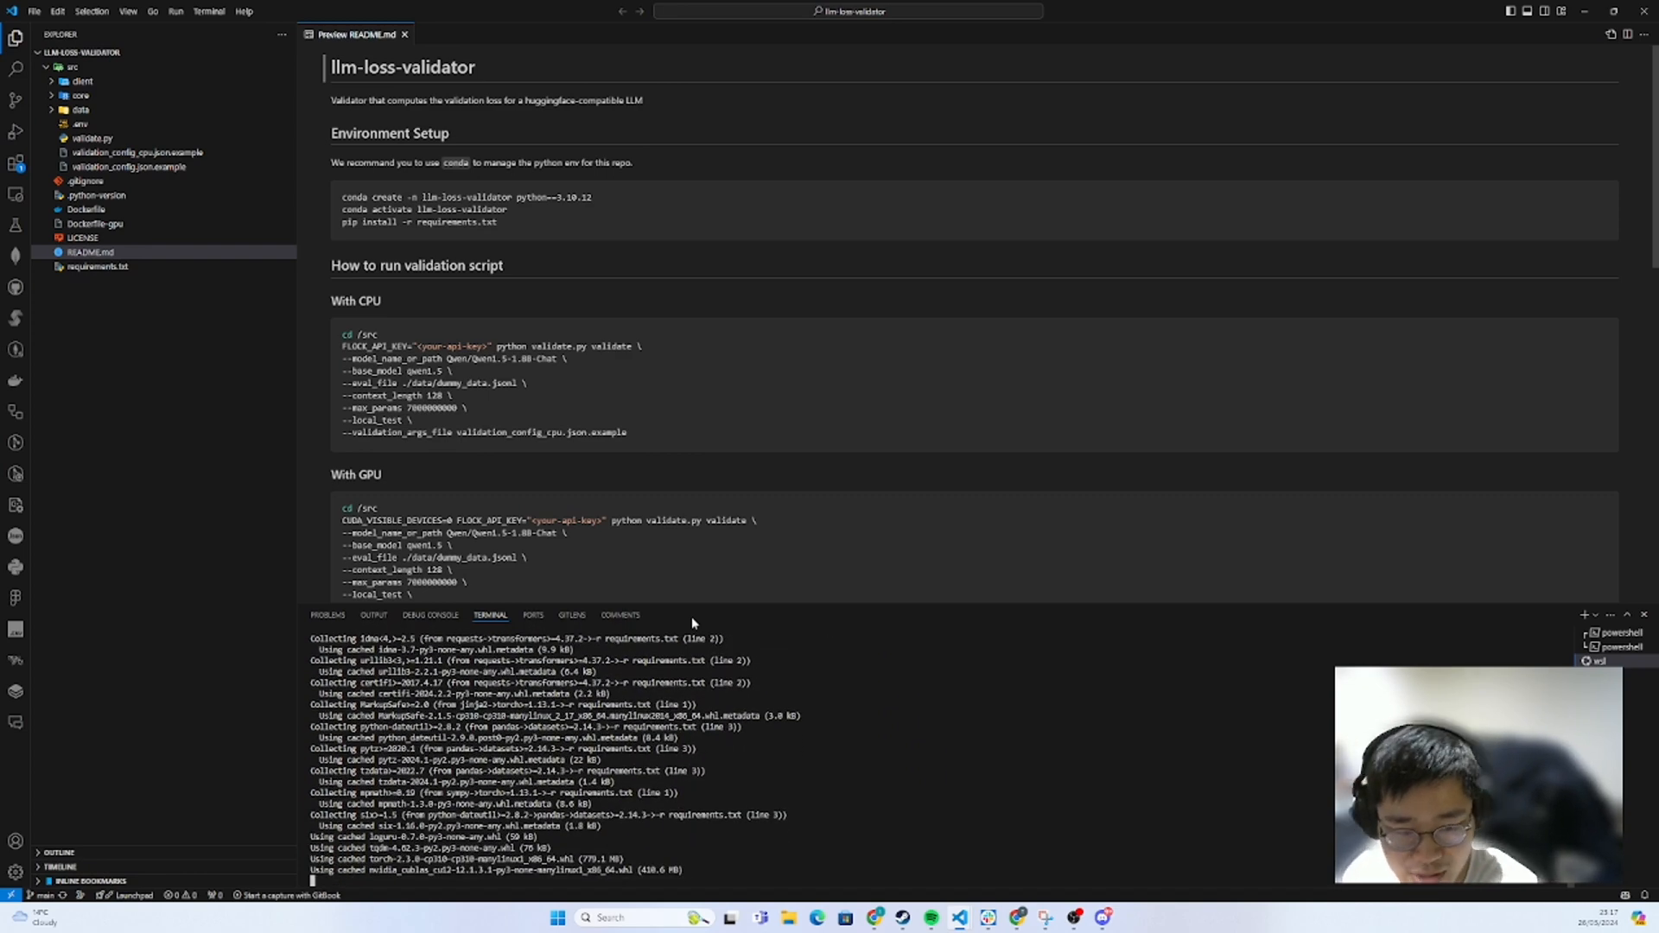
pyautogui.scroll(-3)
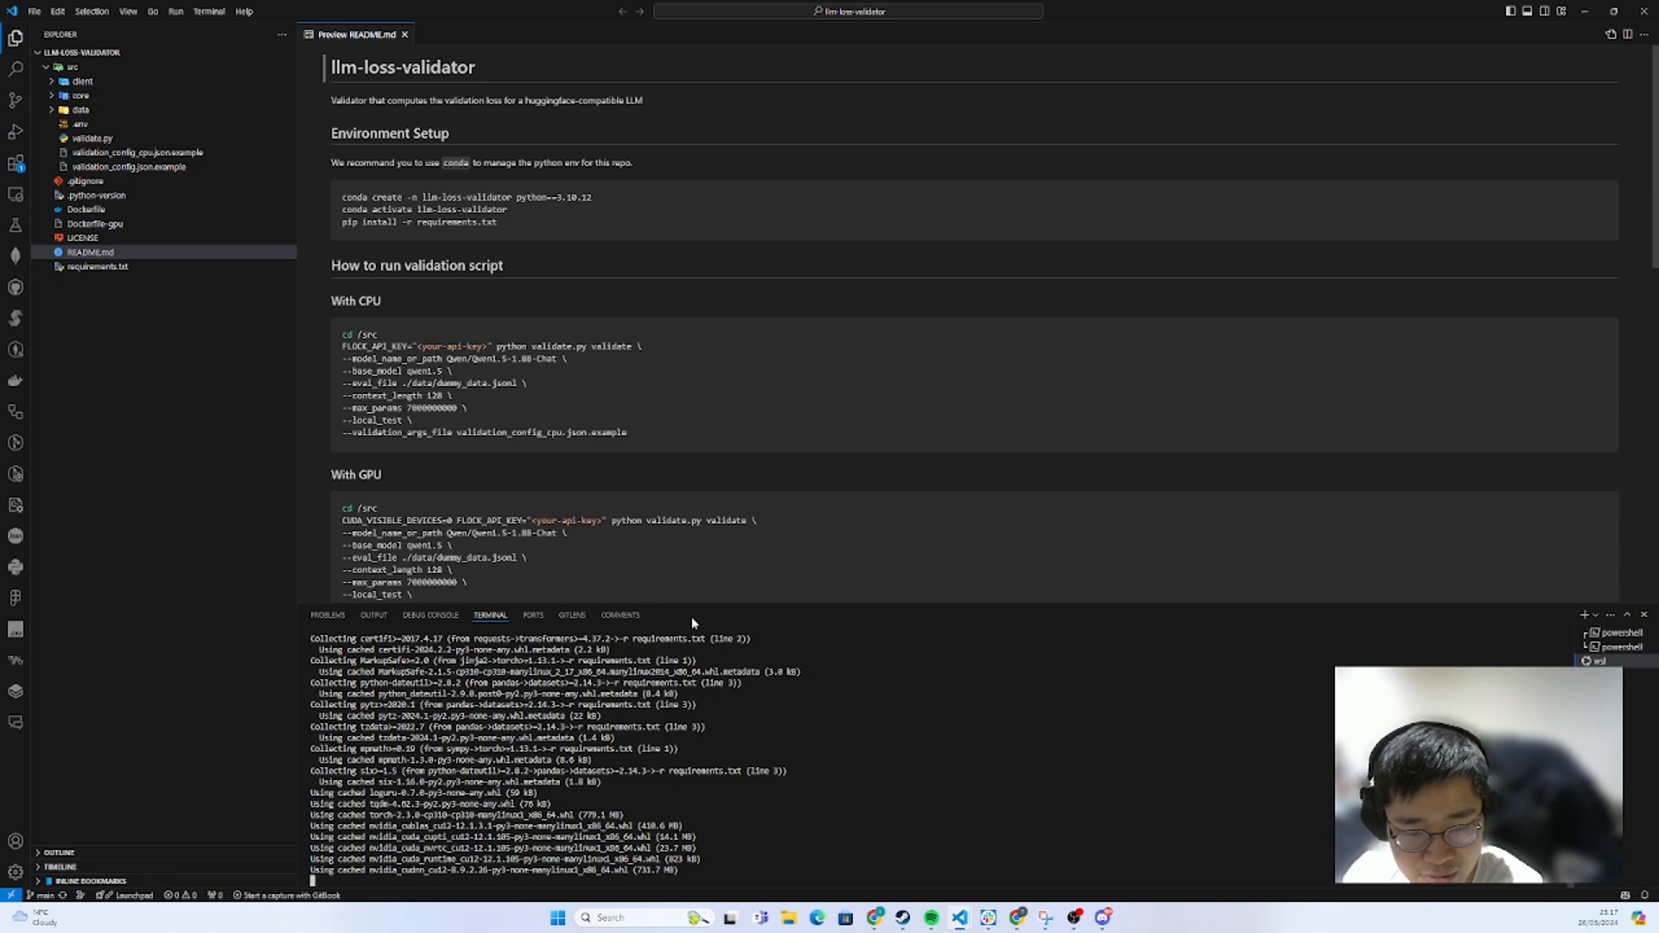
pyautogui.scroll(-3)
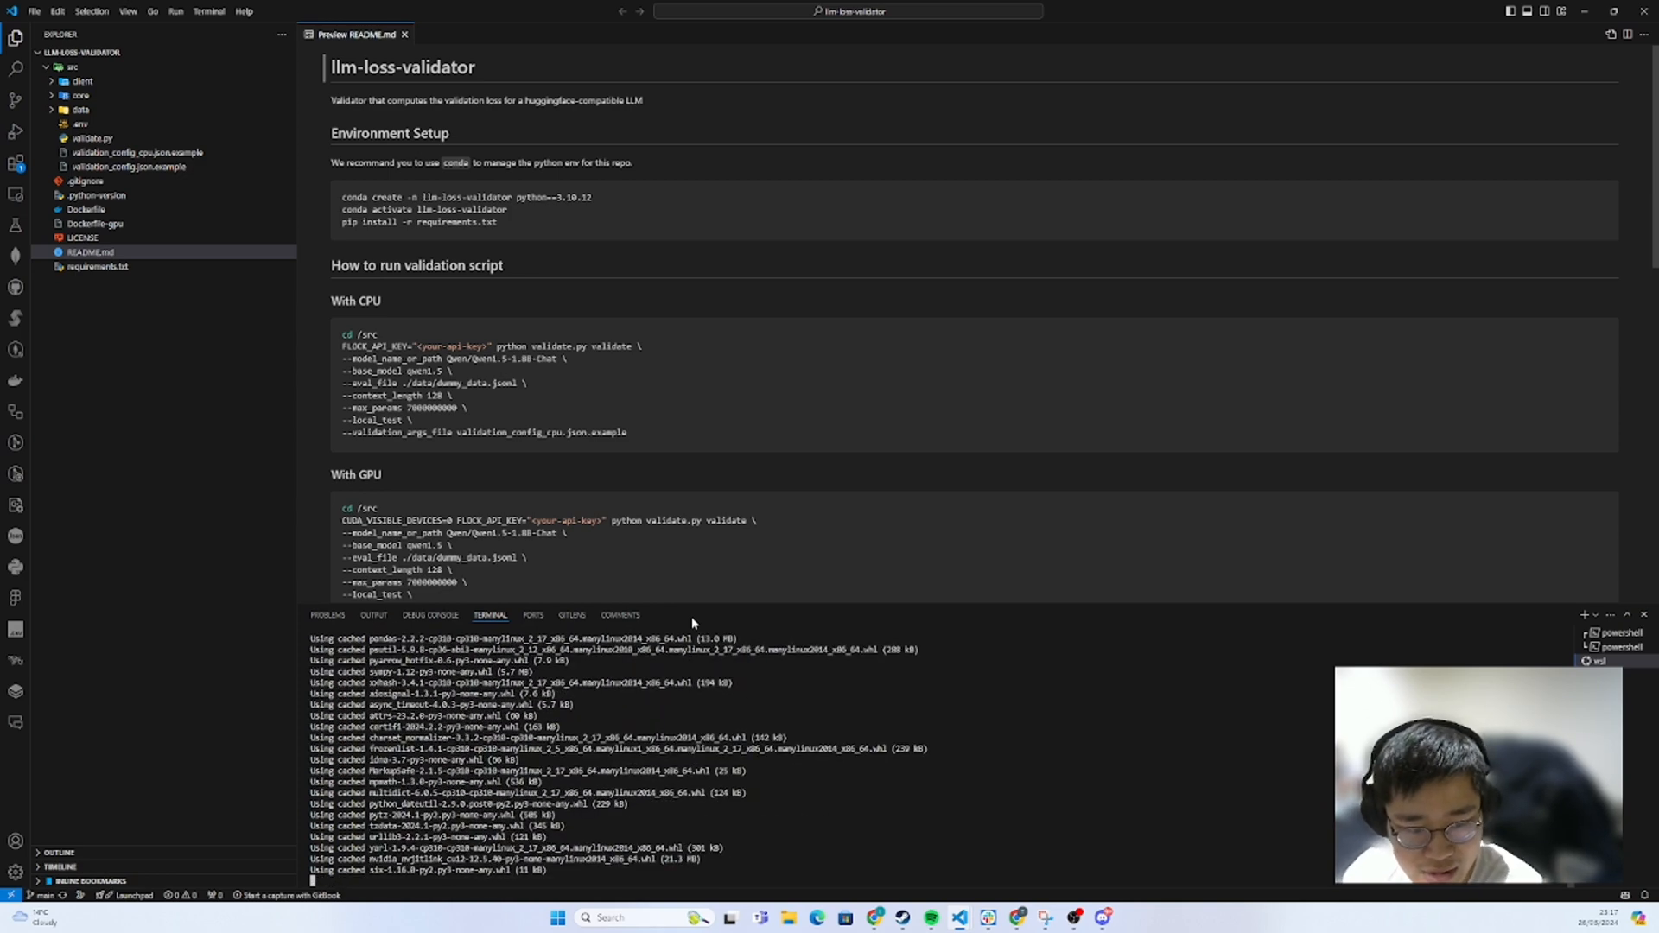
pyautogui.scroll(-3)
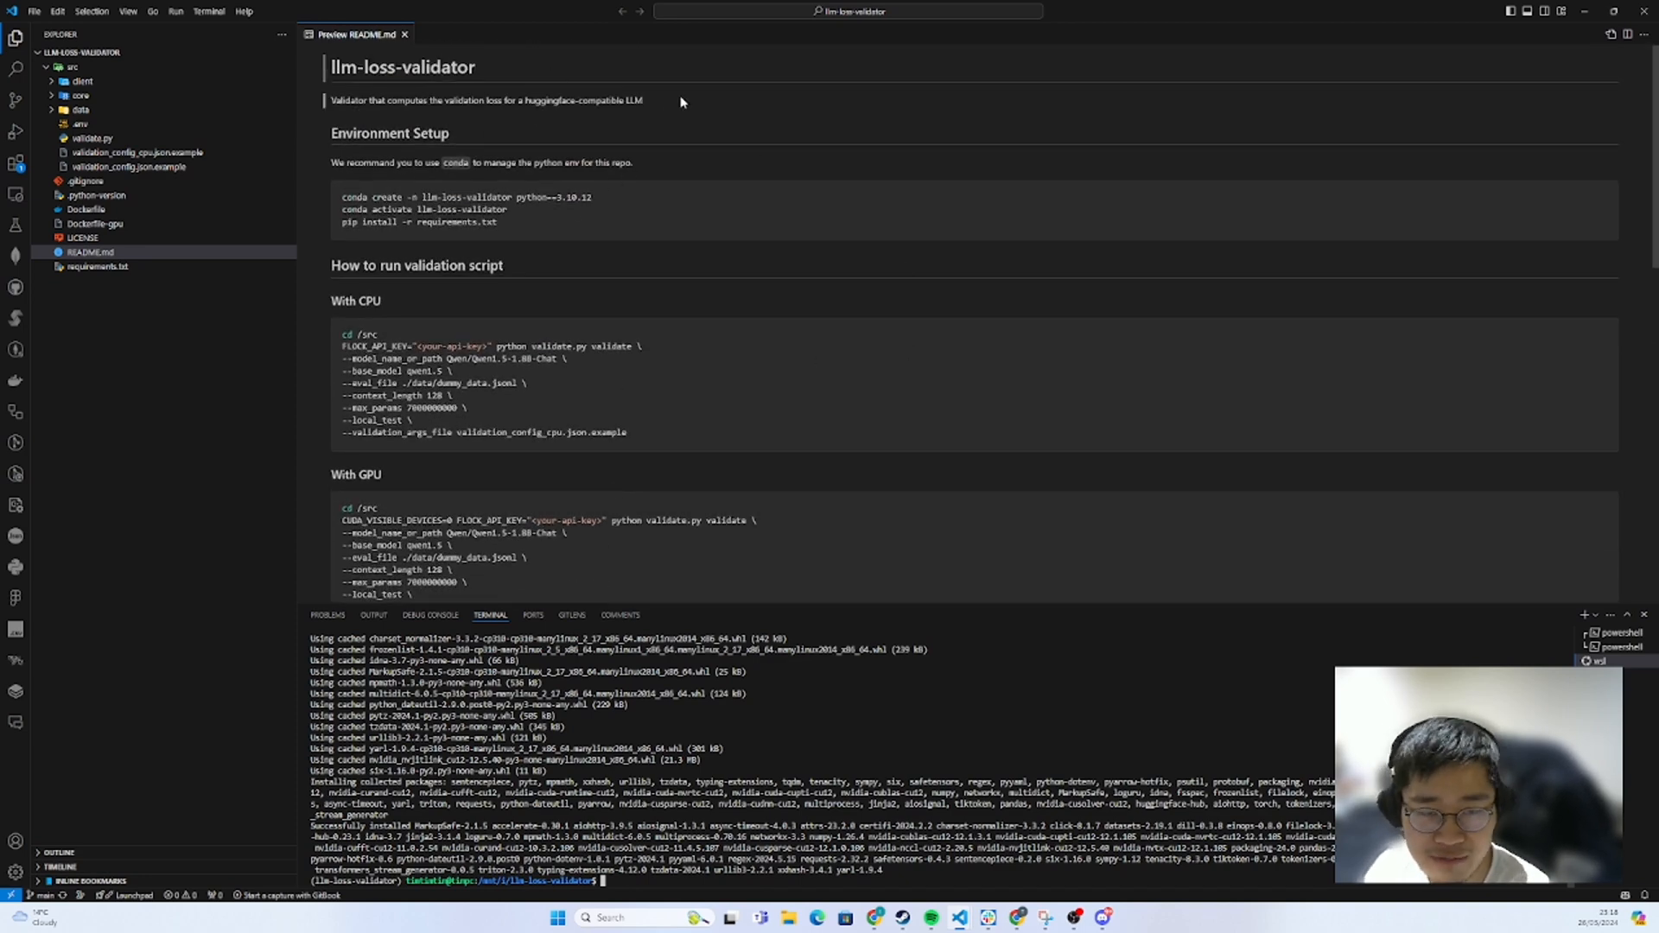
pyautogui.moveTo(490, 65)
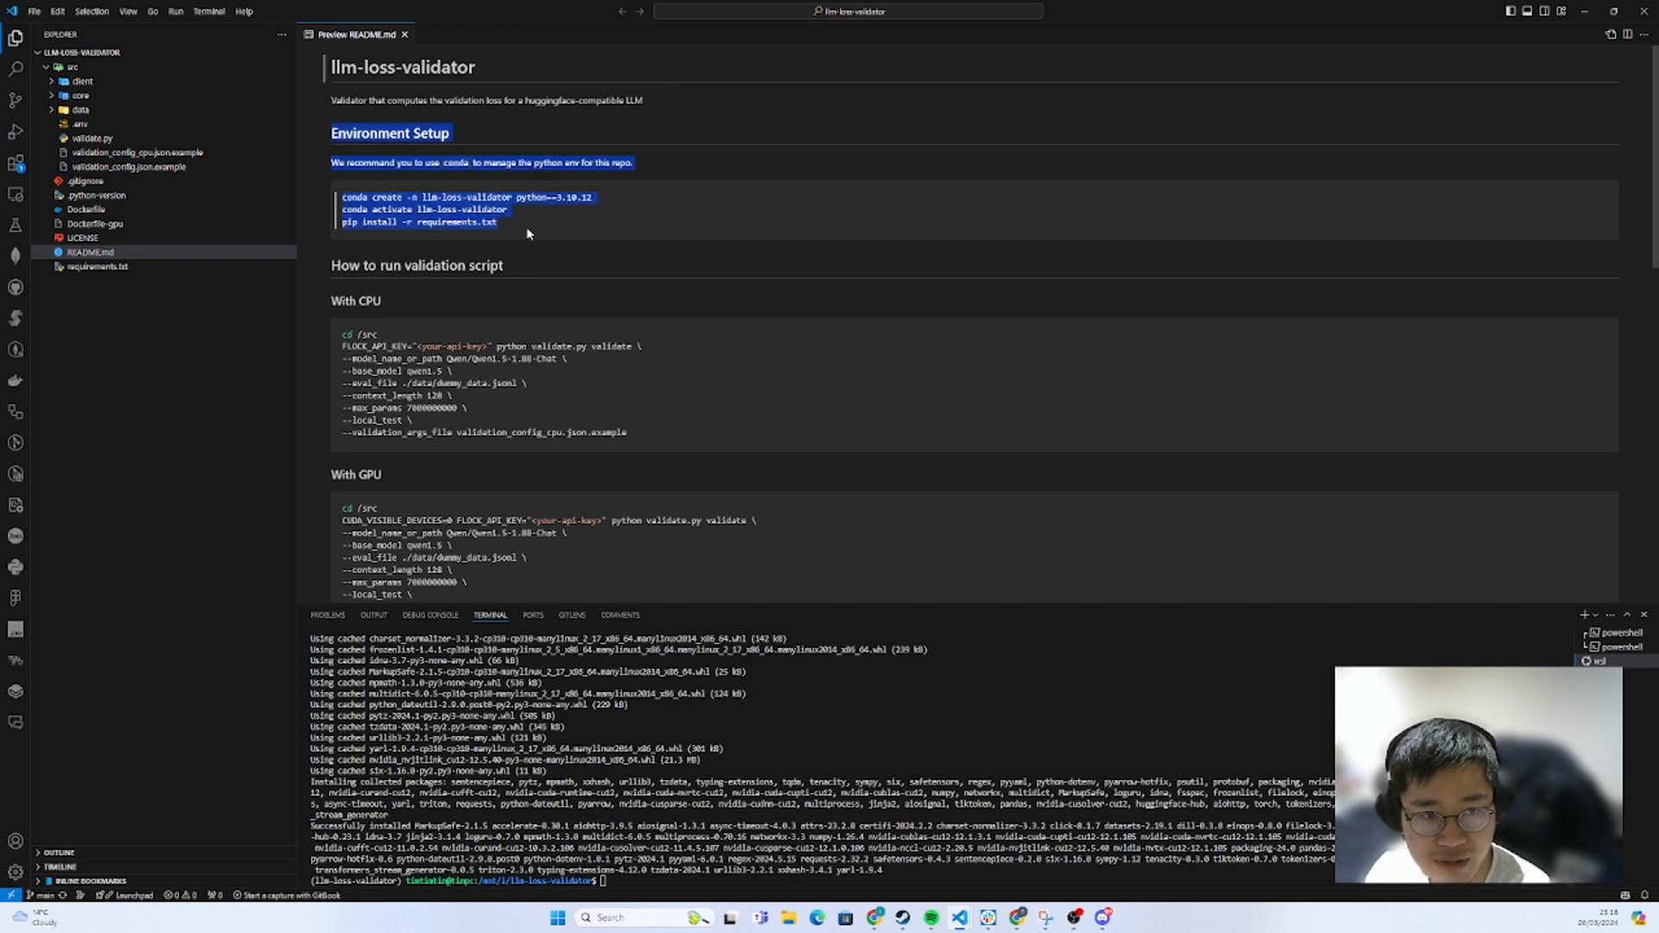
pyautogui.scroll(-3)
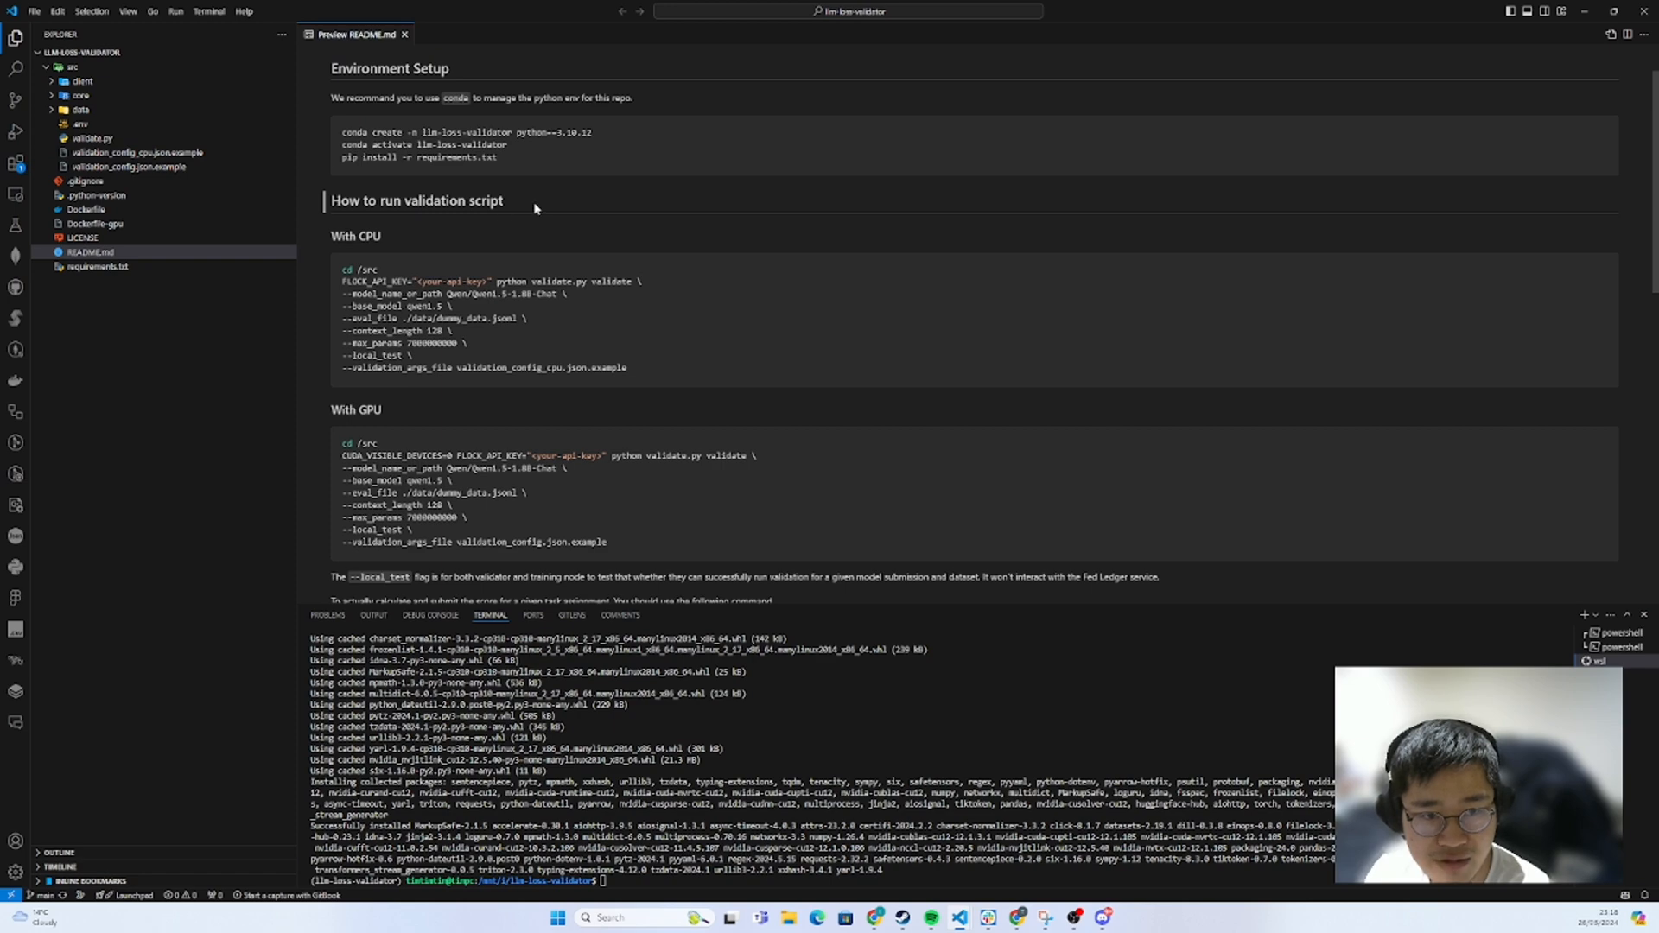
pyautogui.scroll(-3)
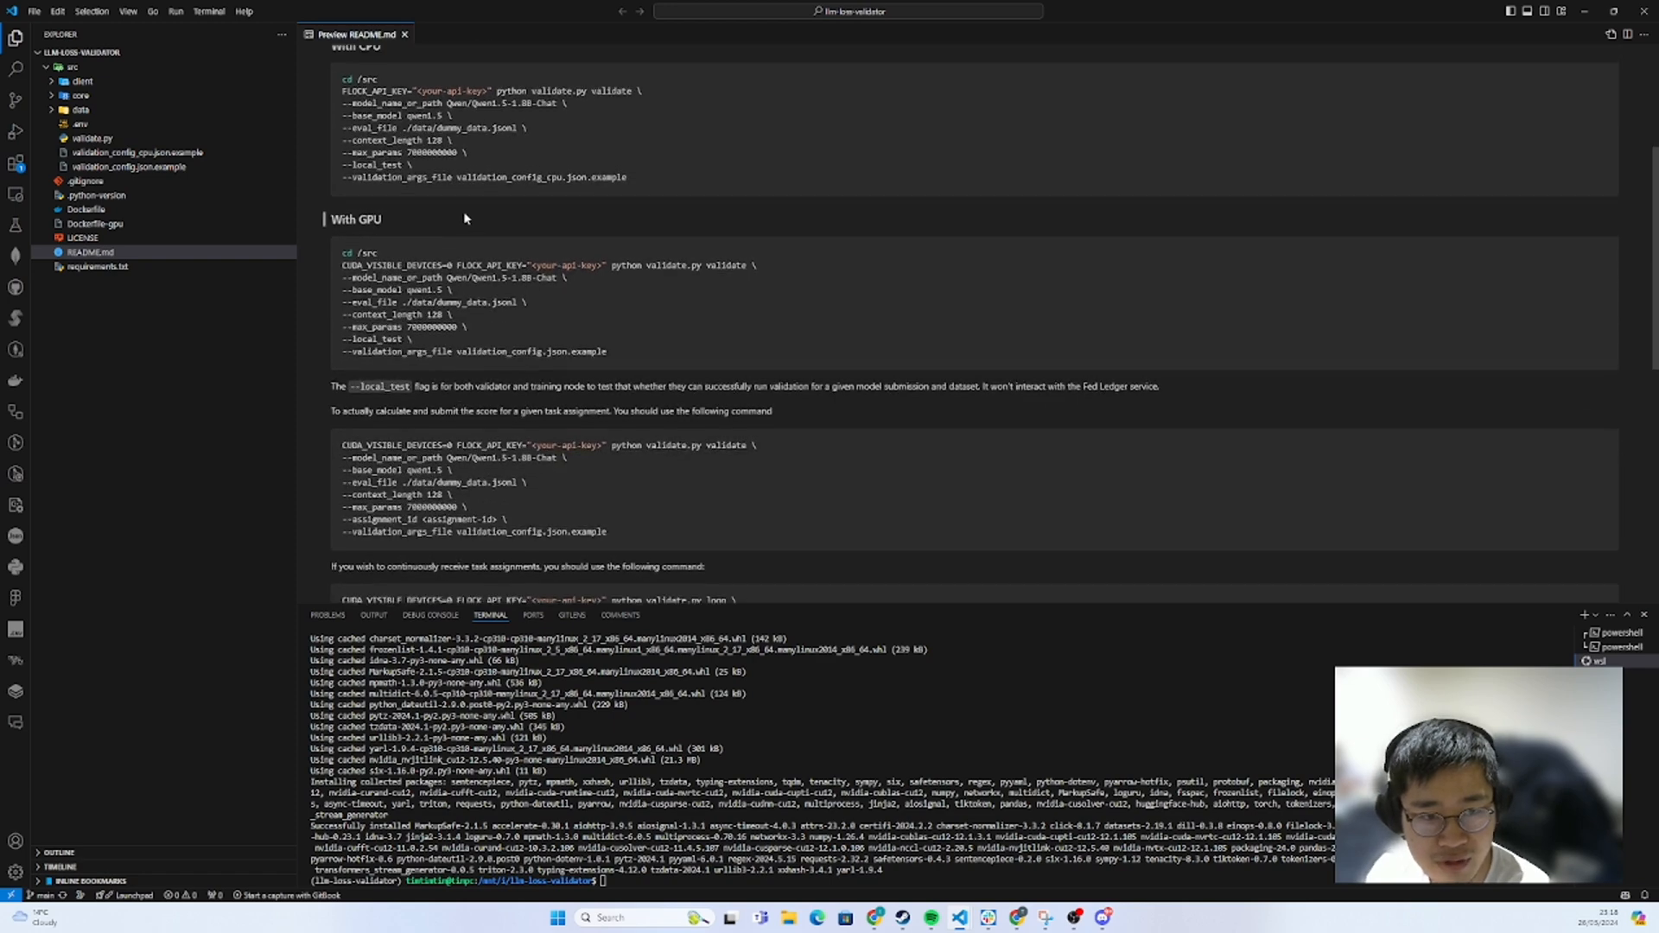
pyautogui.scroll(3)
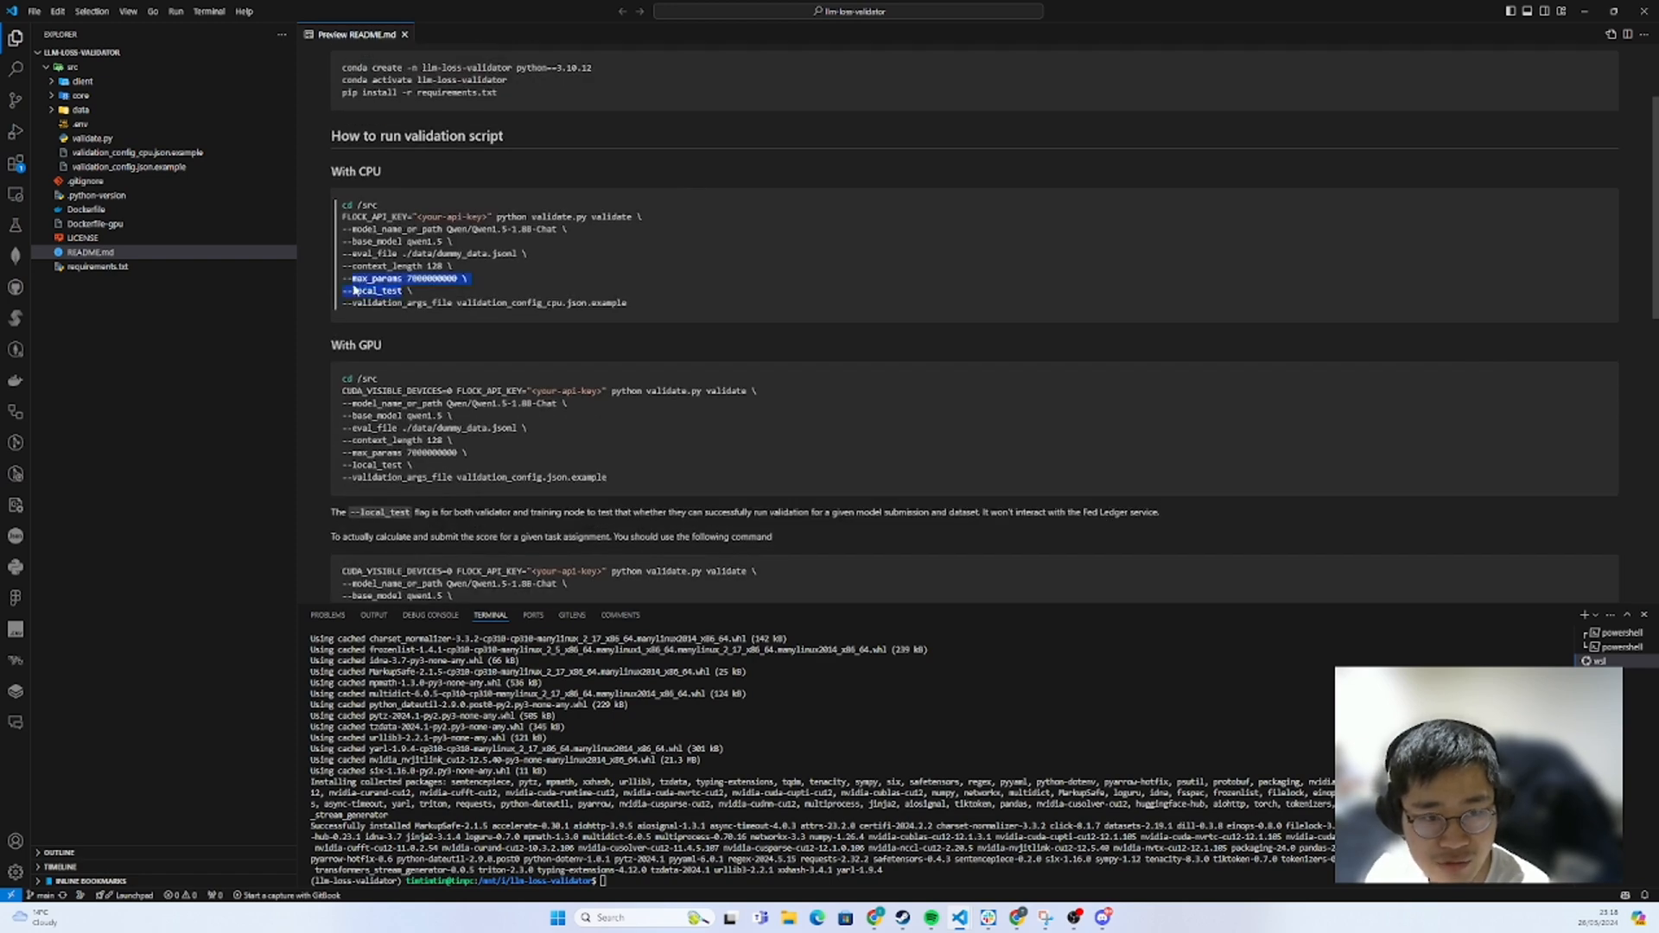
pyautogui.click(614, 288)
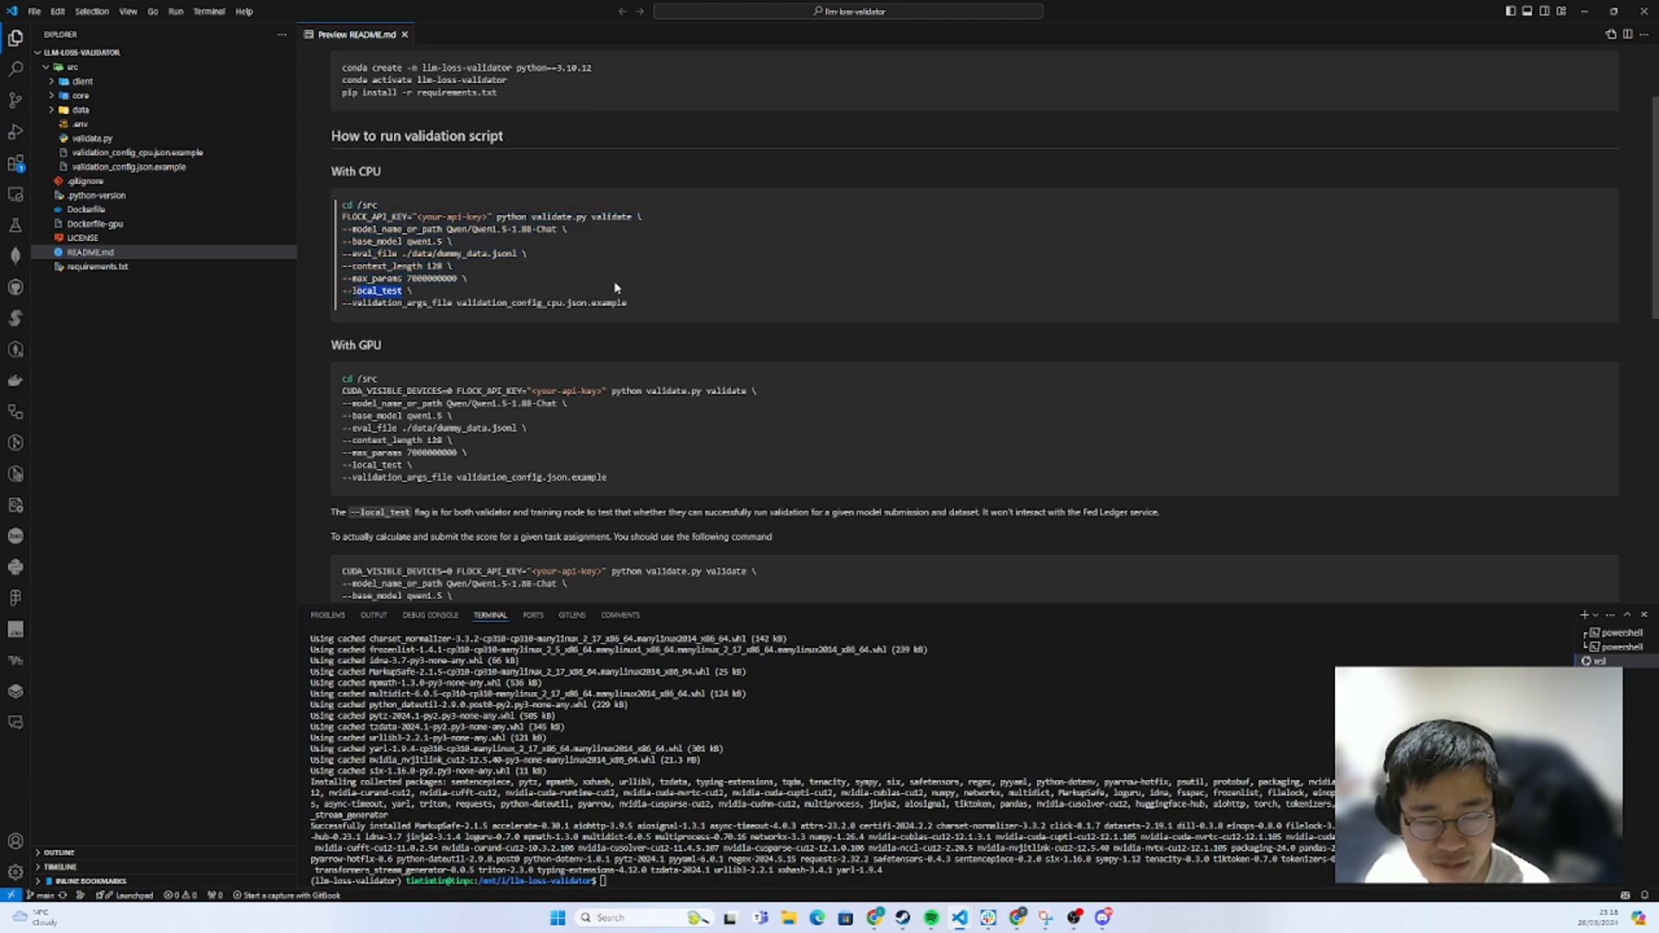
pyautogui.scroll(-3)
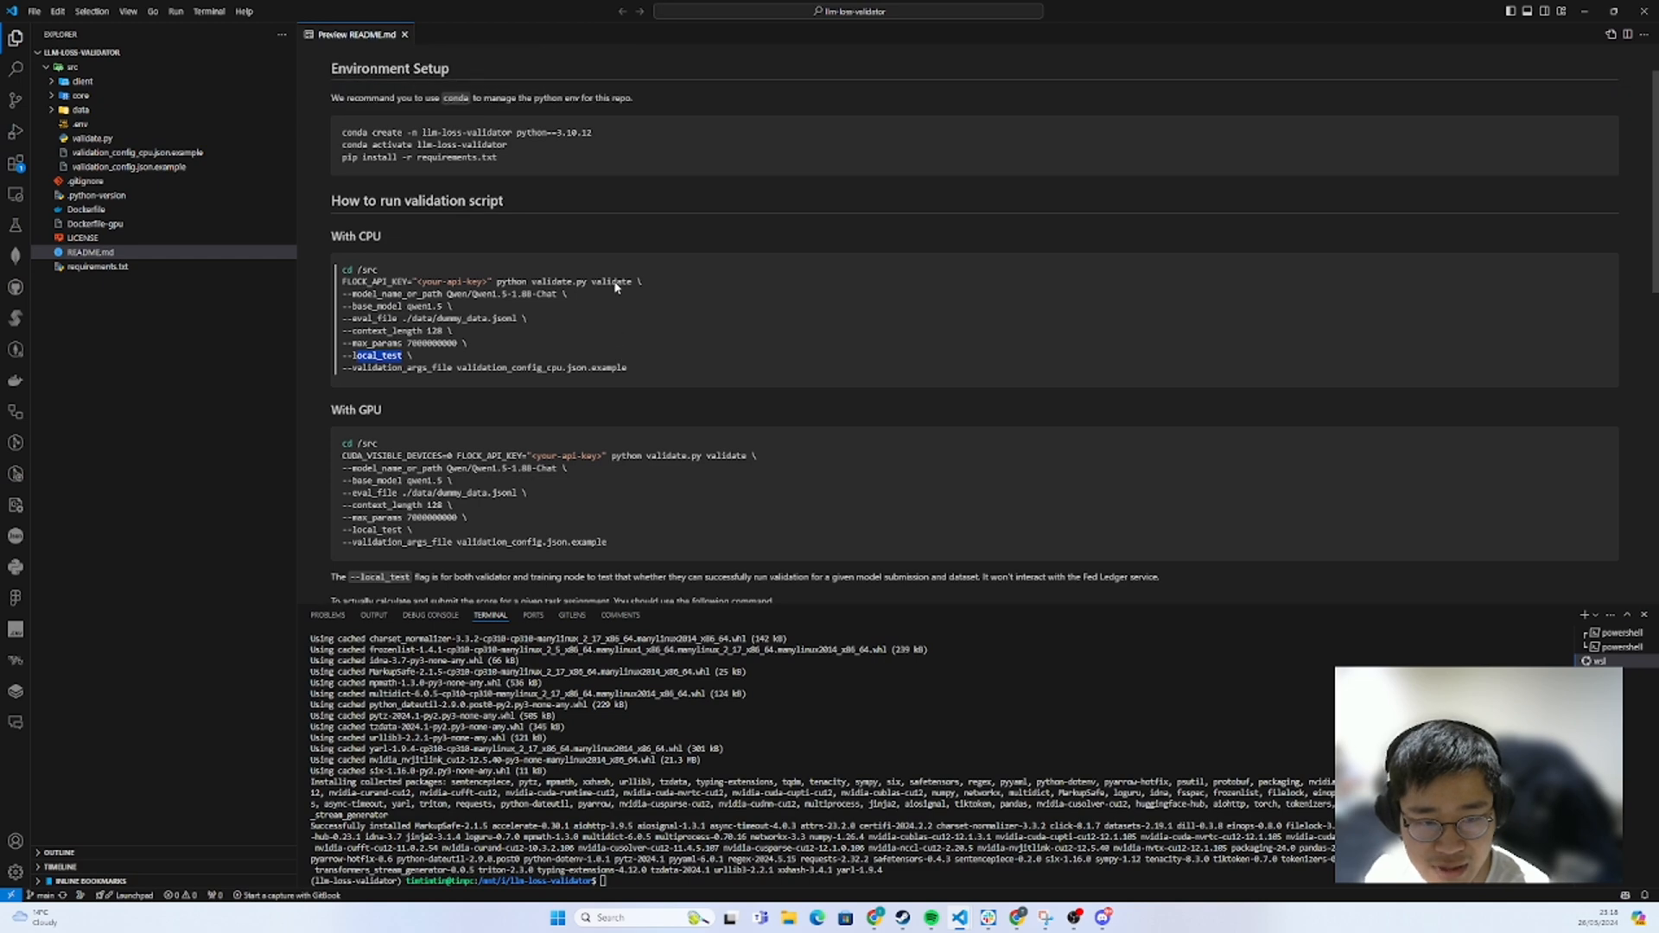
pyautogui.scroll(-3)
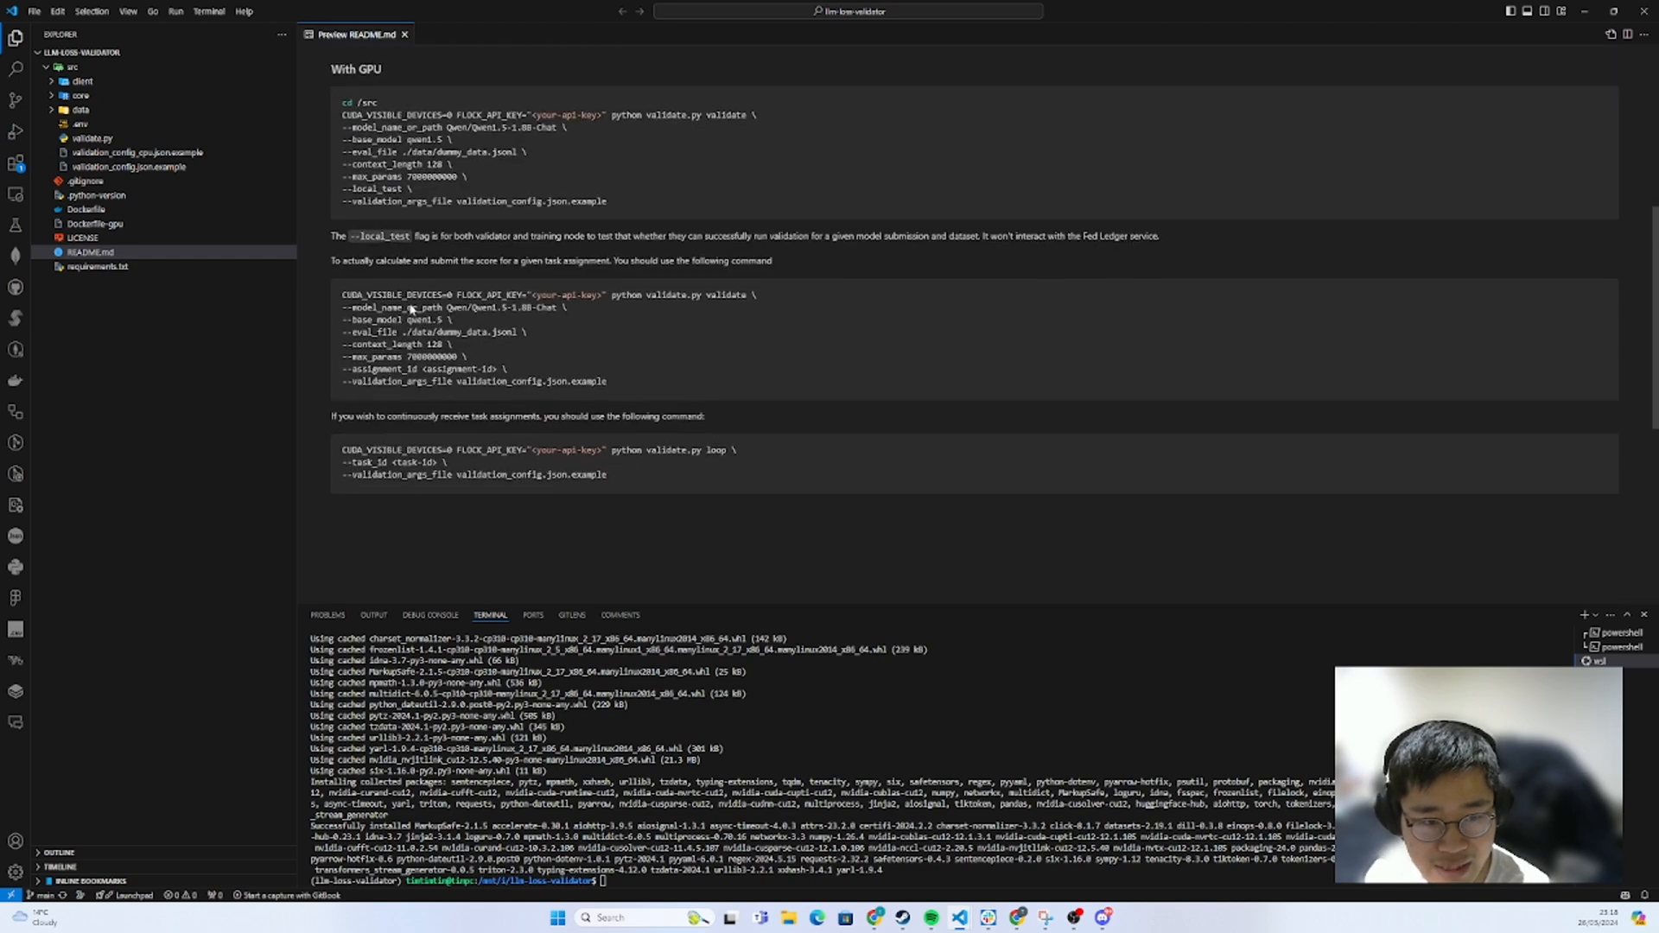
pyautogui.scroll(-3)
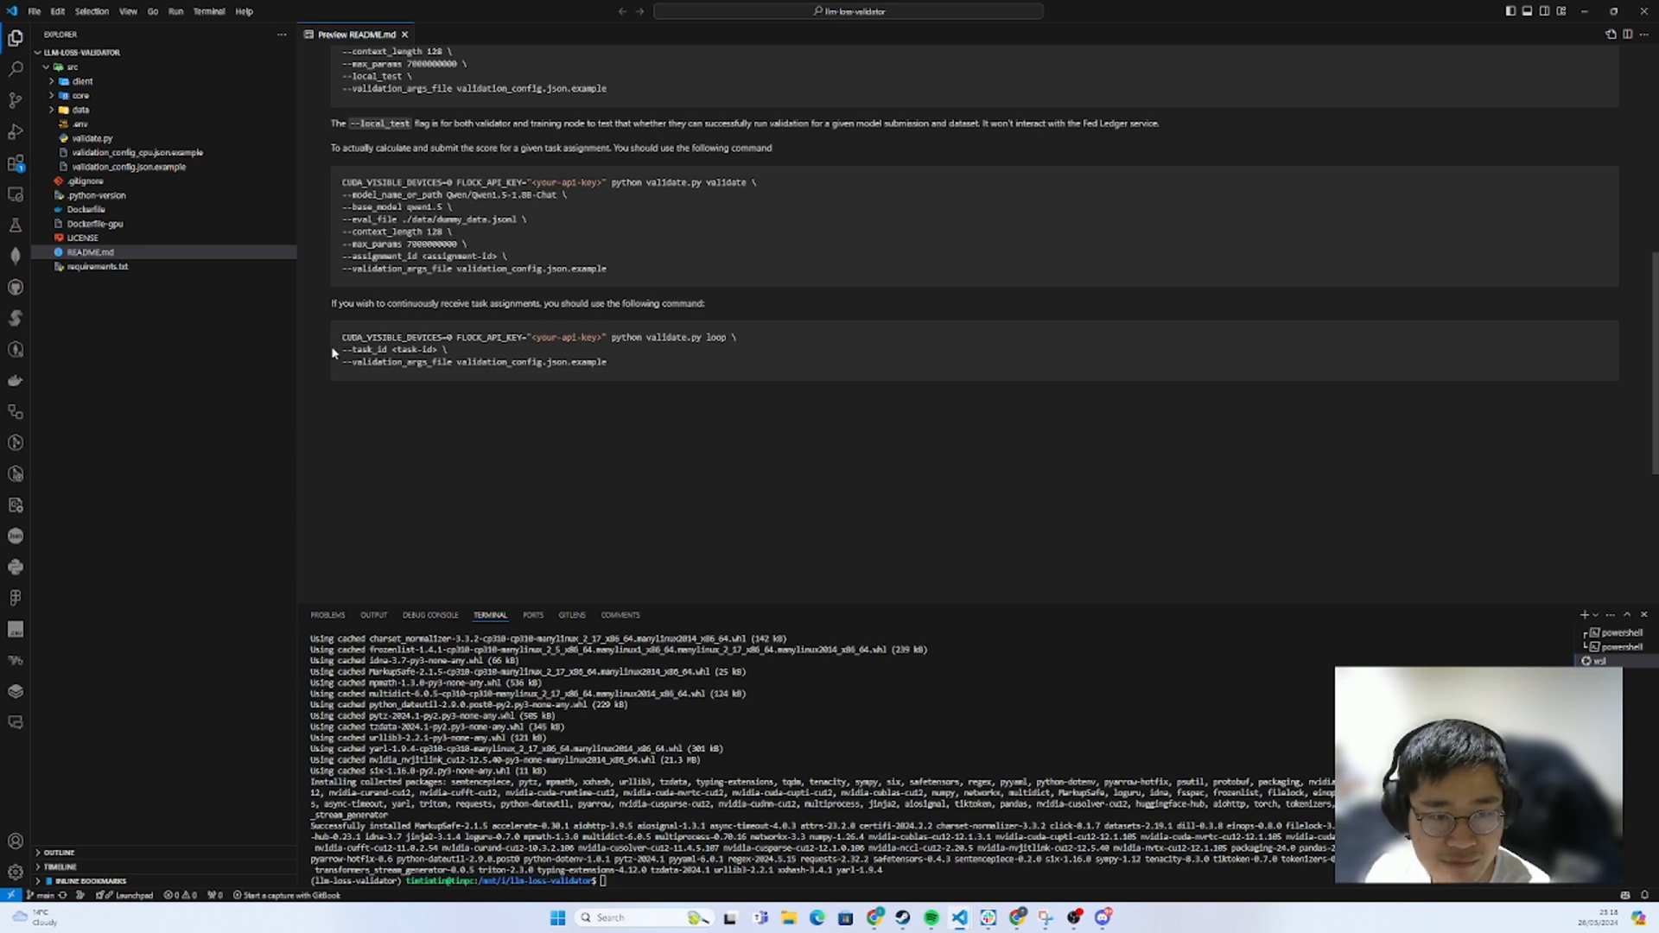
pyautogui.moveTo(652, 373)
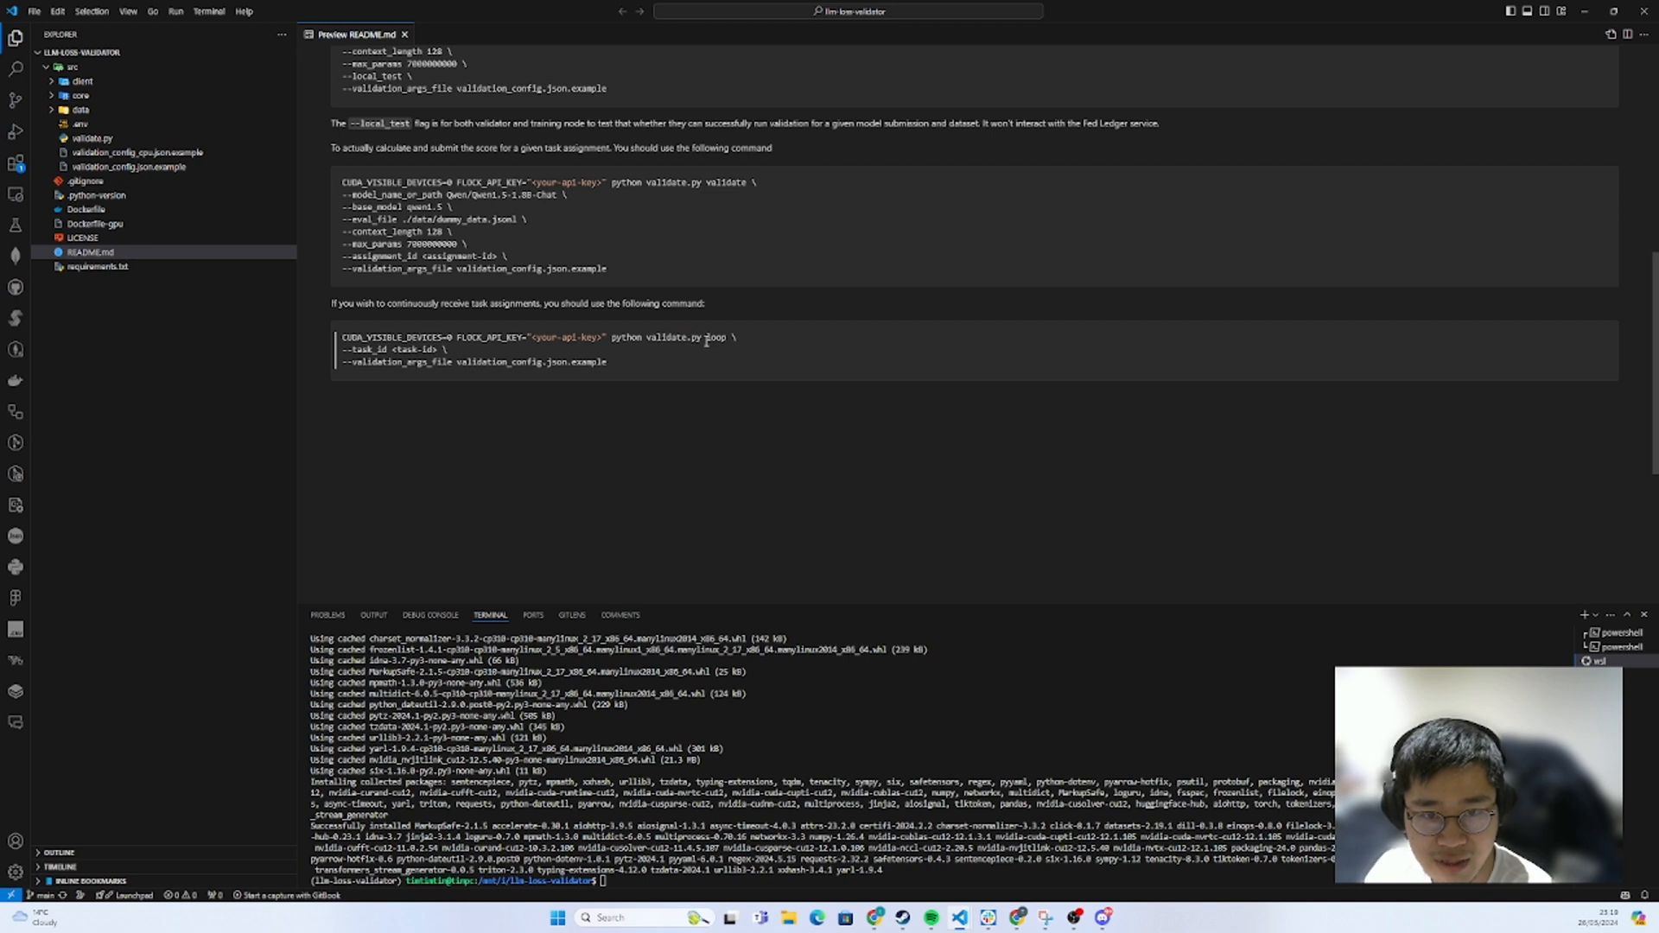
# - Adapt the README loop command's task-id placeholder and run it from the project root
pyautogui.doubleClick(714, 337)
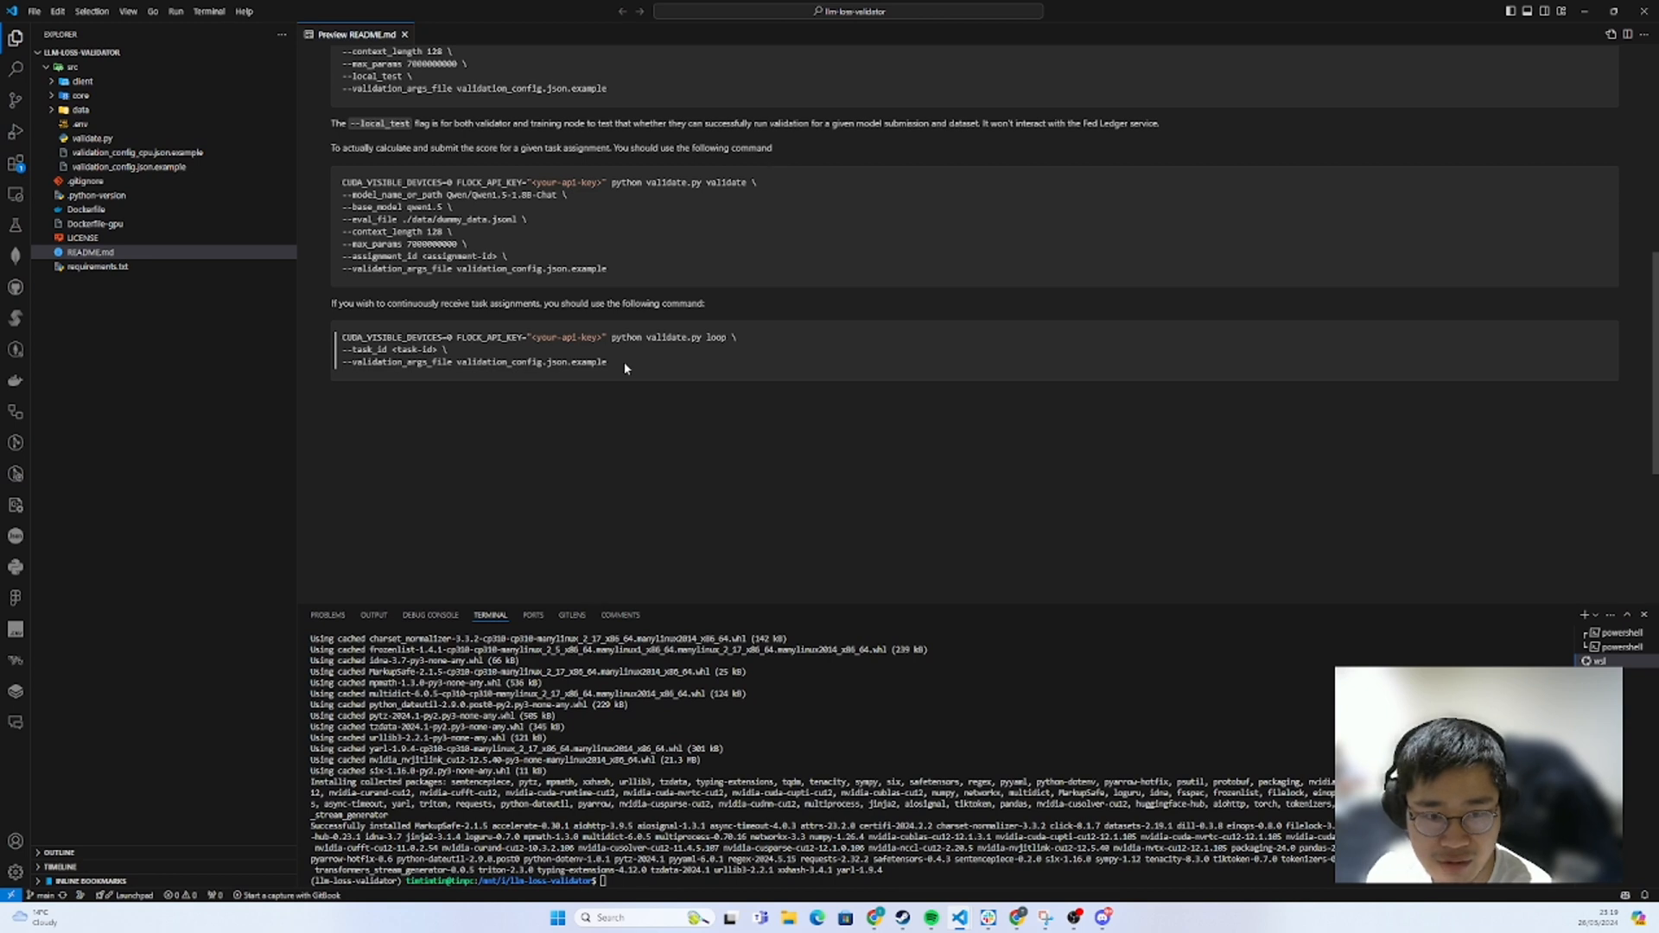
pyautogui.moveTo(618, 368)
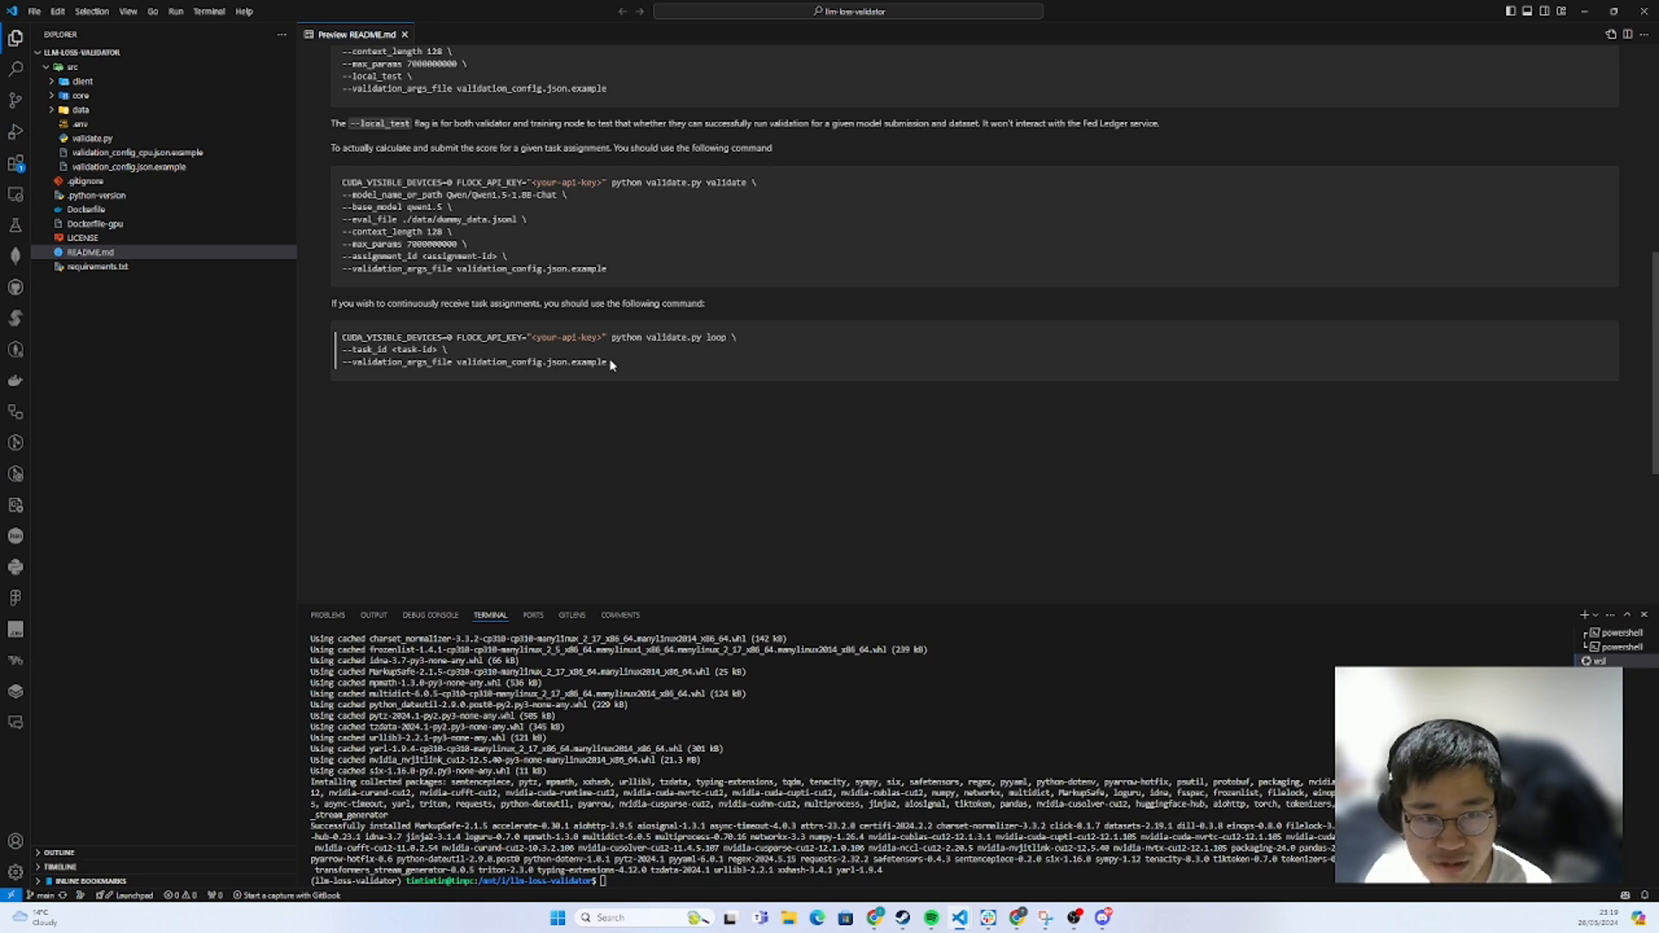
pyautogui.moveTo(610, 370)
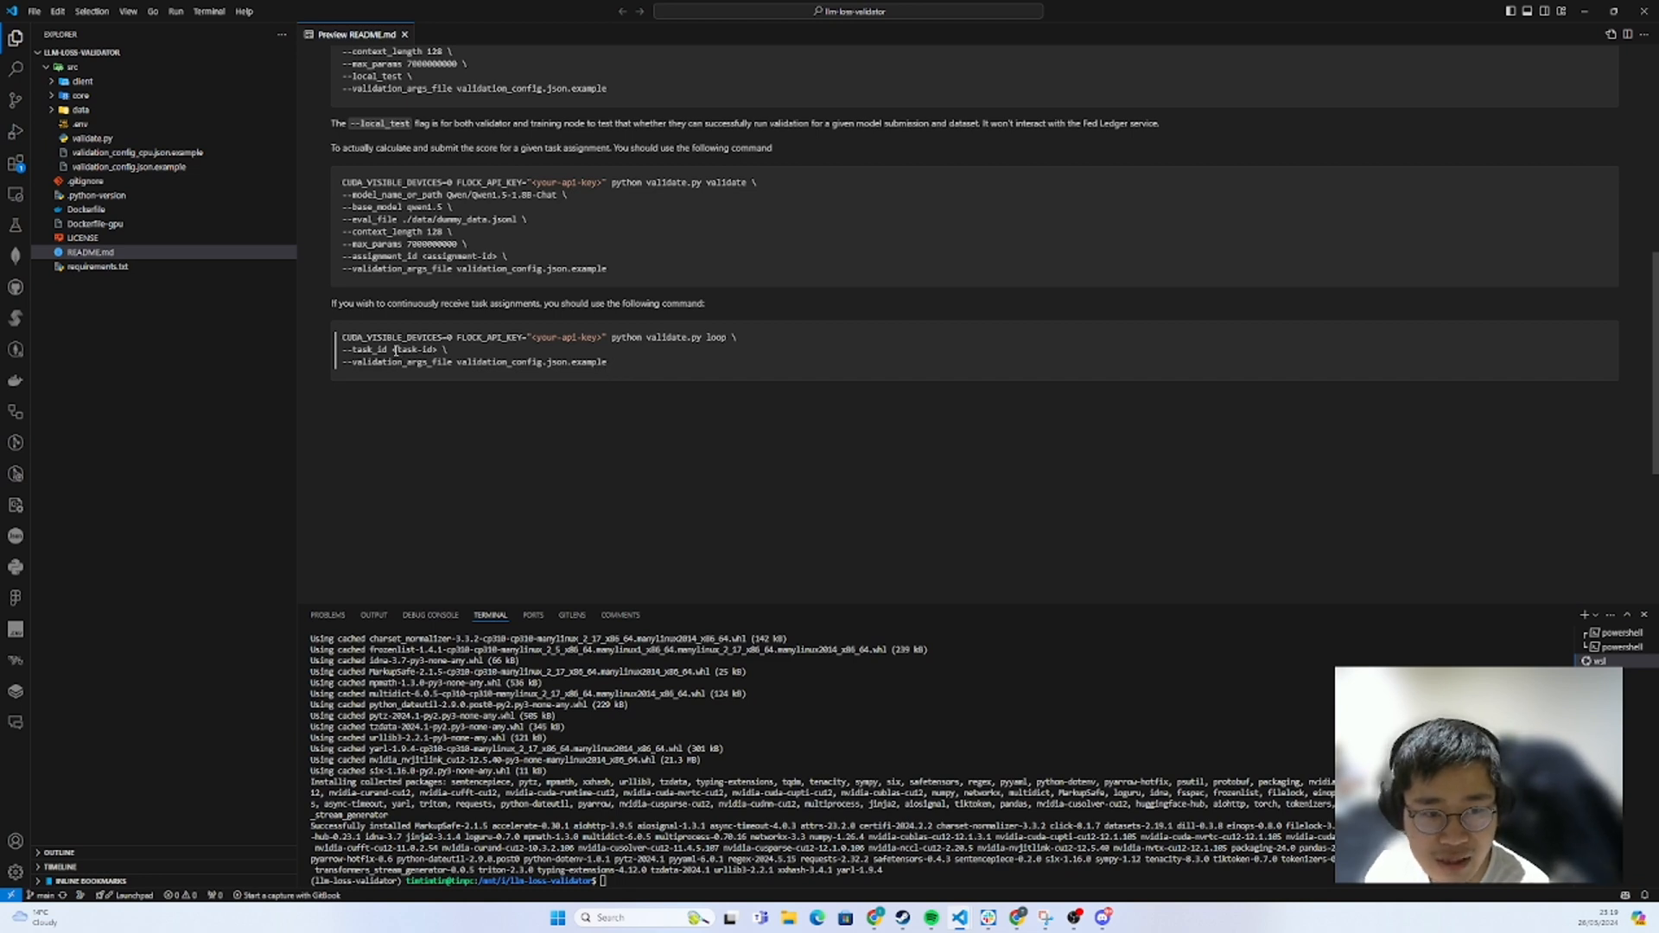
pyautogui.doubleClick(412, 349)
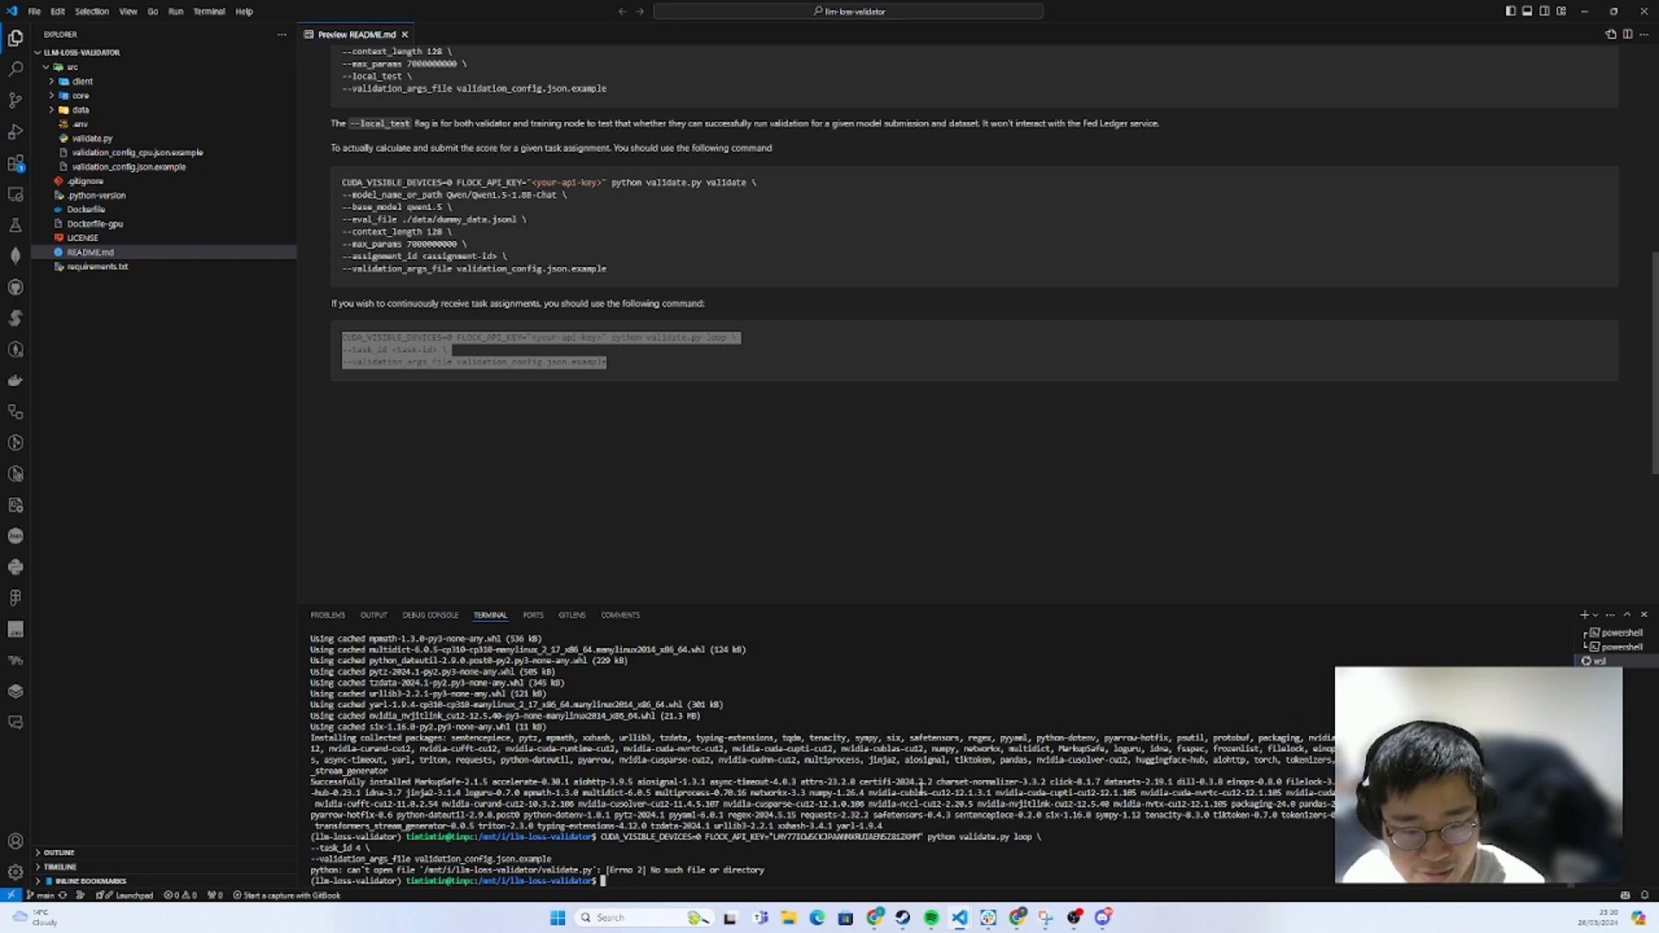
# - Run 'cd src' and rerun the validate.py loop command to compute eval_loss
pyautogui.write('cd src')
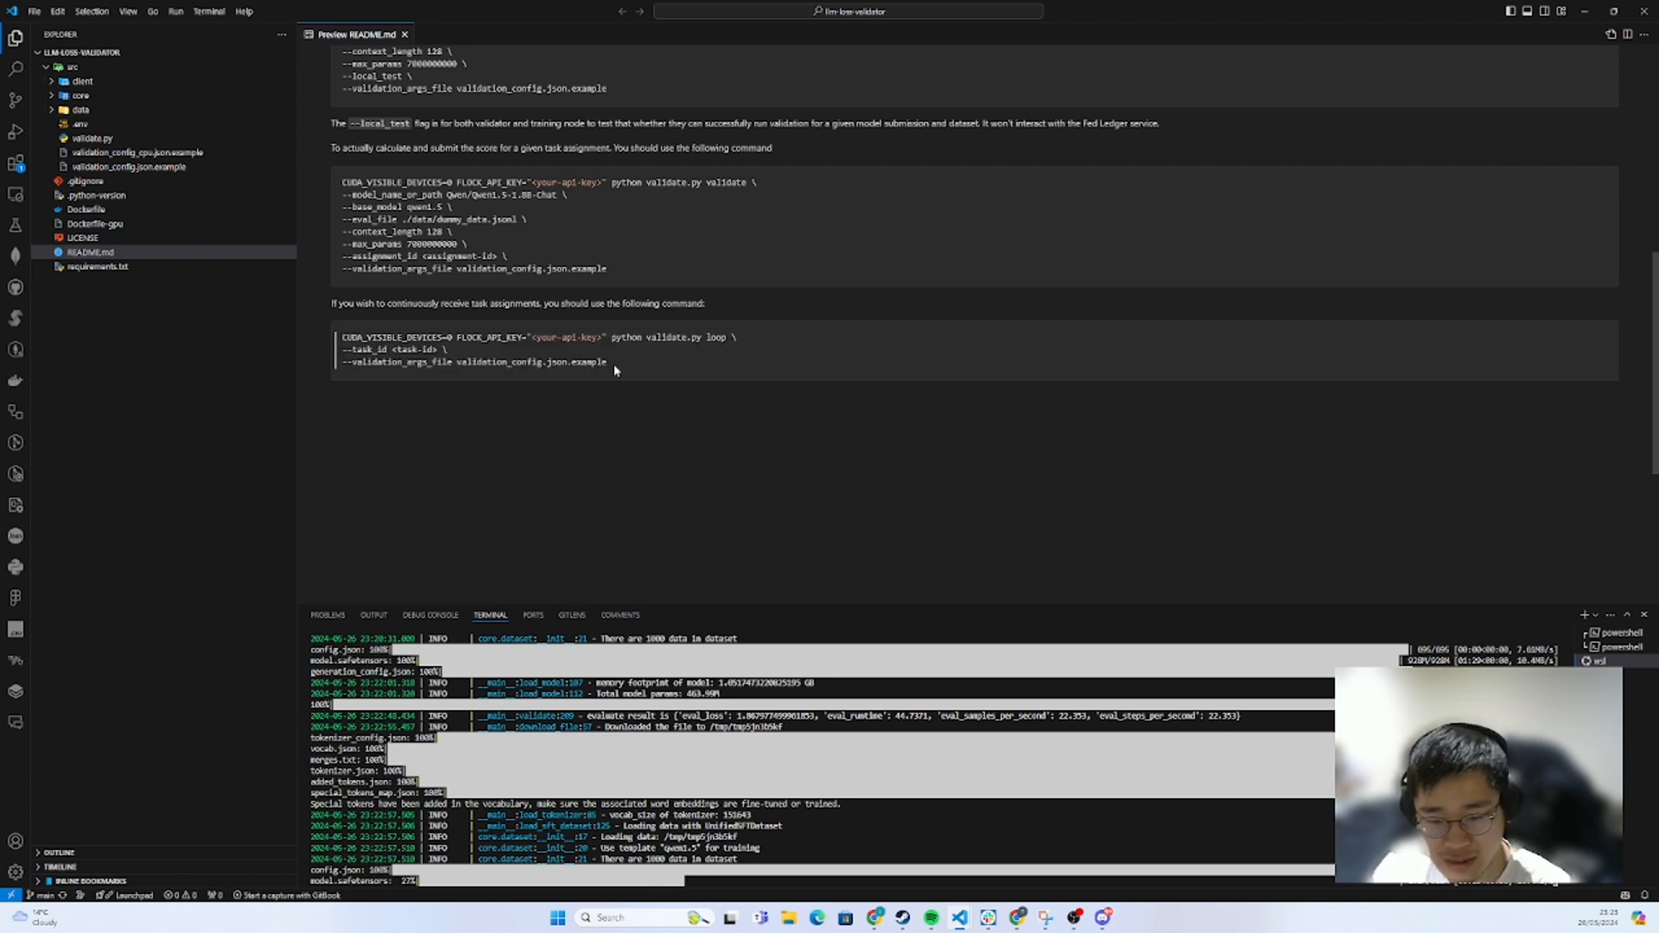
pyautogui.moveTo(651, 395)
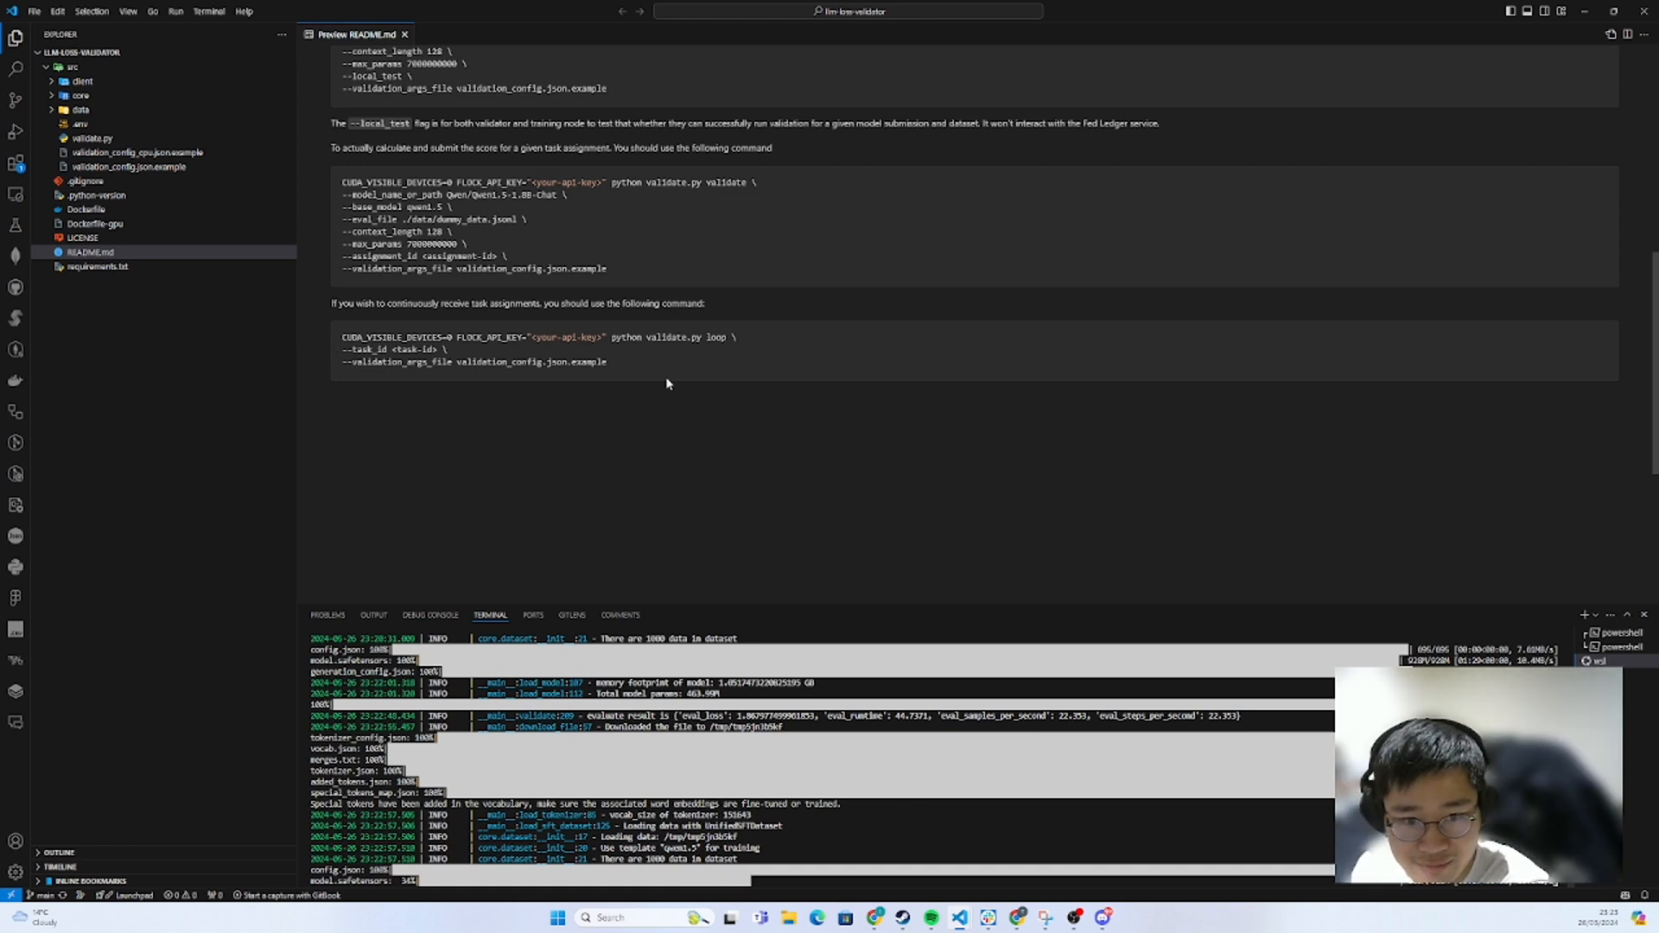
pyautogui.moveTo(666, 383)
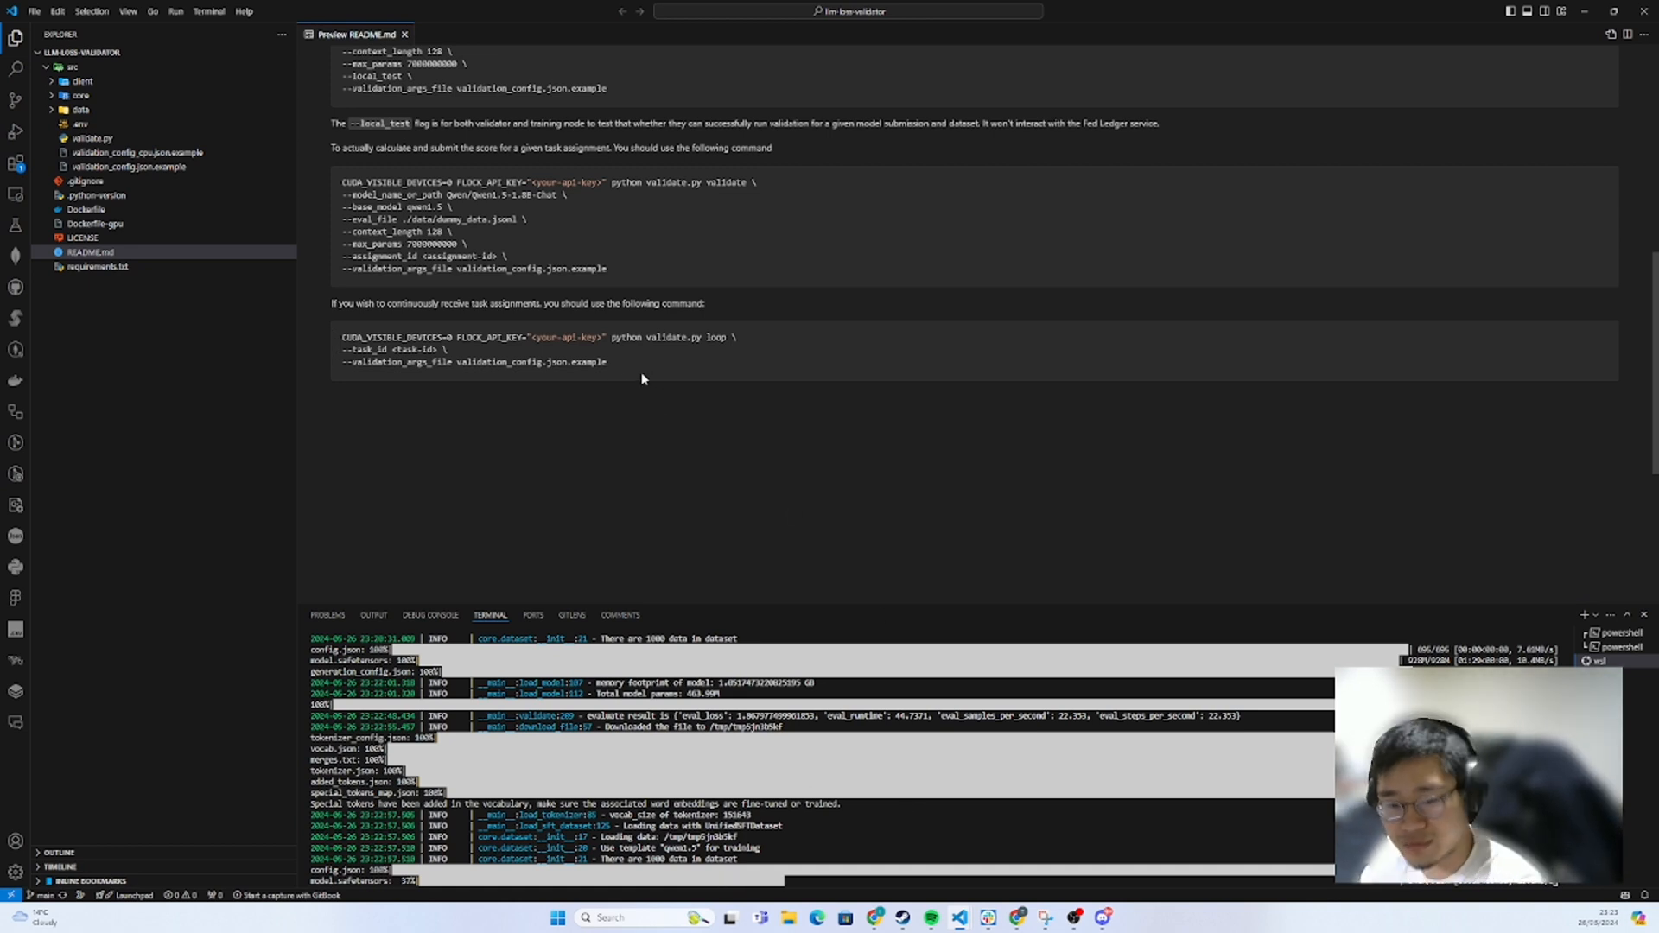